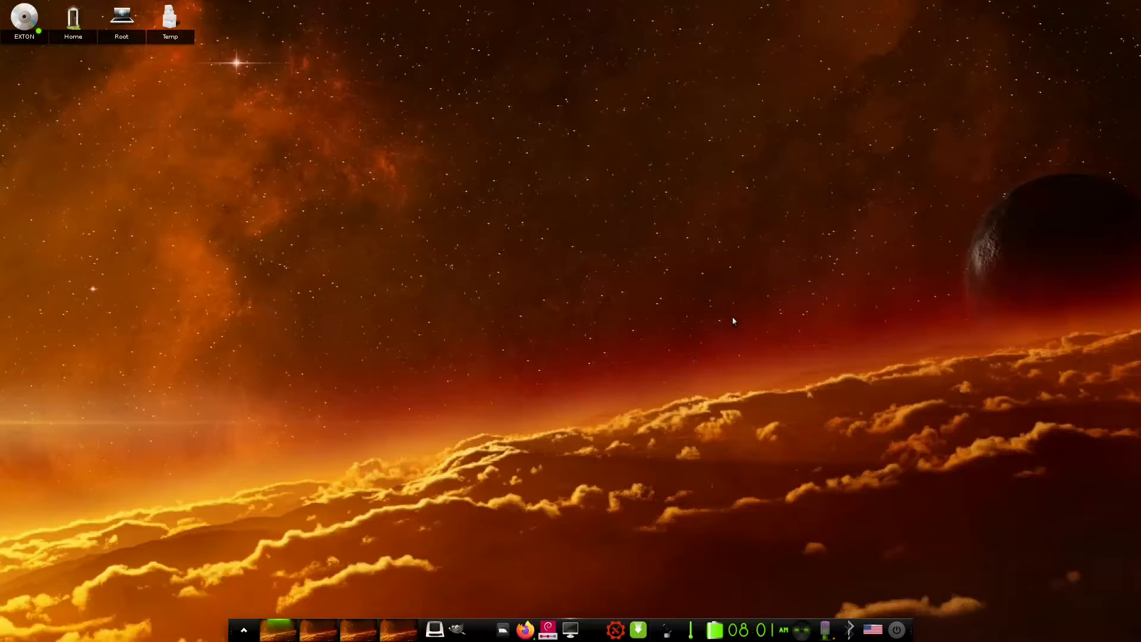
mouse_move(528, 630)
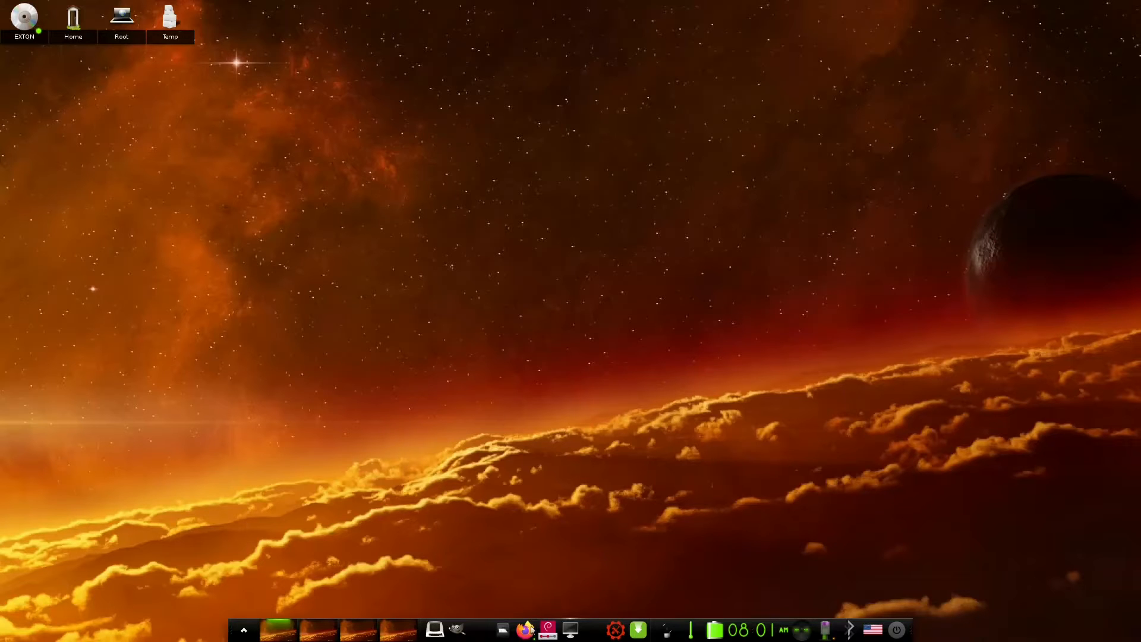
- Bring up the ExLight build 220726 post in Firefox and scroll to its NEWS section
left_click(524, 630)
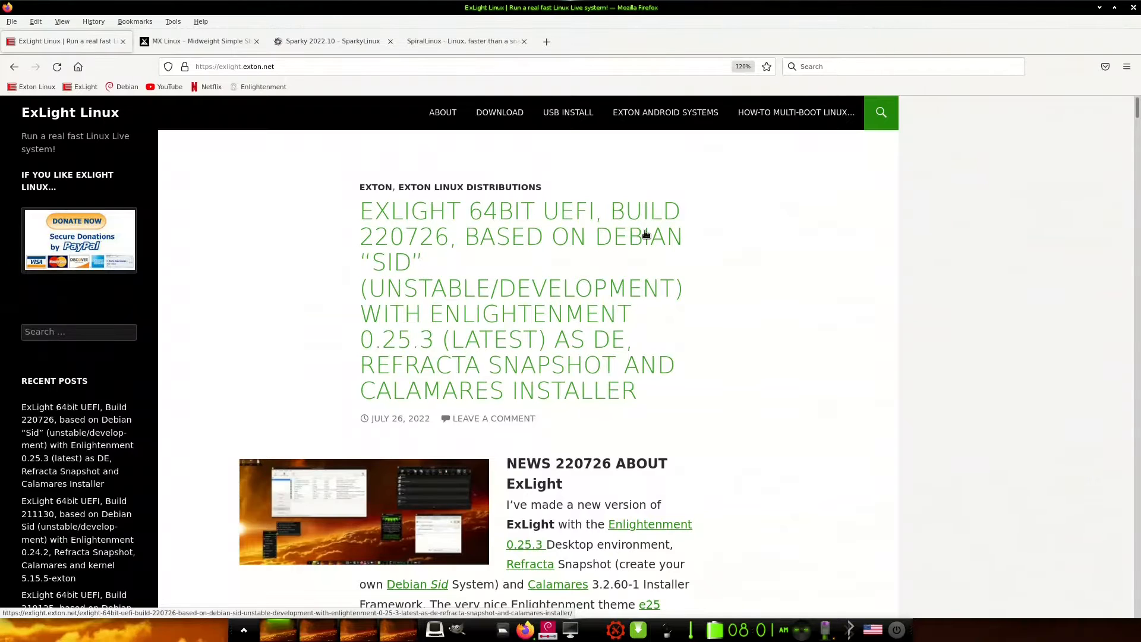
mouse_move(377, 187)
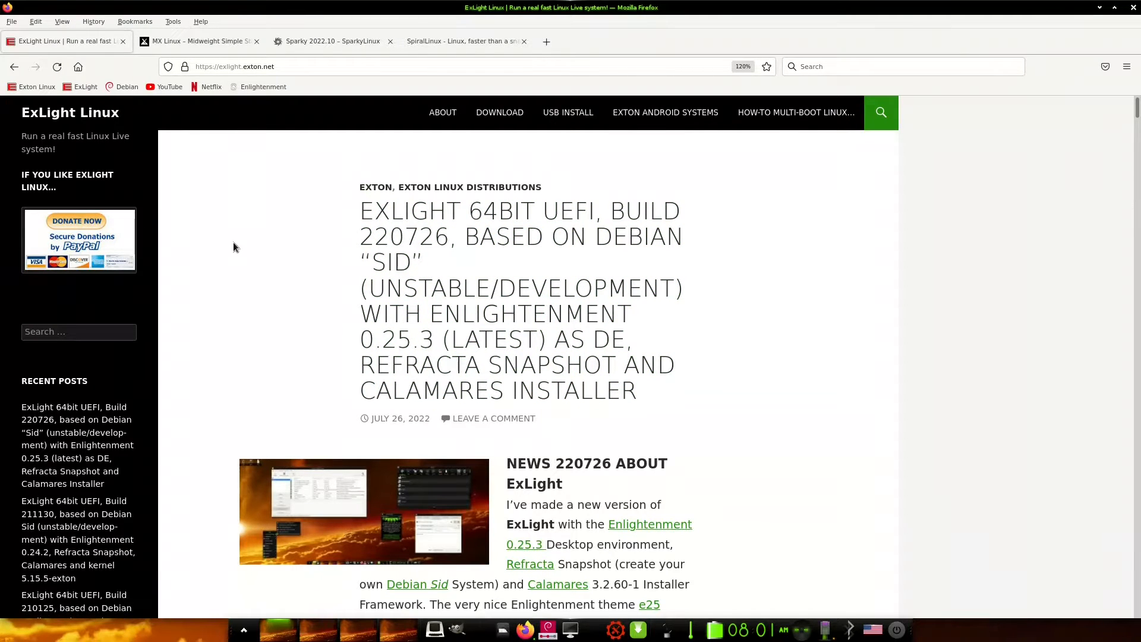
scroll("down", 3)
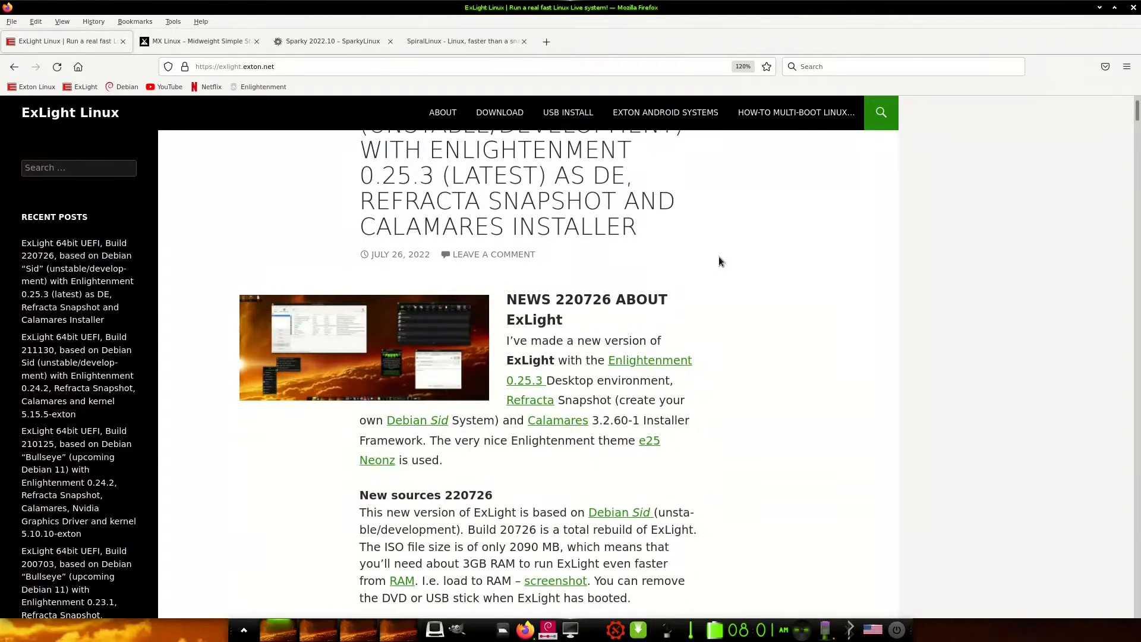
mouse_move(644, 341)
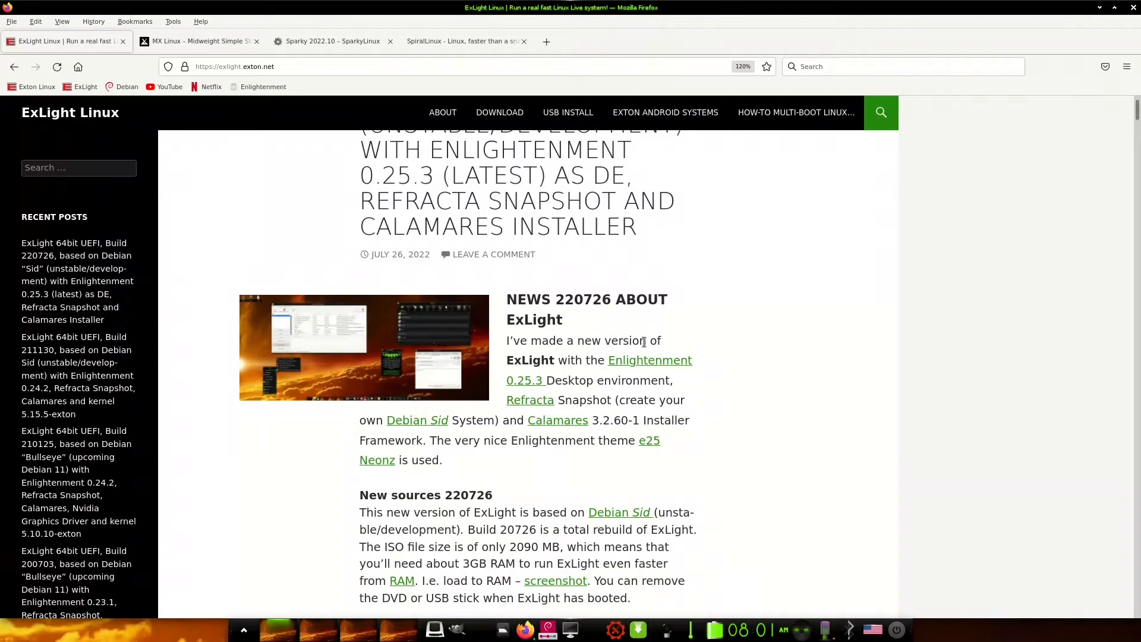
mouse_move(605, 366)
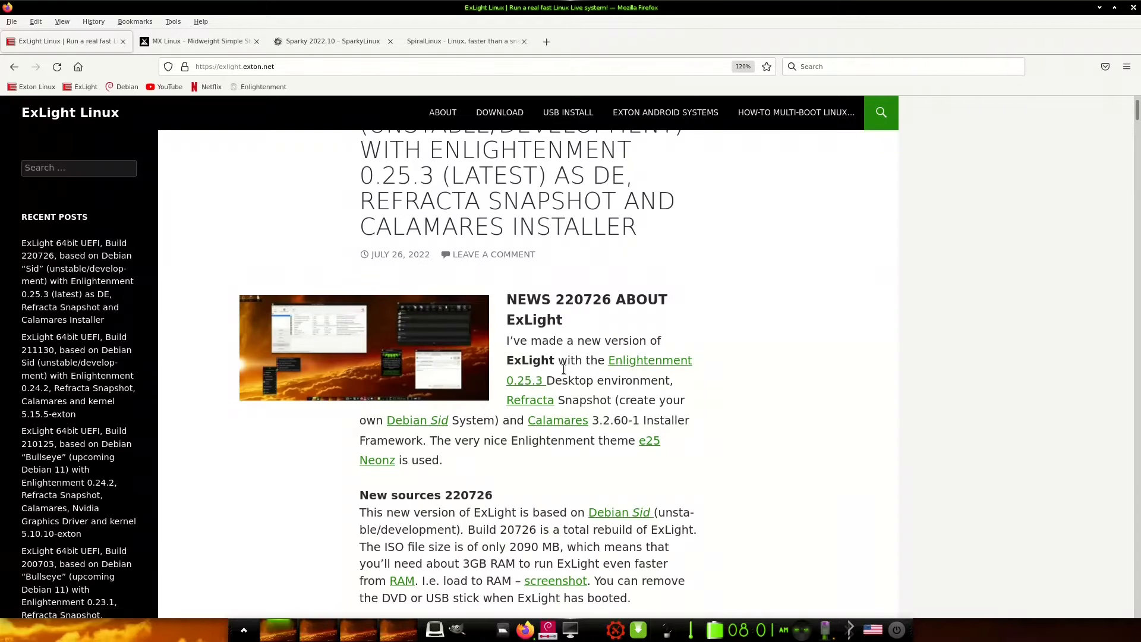
mouse_move(581, 373)
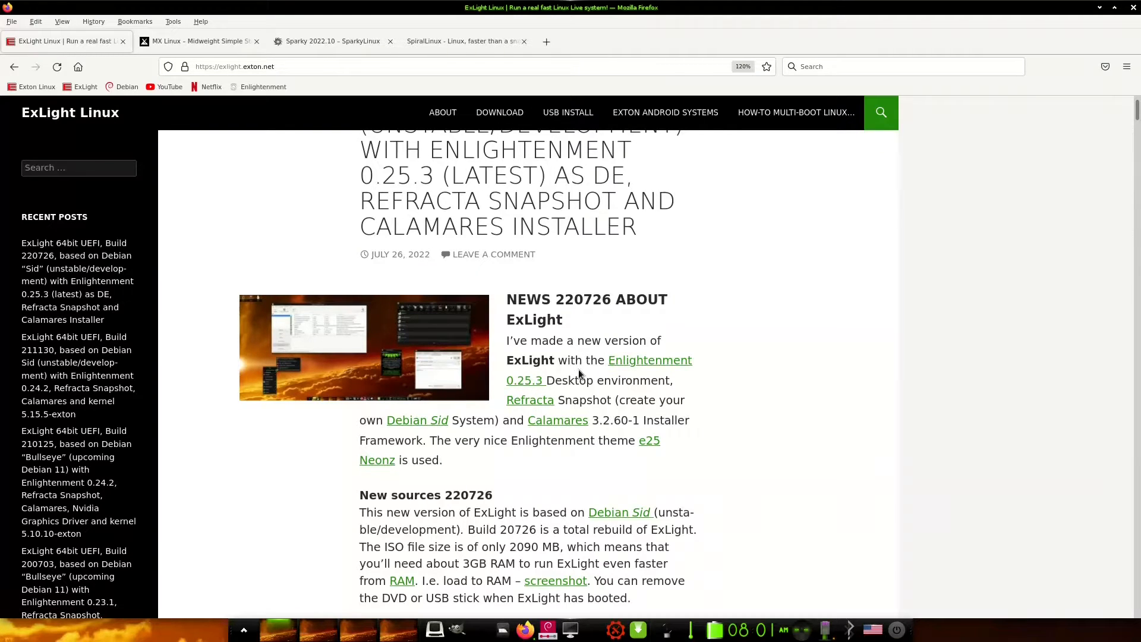
mouse_move(710, 433)
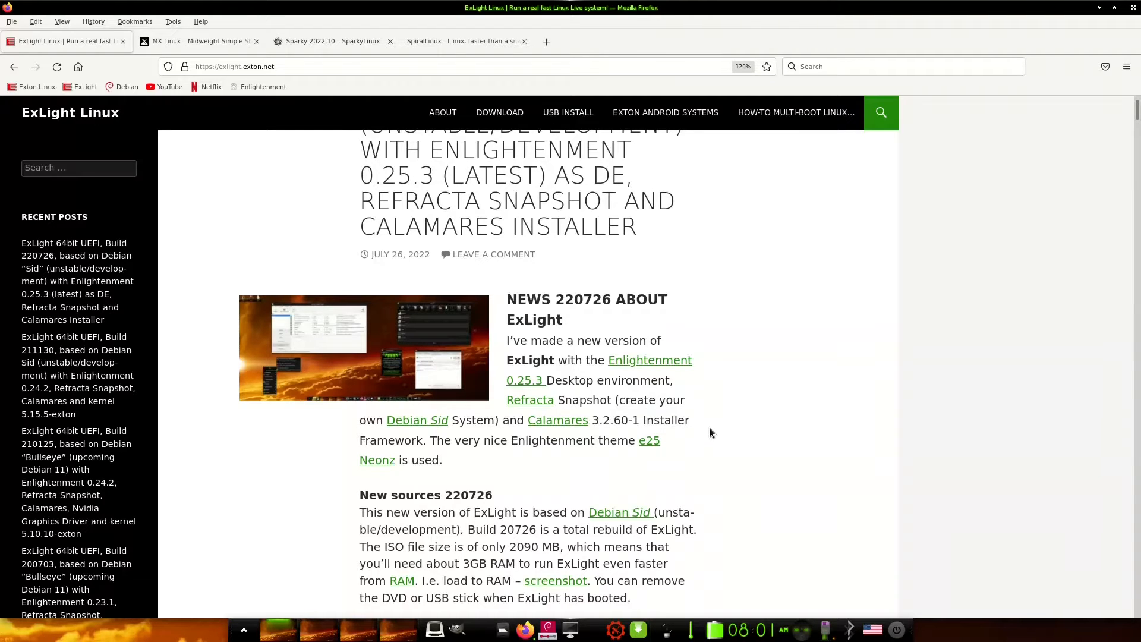
mouse_move(530, 399)
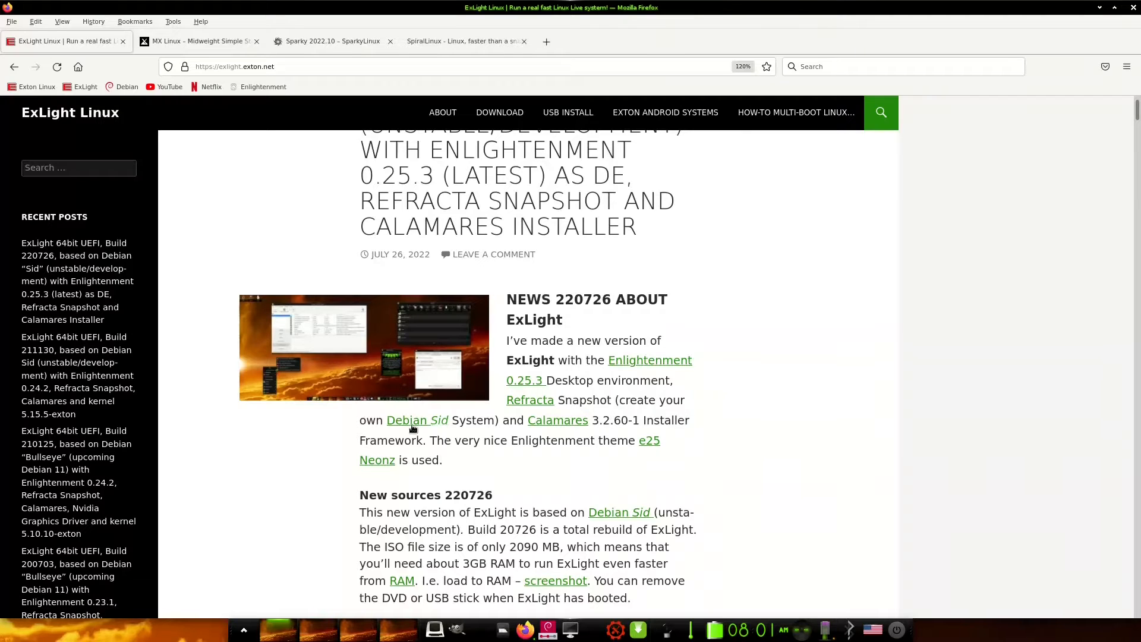
mouse_move(407, 428)
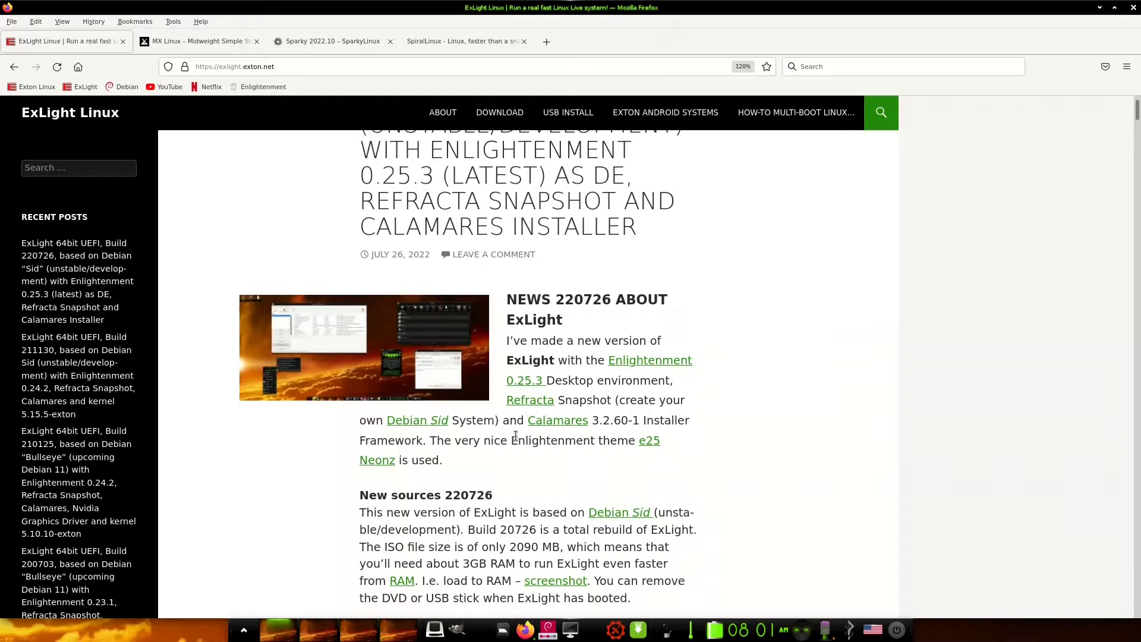
mouse_move(558, 427)
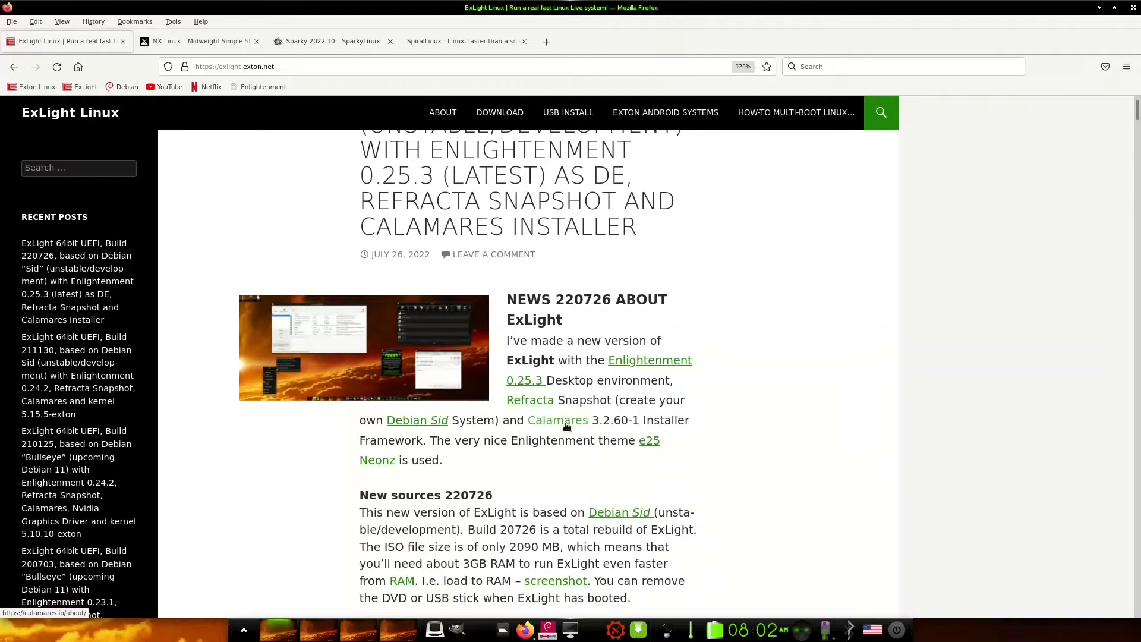
mouse_move(439, 440)
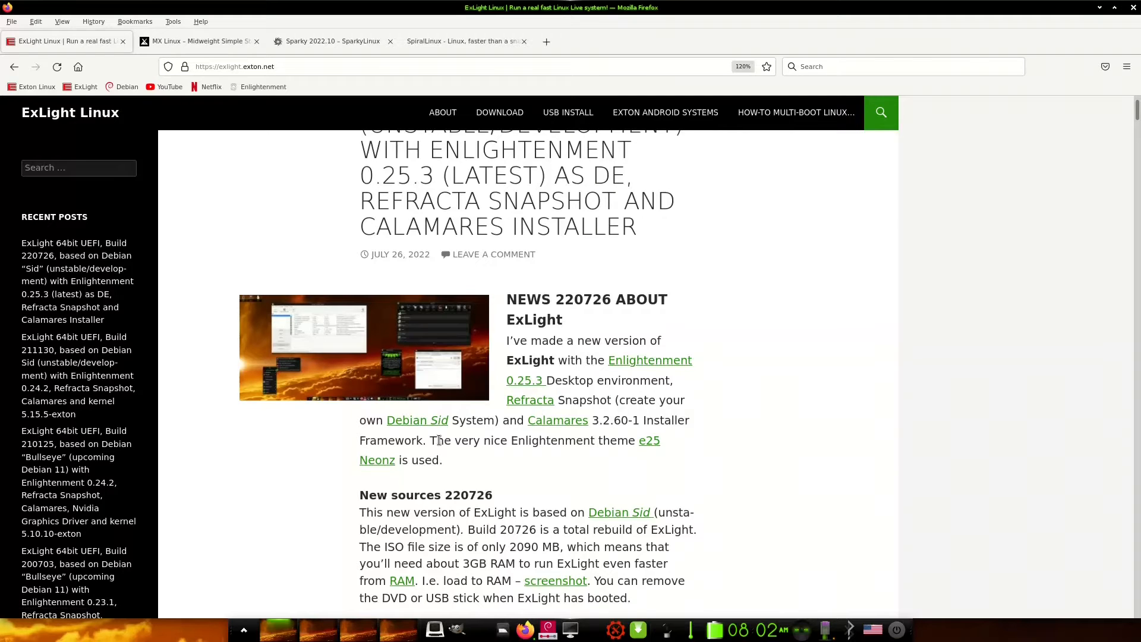
mouse_move(510, 453)
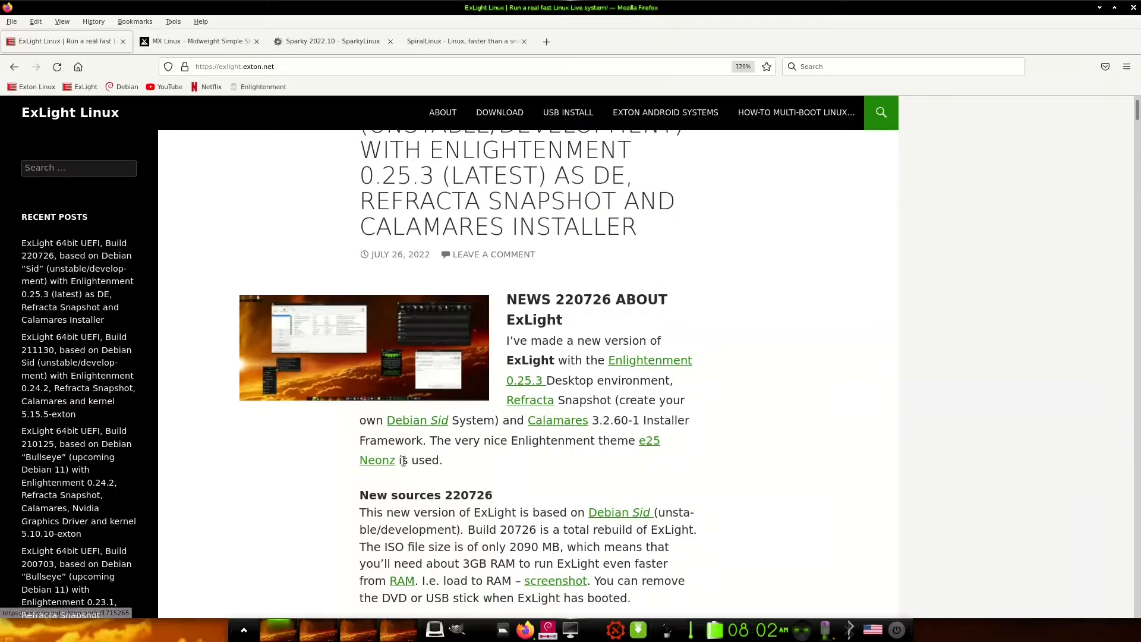
mouse_move(376, 460)
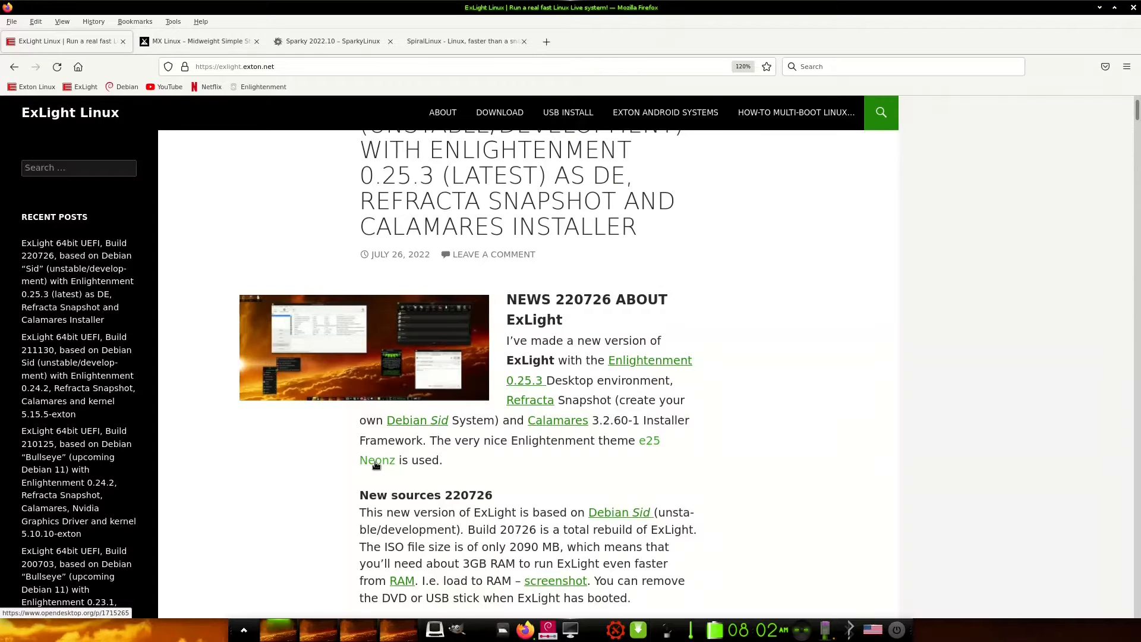
mouse_move(562, 373)
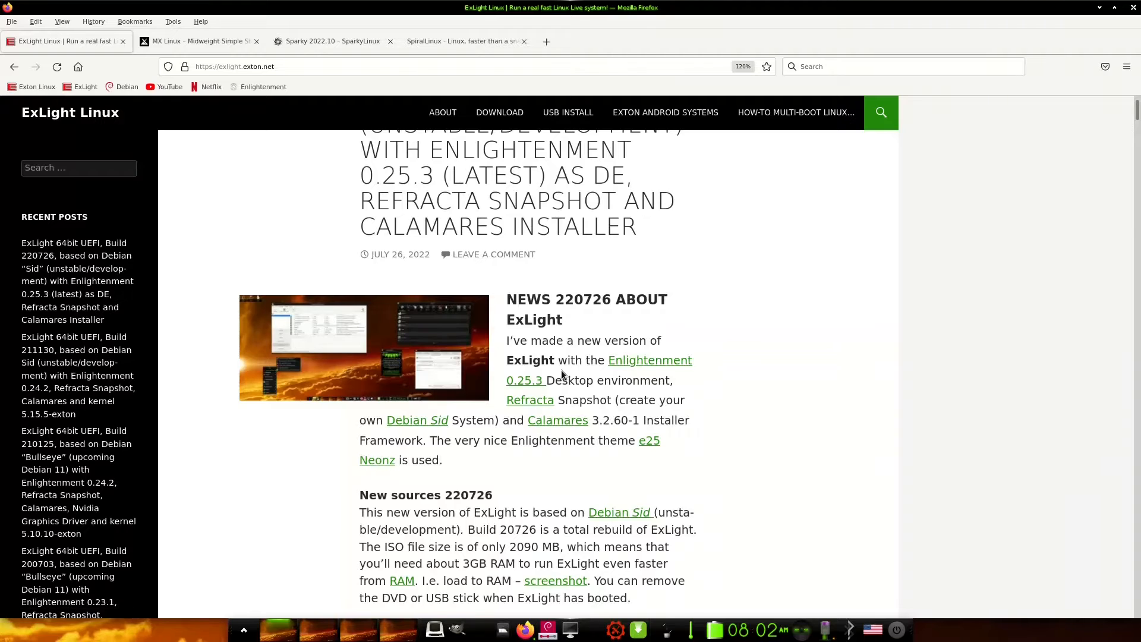
mouse_move(523, 380)
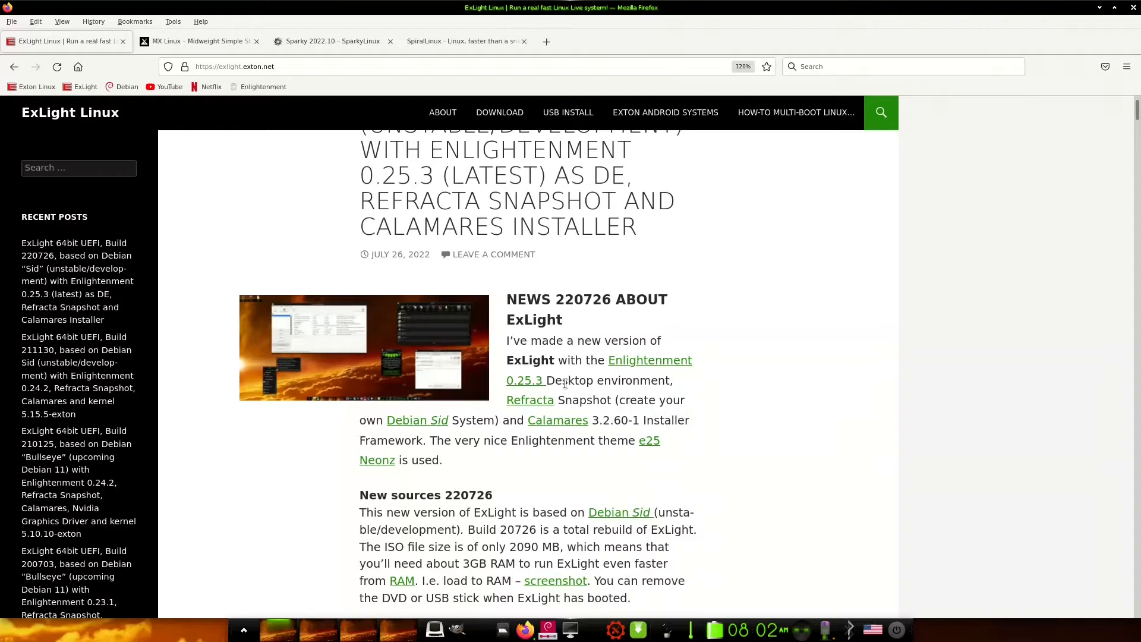
mouse_move(649, 439)
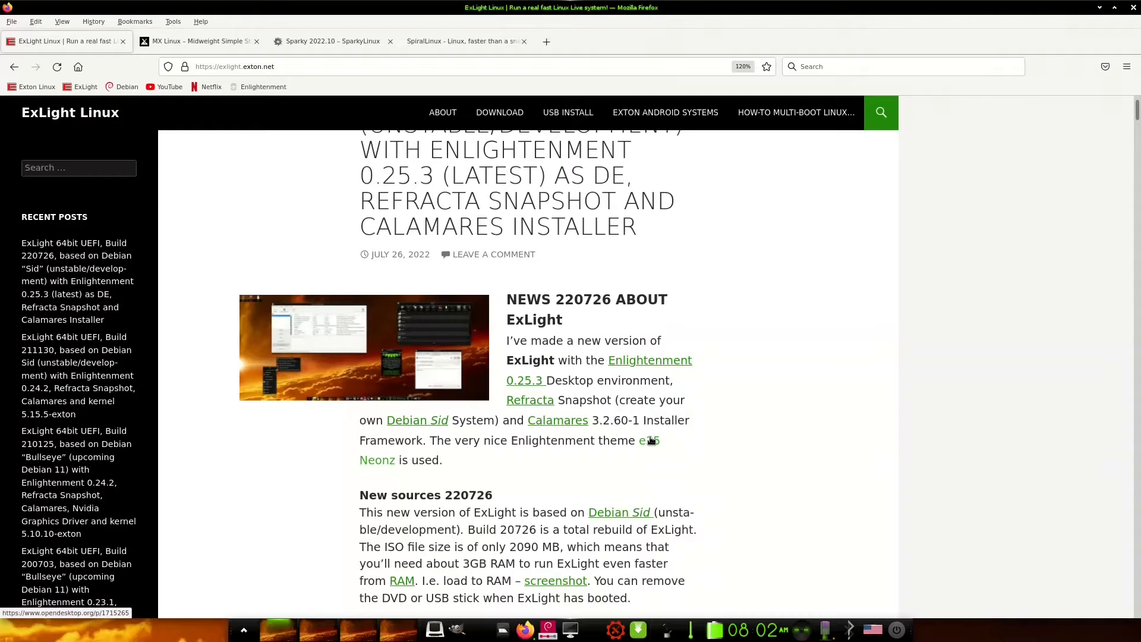
mouse_move(521, 463)
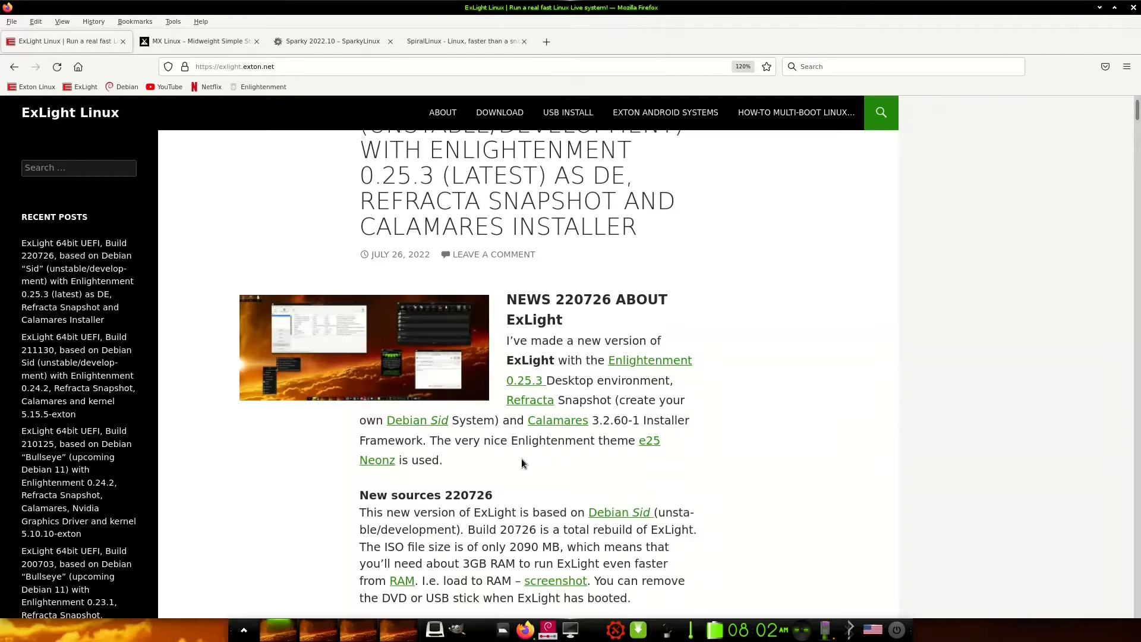
mouse_move(596, 468)
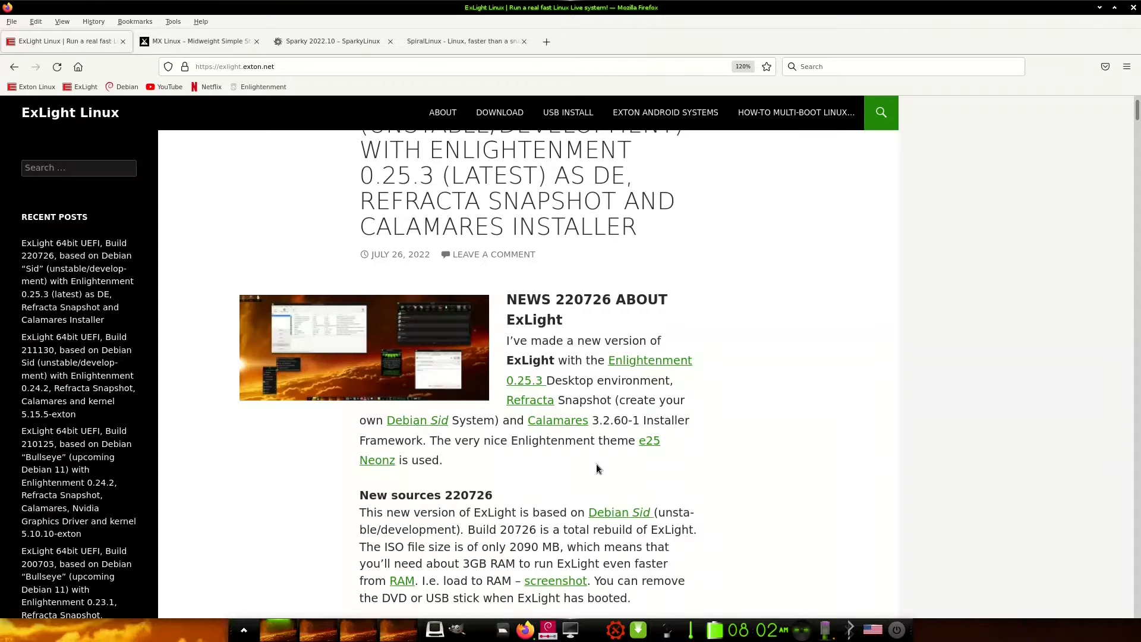
mouse_move(528, 466)
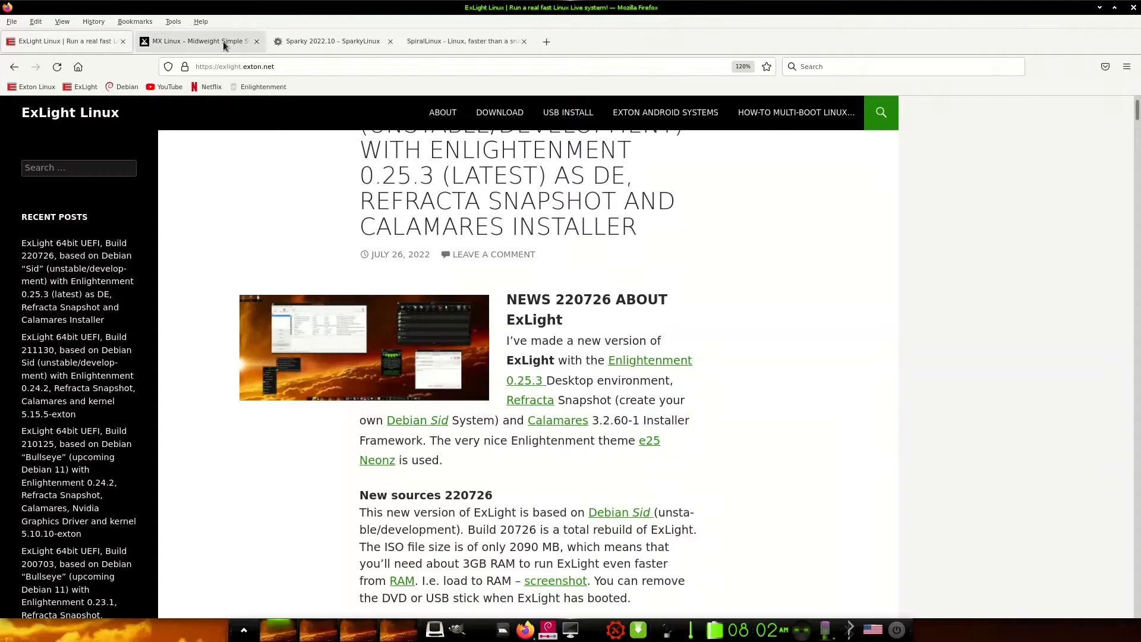
- Switch Firefox to the MX Linux homepage tab
left_click(196, 40)
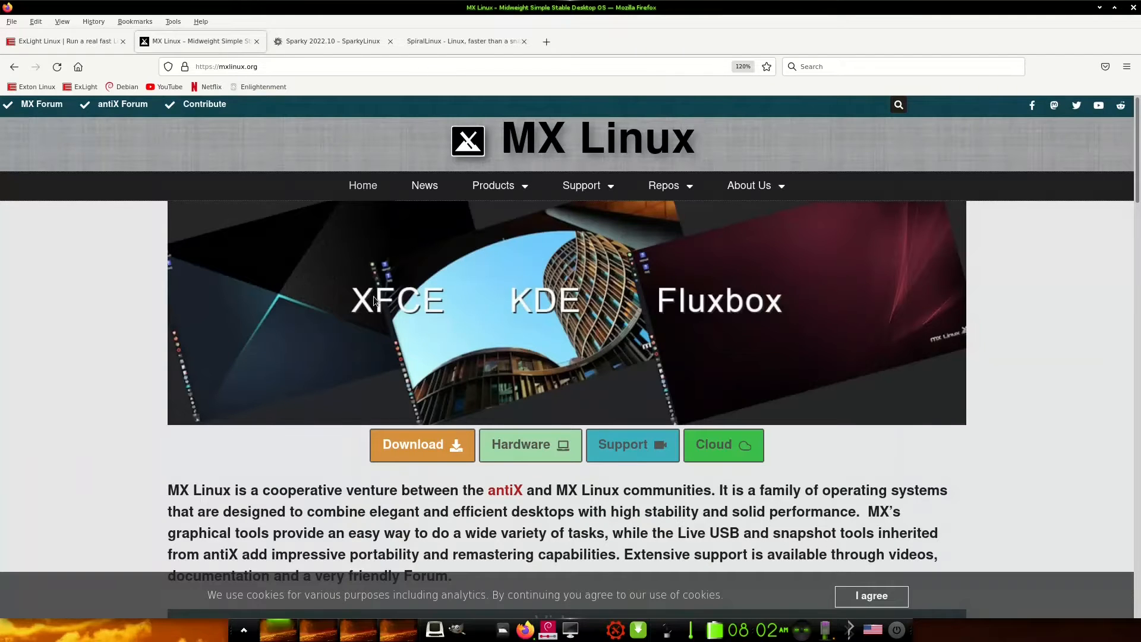
mouse_move(806, 475)
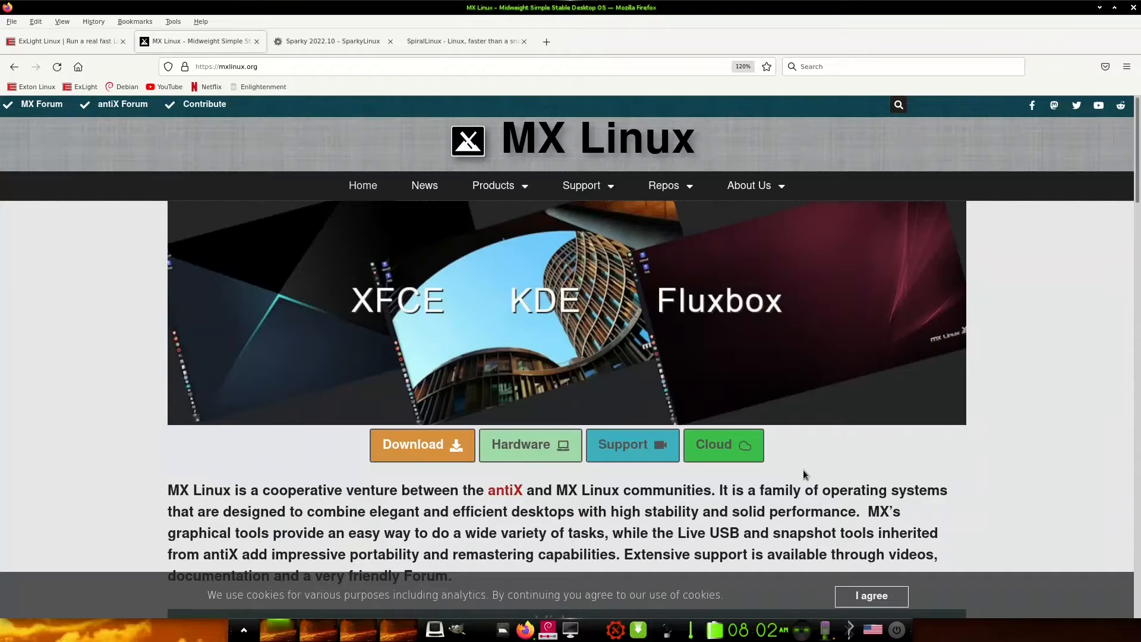
mouse_move(414, 223)
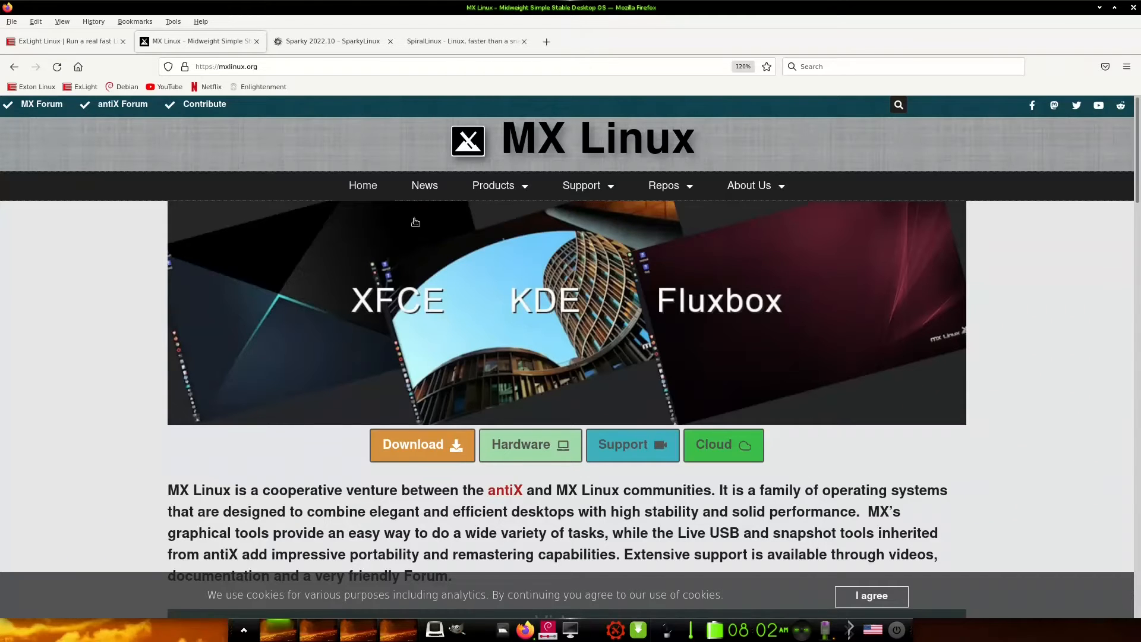
mouse_move(679, 490)
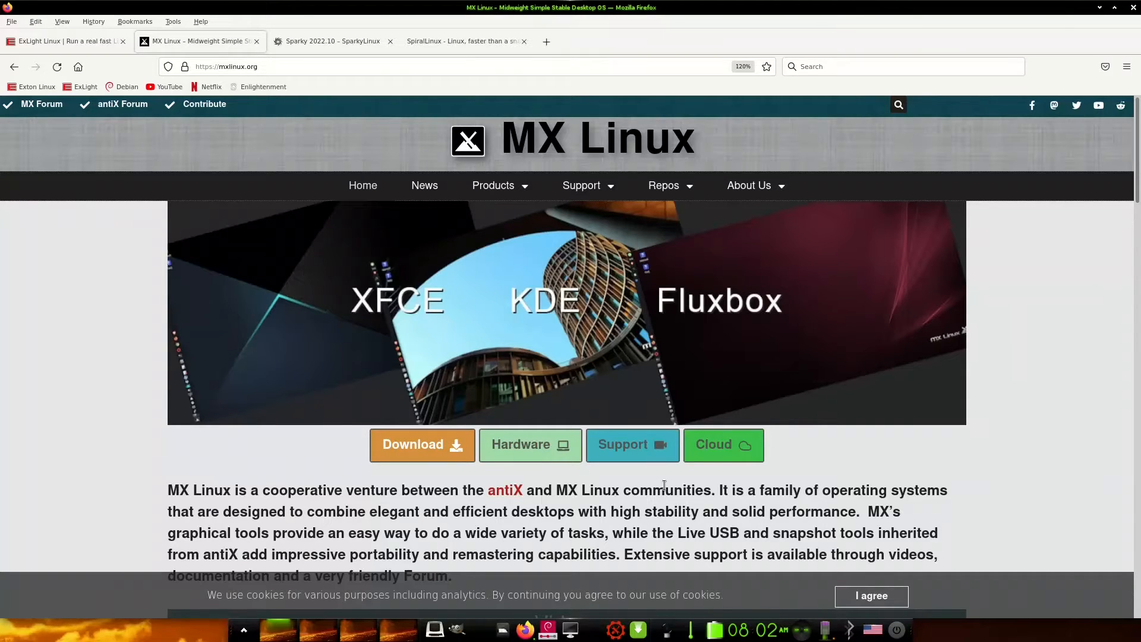
mouse_move(562, 481)
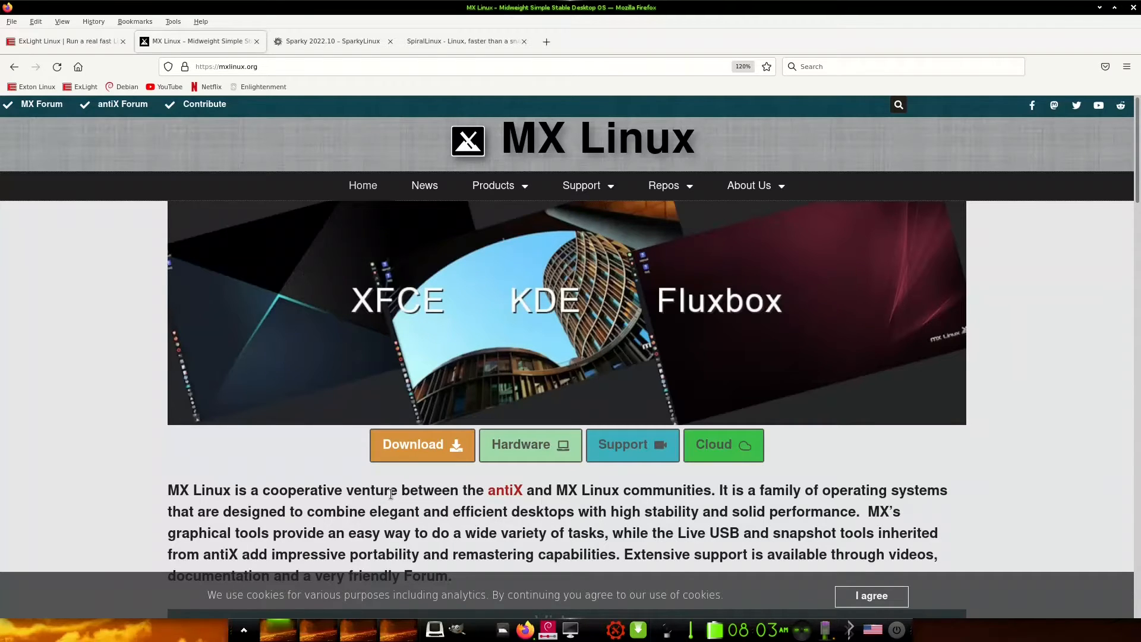
mouse_move(309, 33)
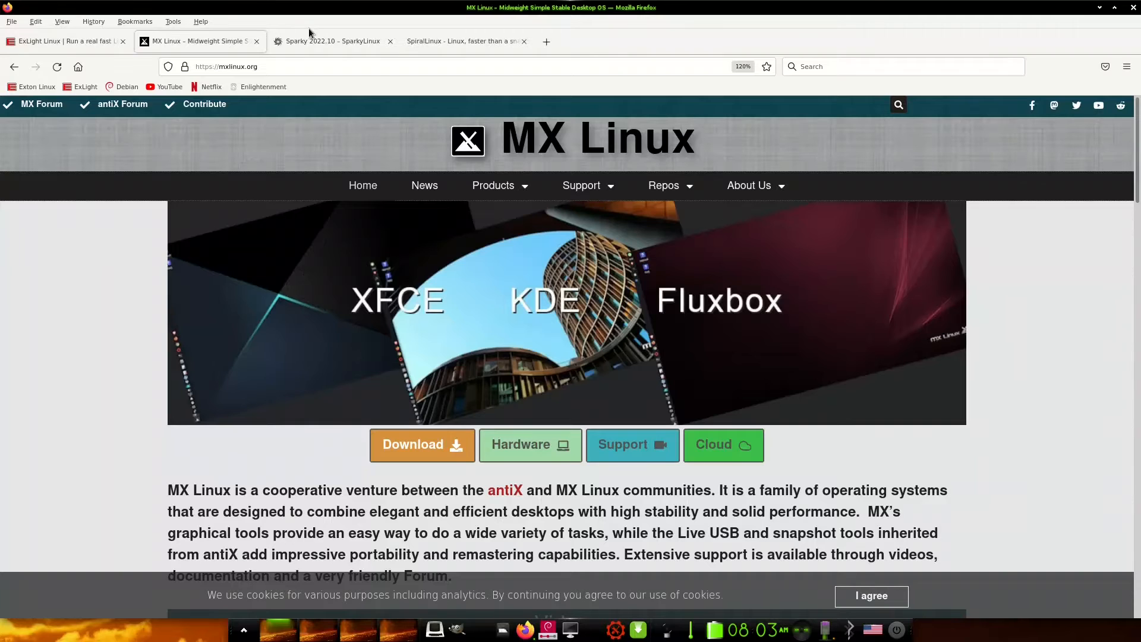
left_click(332, 40)
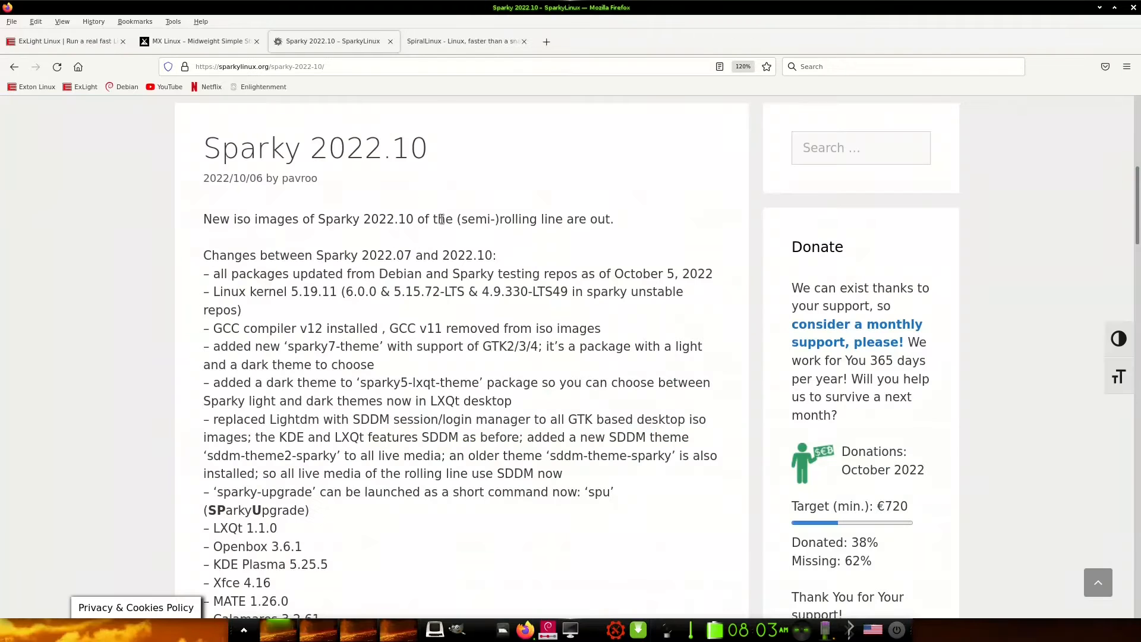
mouse_move(344, 515)
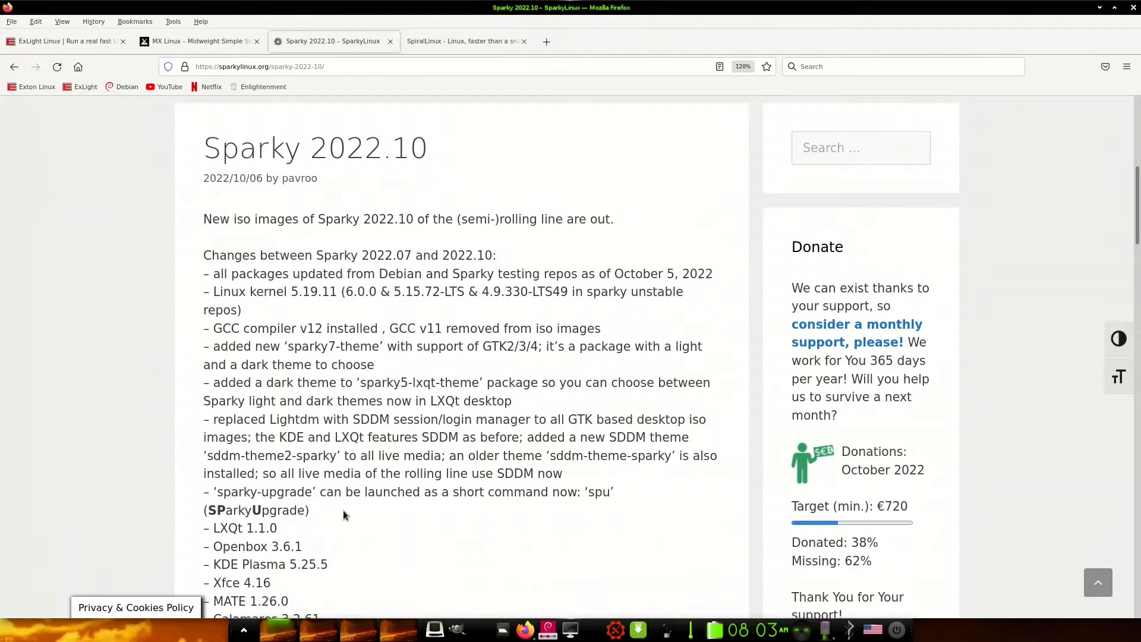
mouse_move(598, 485)
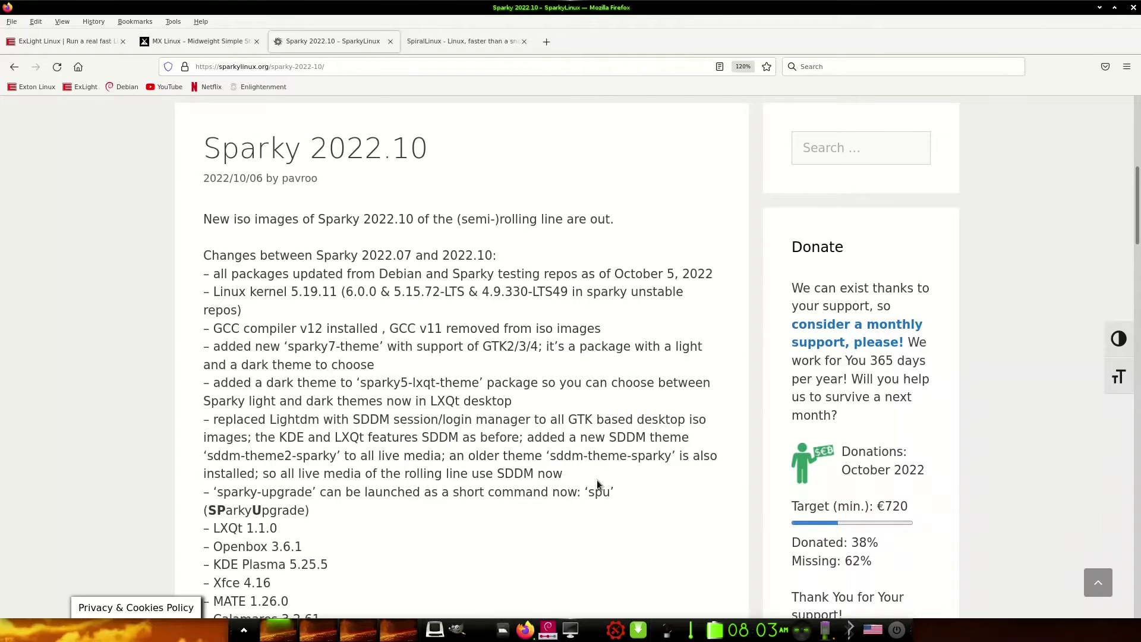
mouse_move(311, 308)
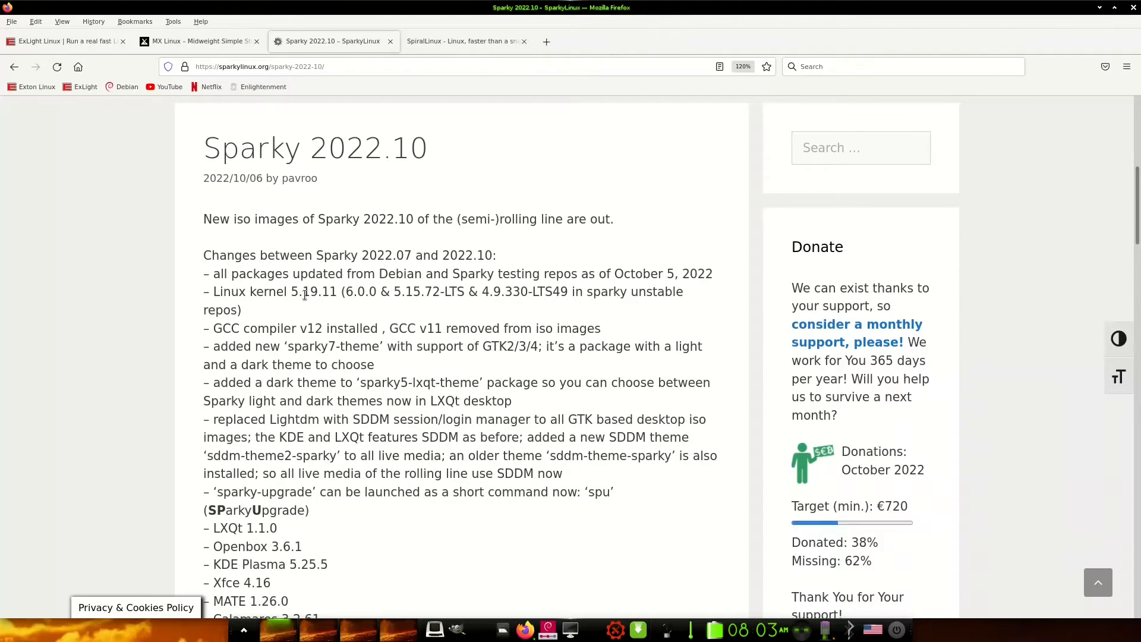
left_click(215, 291)
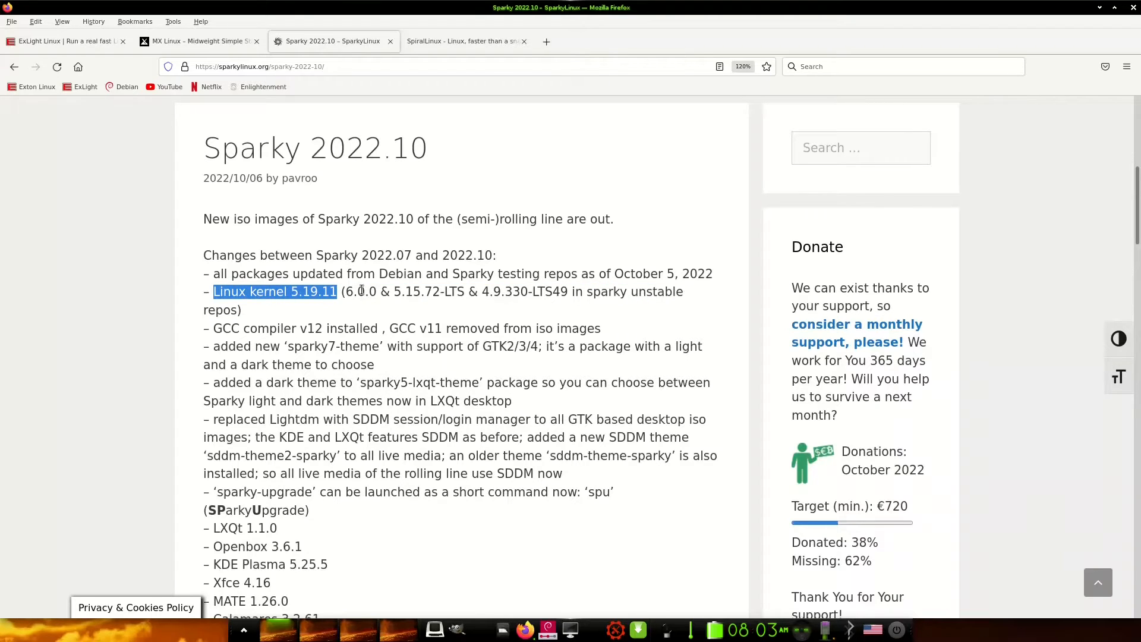
mouse_move(317, 310)
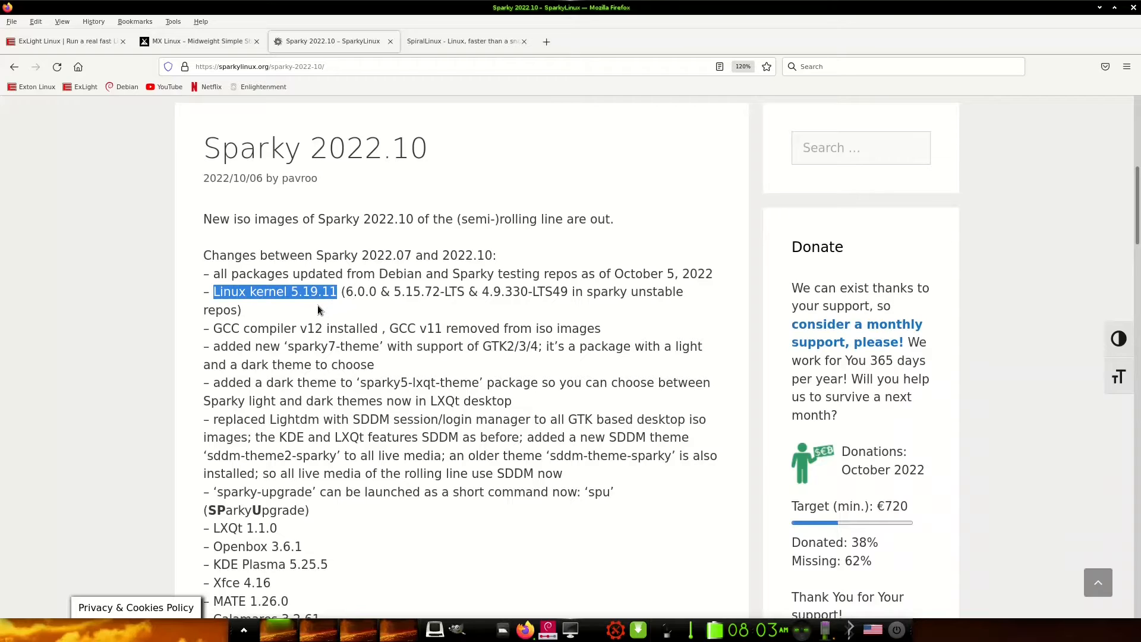
left_click(466, 360)
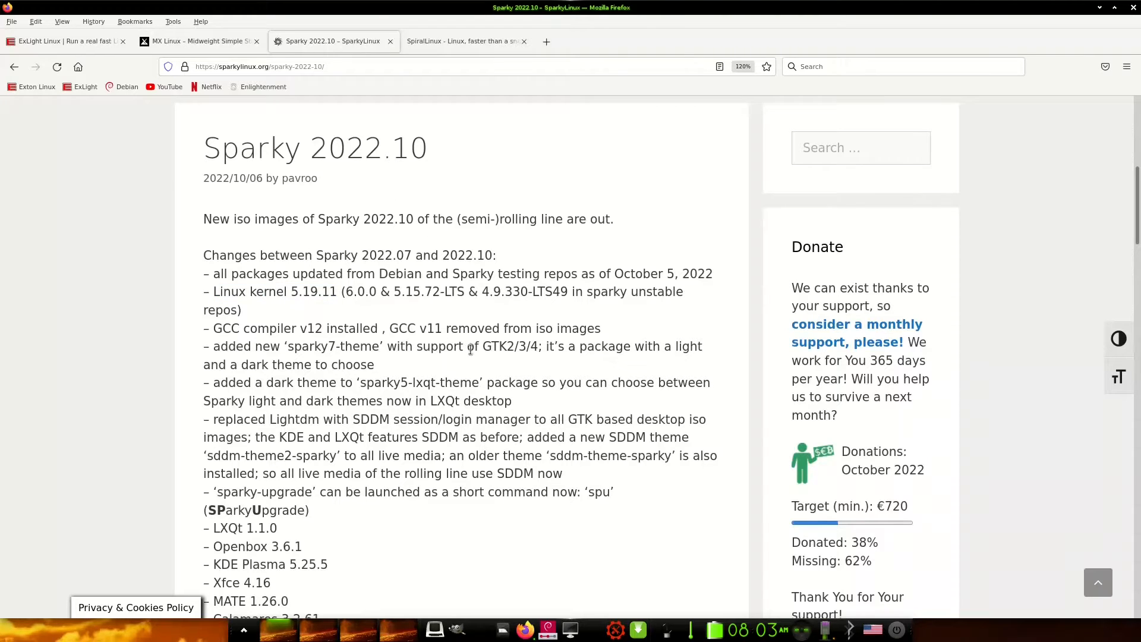
mouse_move(466, 40)
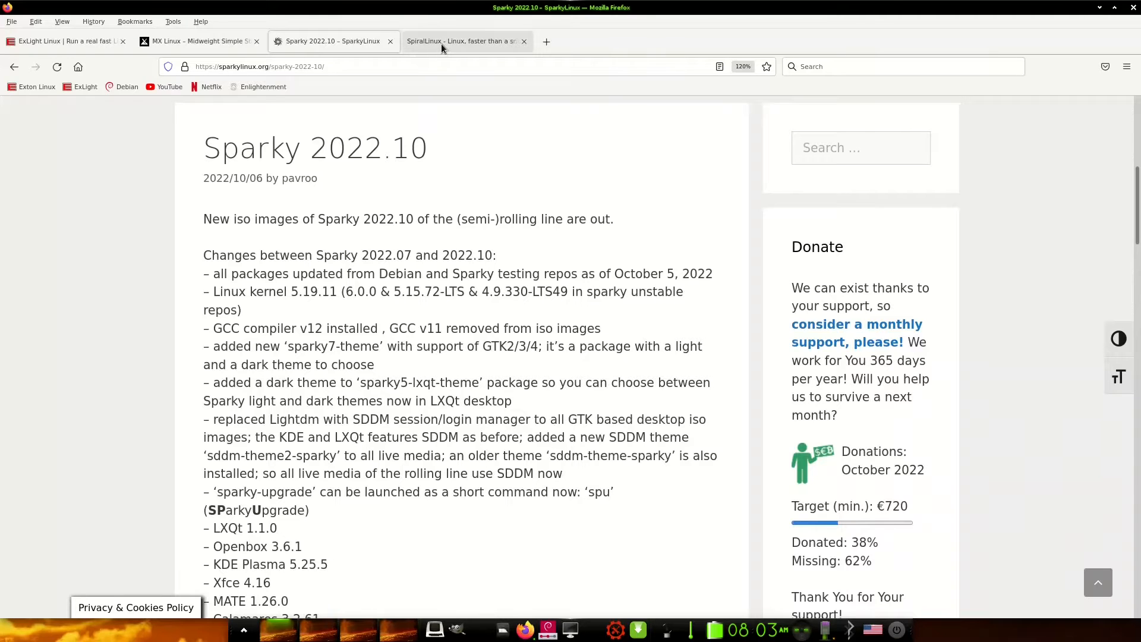
- Show the SpiralLinux homepage and scroll through its edition screenshots and features, then back up
left_click(464, 40)
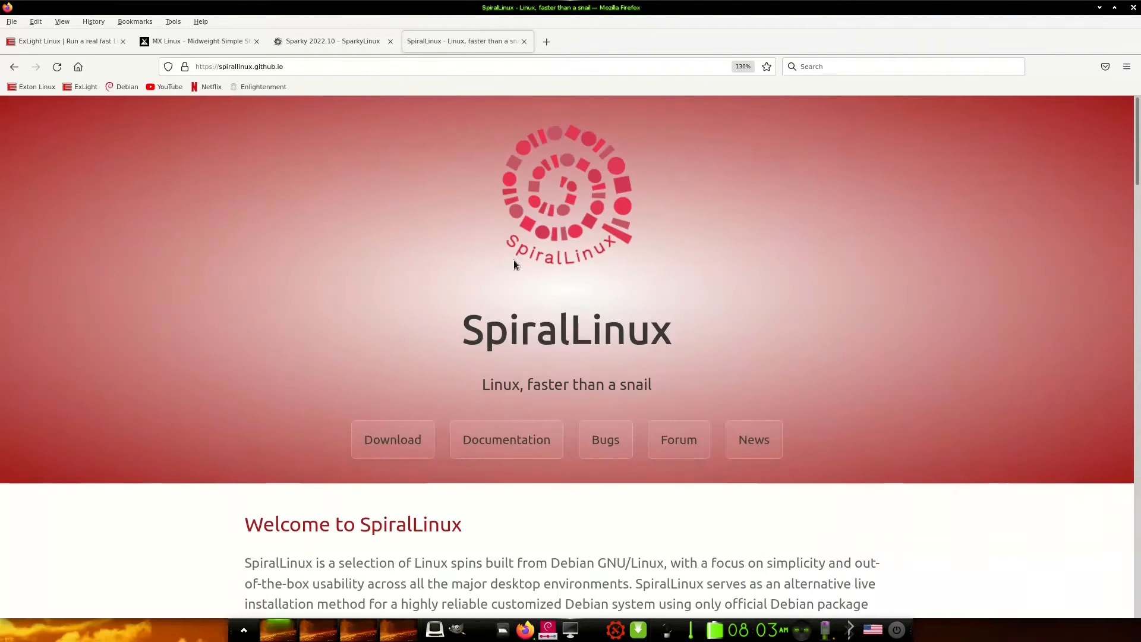
mouse_move(504, 283)
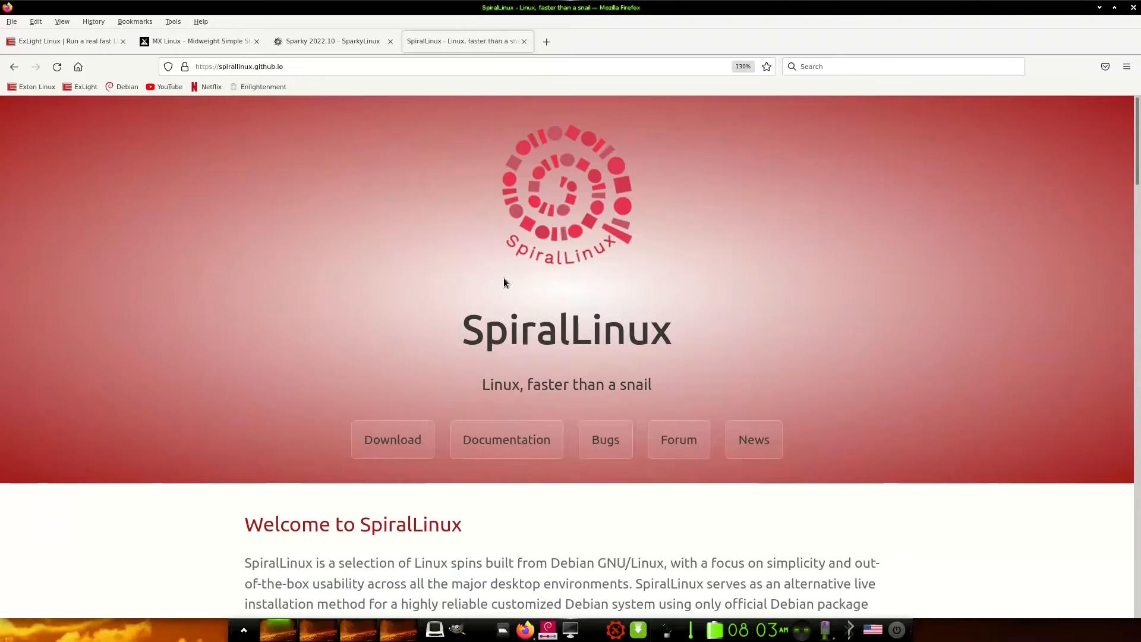
mouse_move(644, 317)
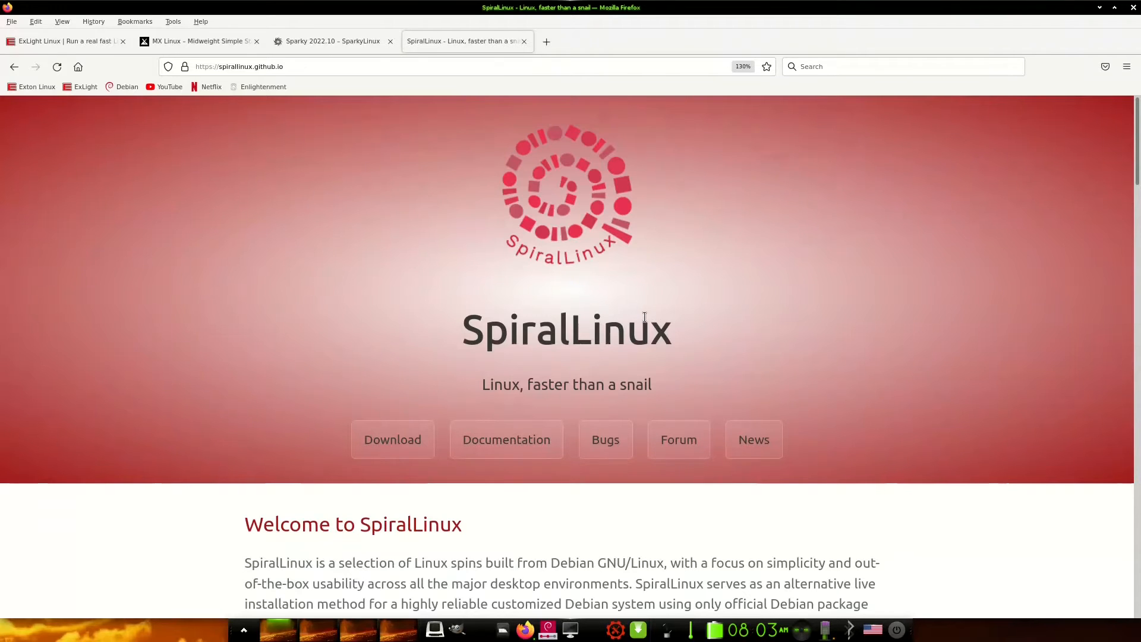
mouse_move(738, 293)
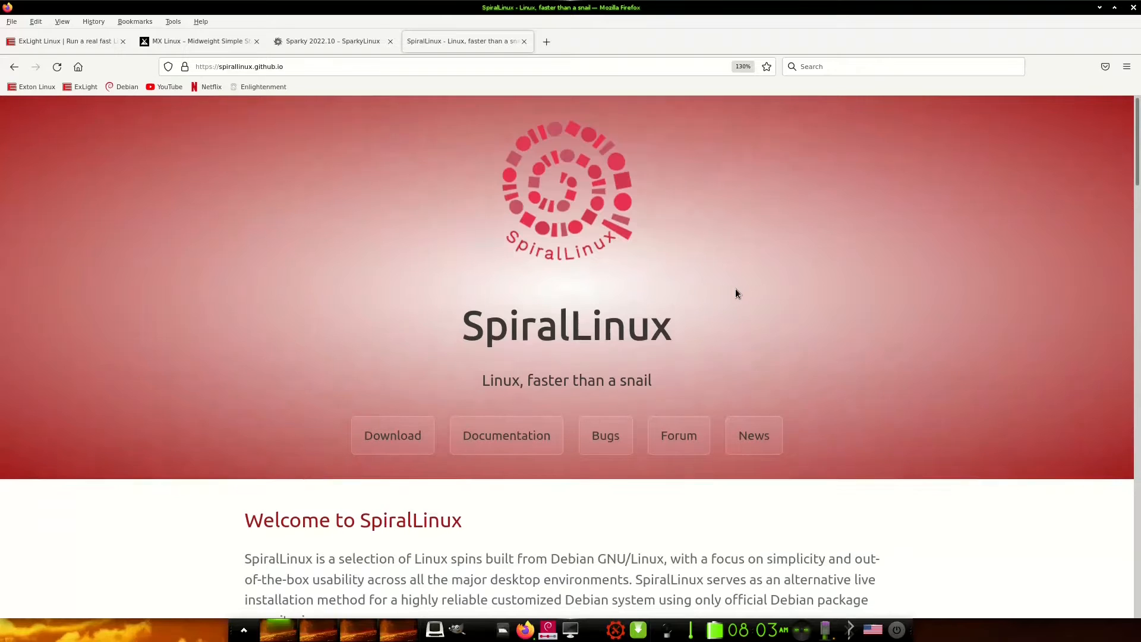
scroll("down", 3)
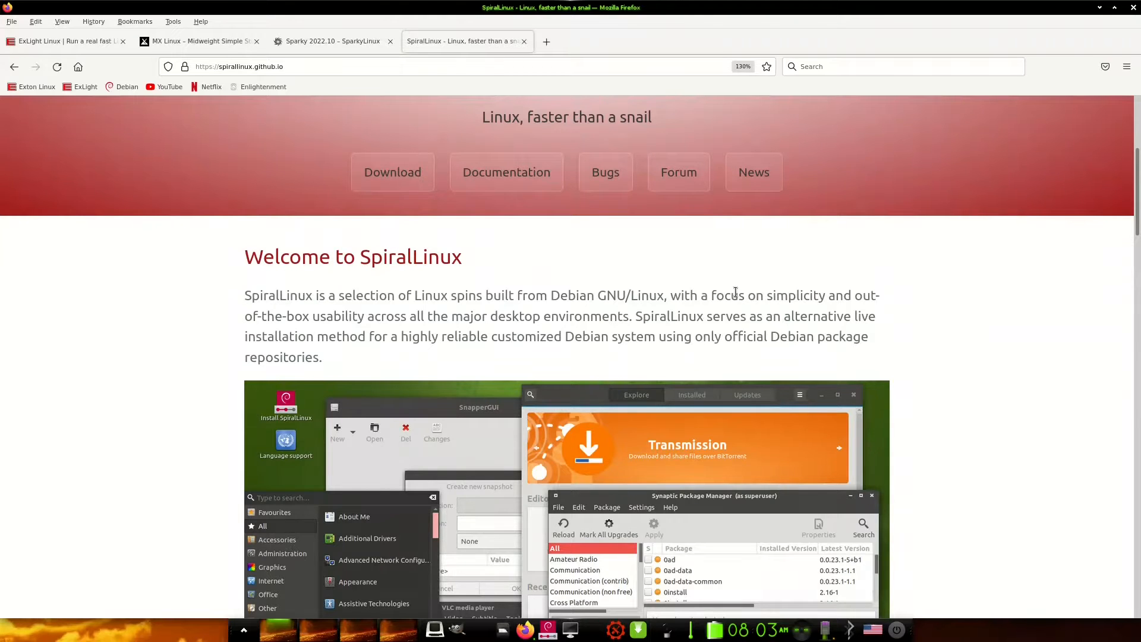
scroll("down", 3)
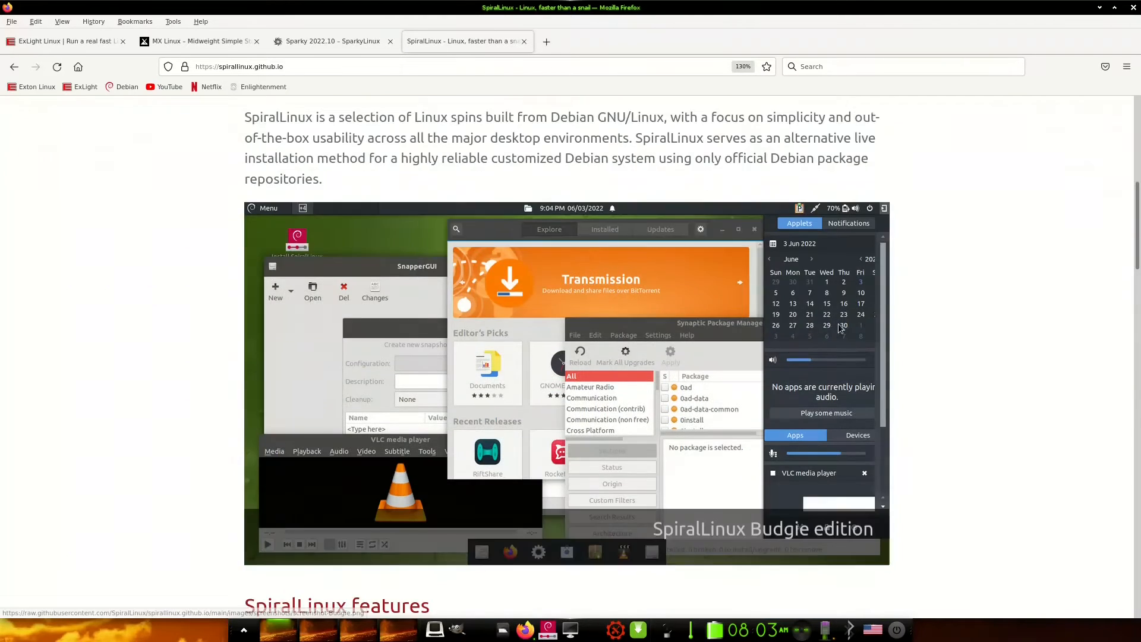
scroll("down", 3)
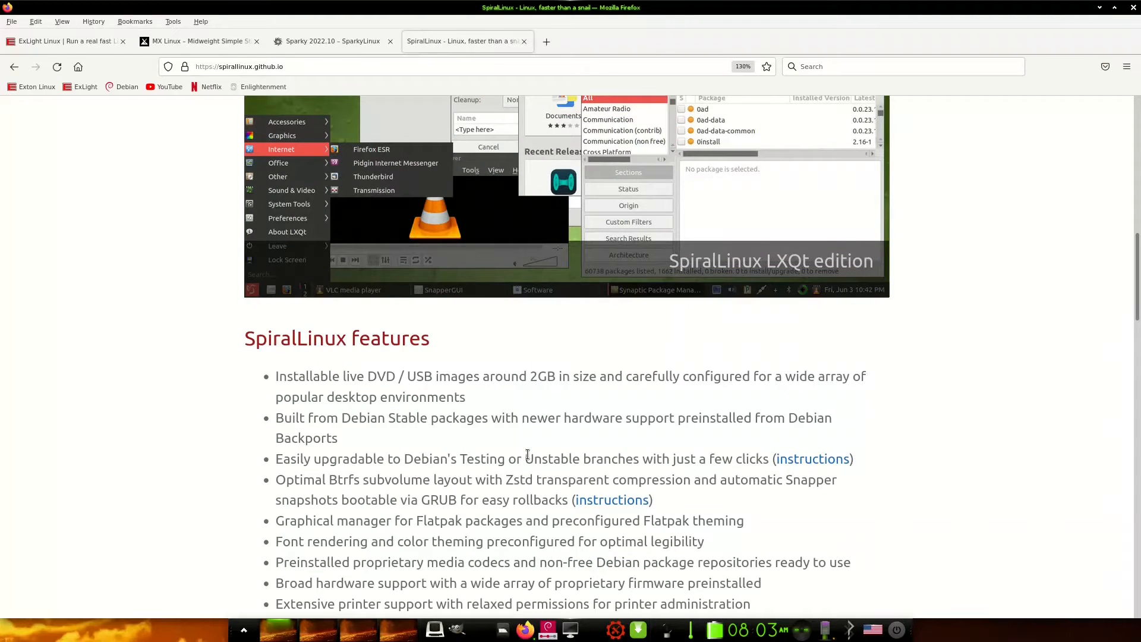
mouse_move(357, 483)
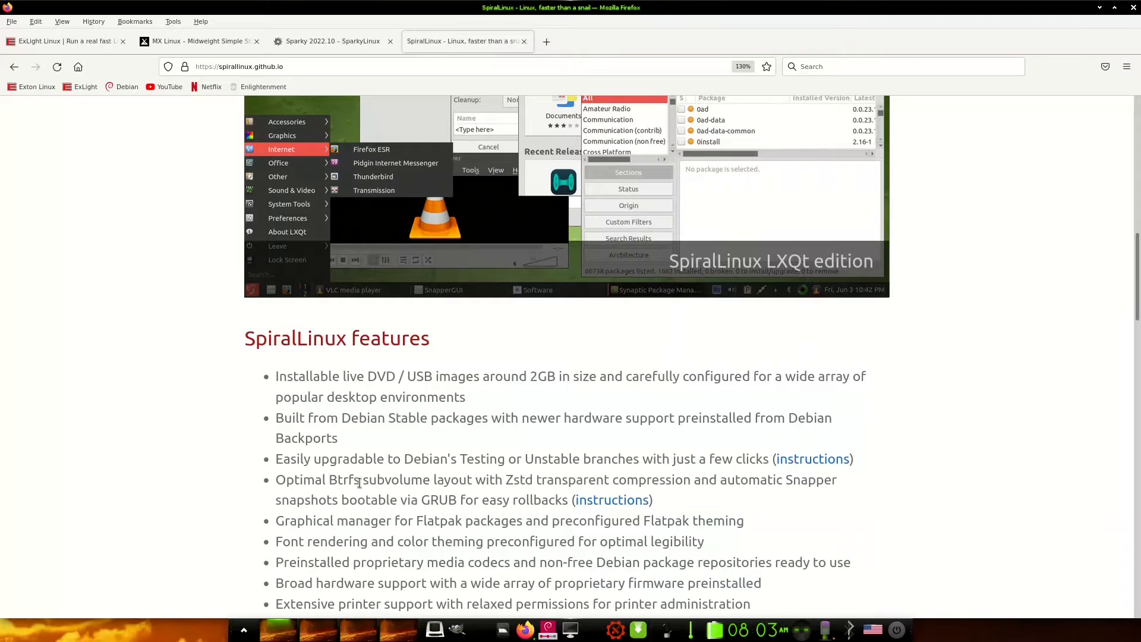
scroll("up", 3)
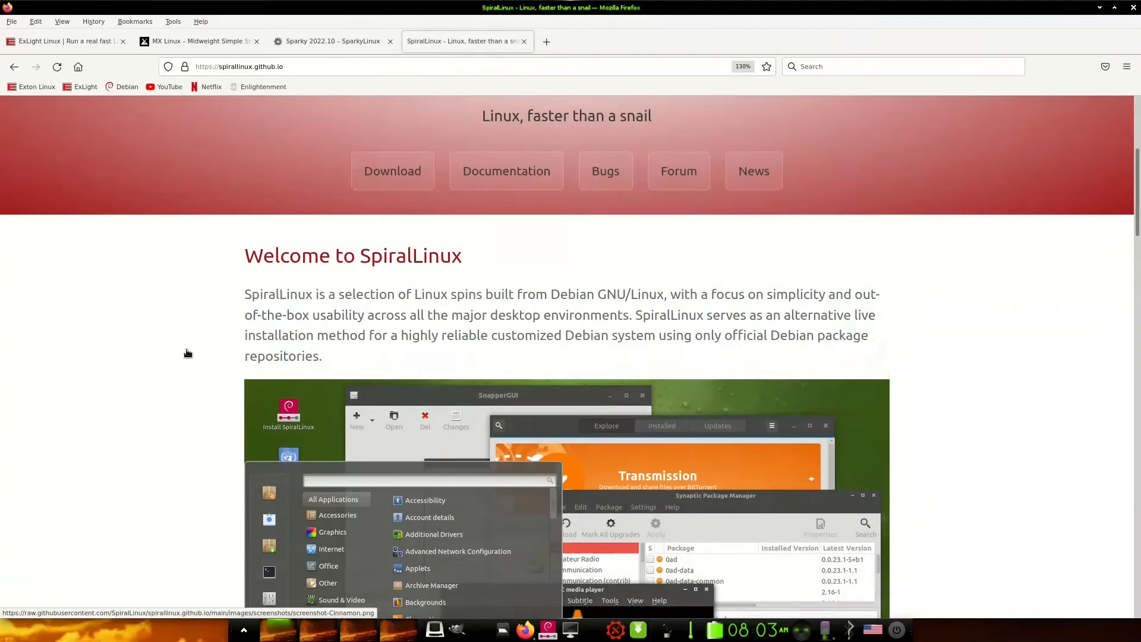
scroll("up", 3)
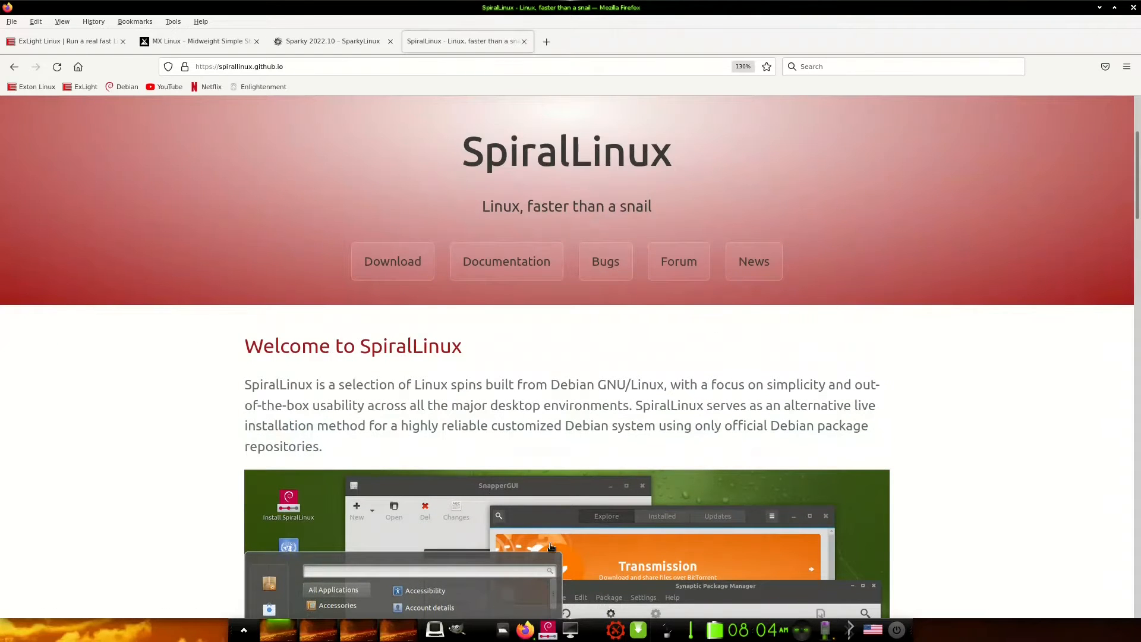
mouse_move(524, 629)
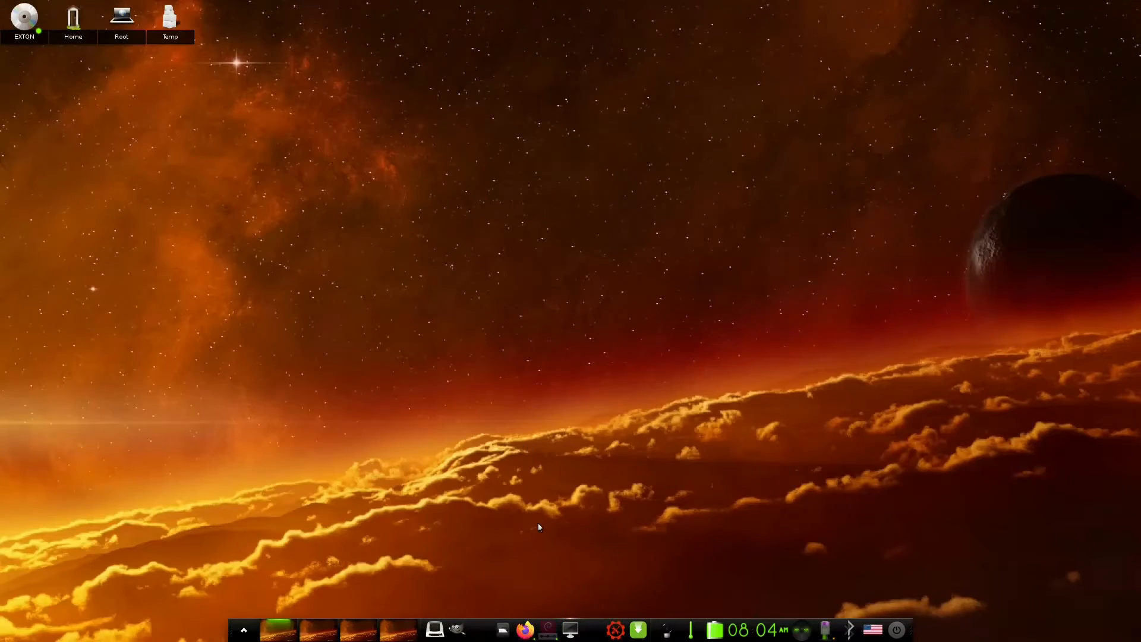
mouse_move(517, 474)
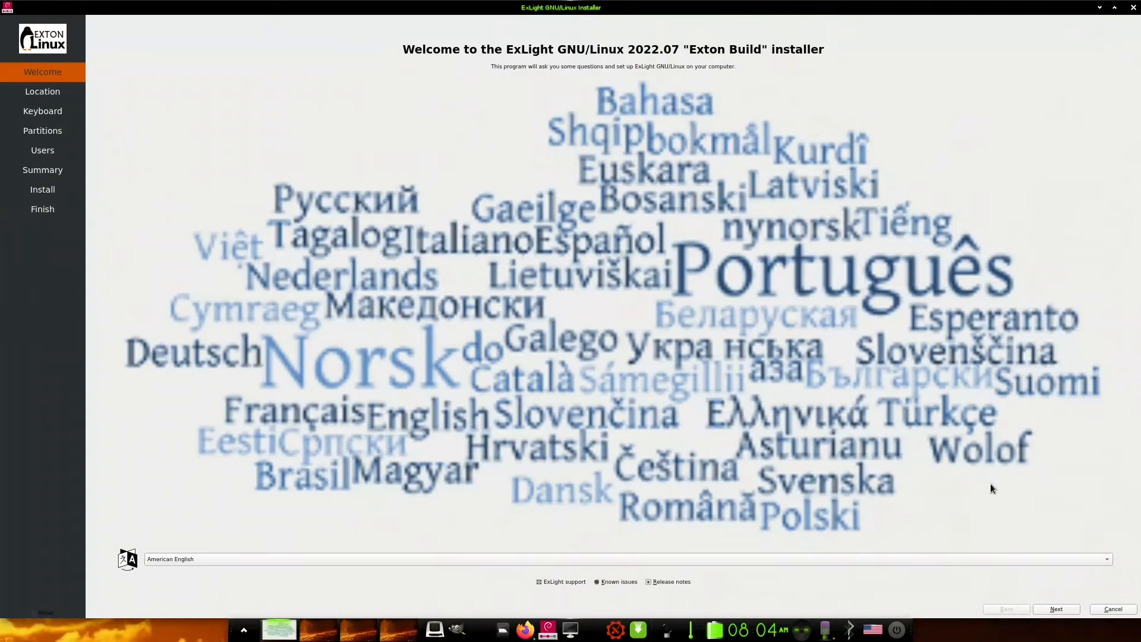
- Advance past Welcome and the New York location, then choose Erase disk on the VBOX hard disk
left_click(1056, 609)
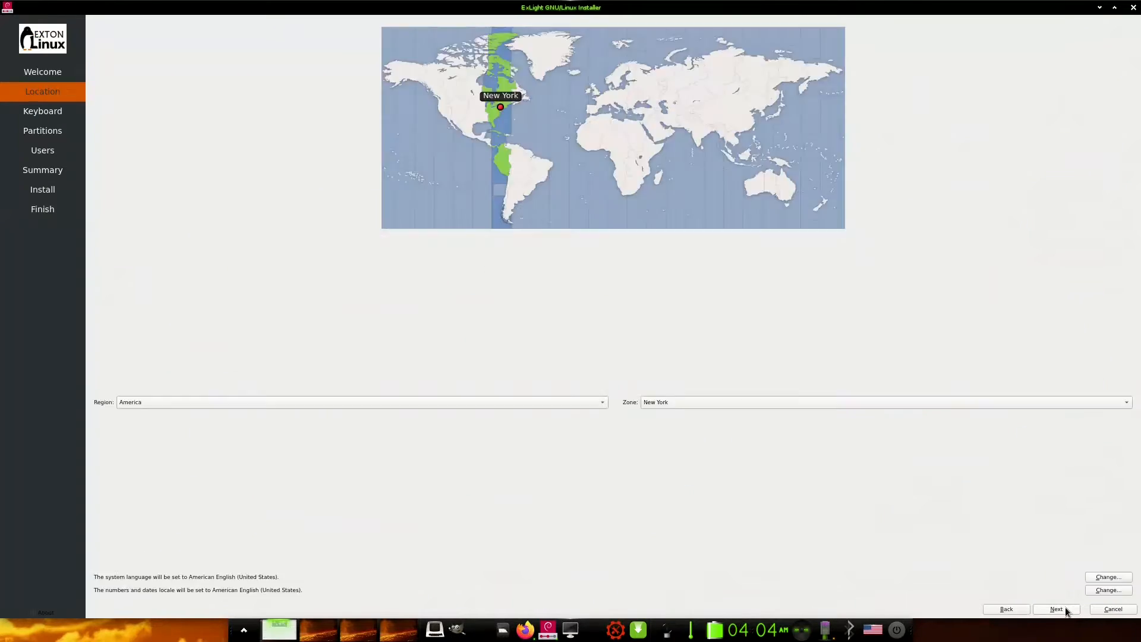
left_click(1056, 608)
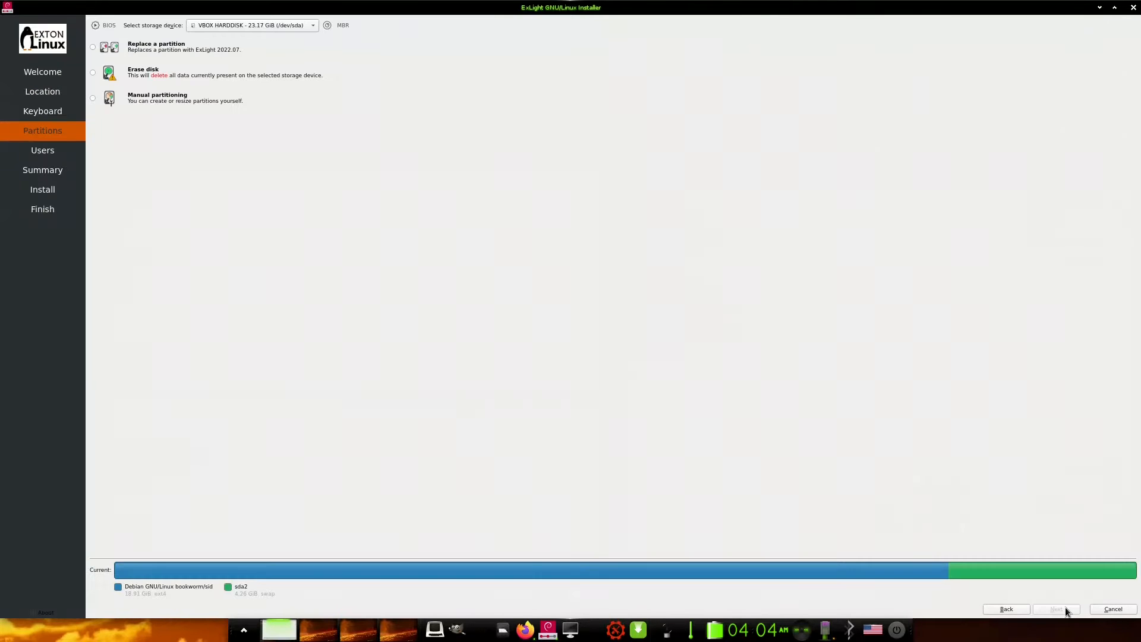
mouse_move(129, 79)
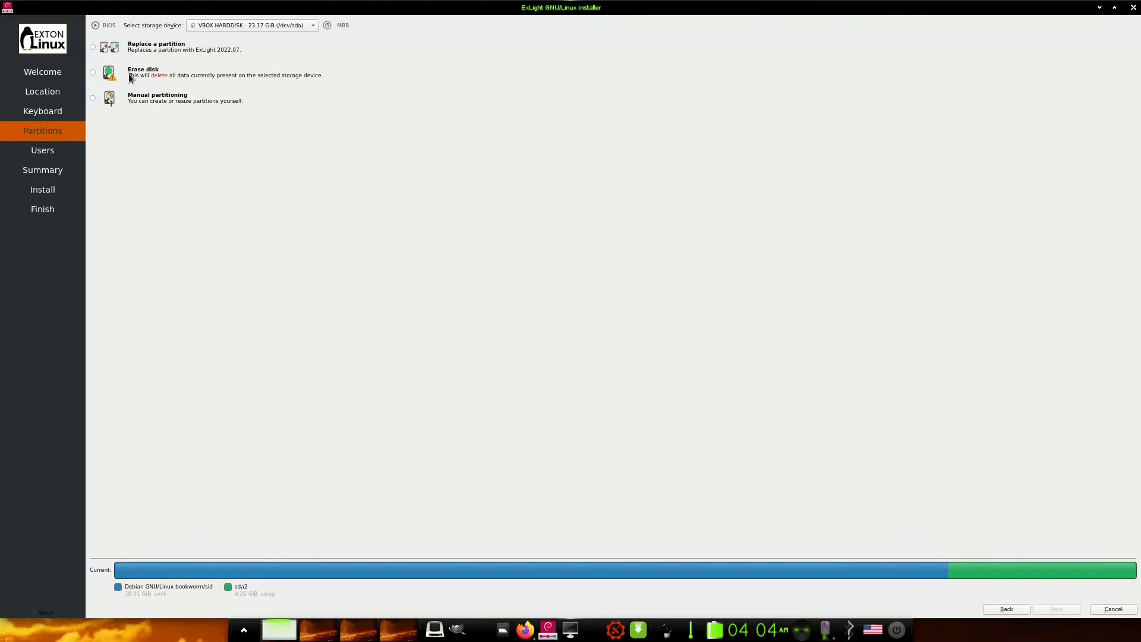
left_click(93, 73)
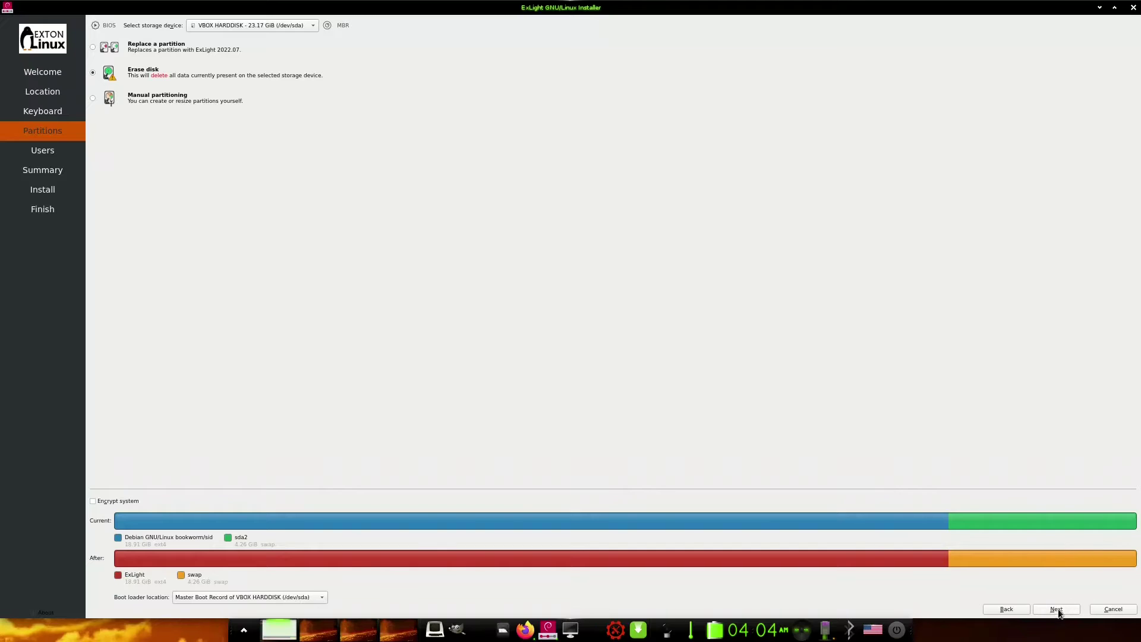
- Accept the erase-disk plan, enter name 'exl' (auto-filling login and hostname) and start the password
left_click(1055, 608)
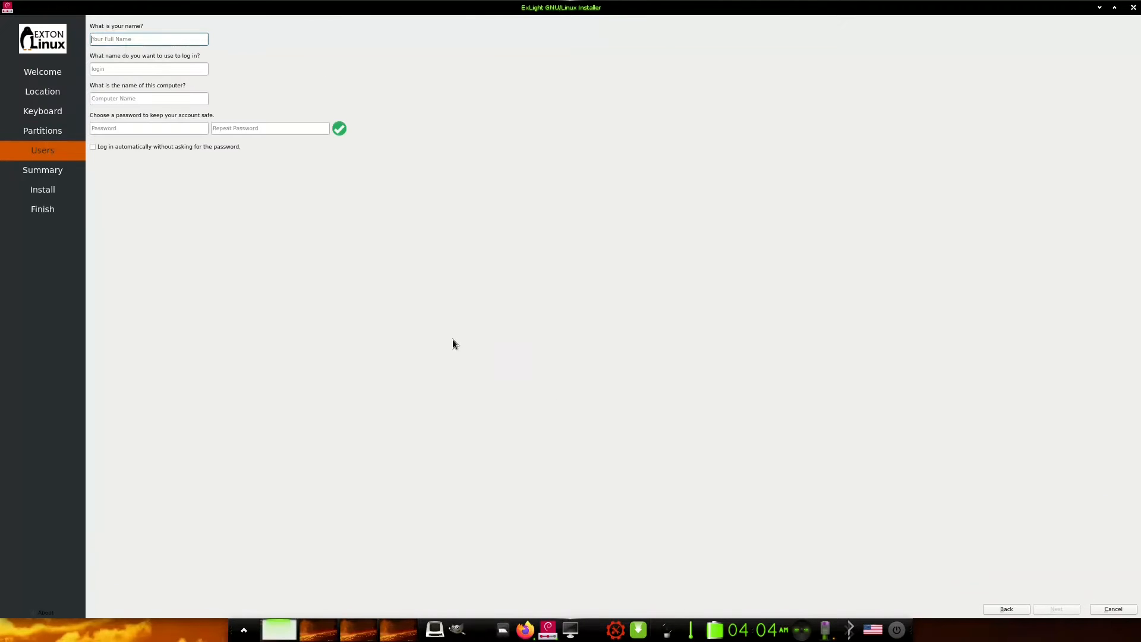
type("ar")
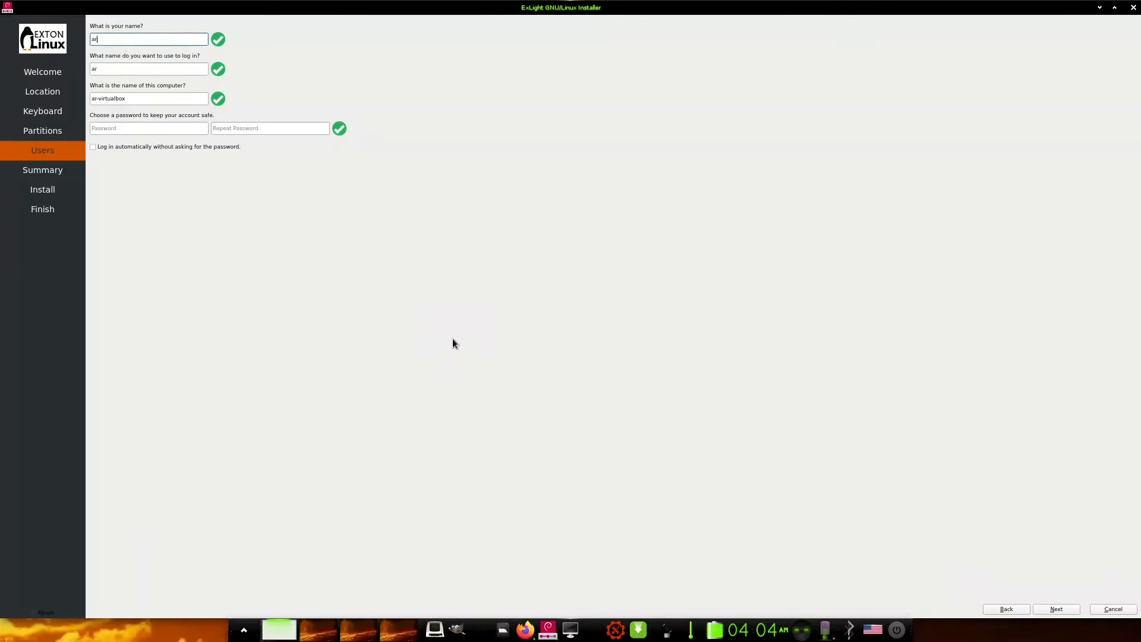
type("exl")
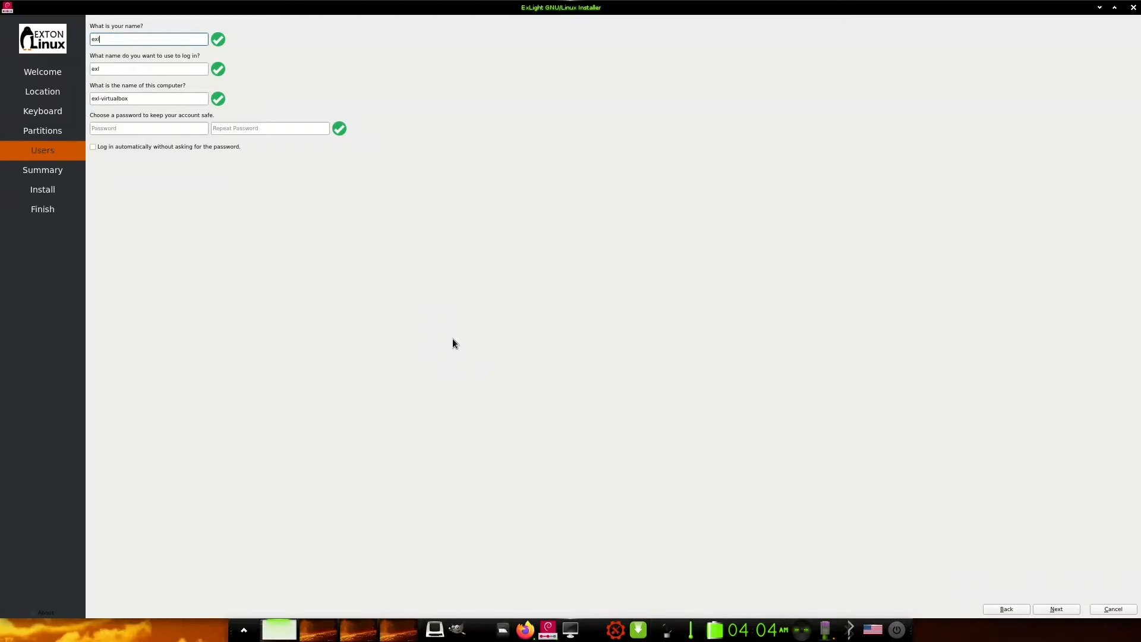
left_click(148, 128)
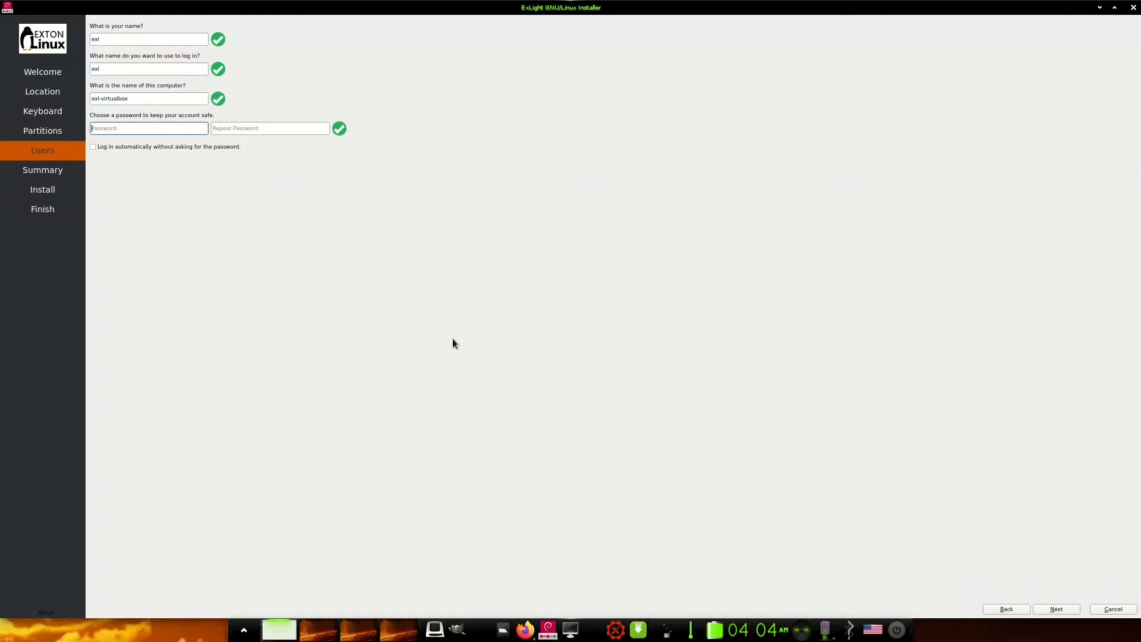
type("•")
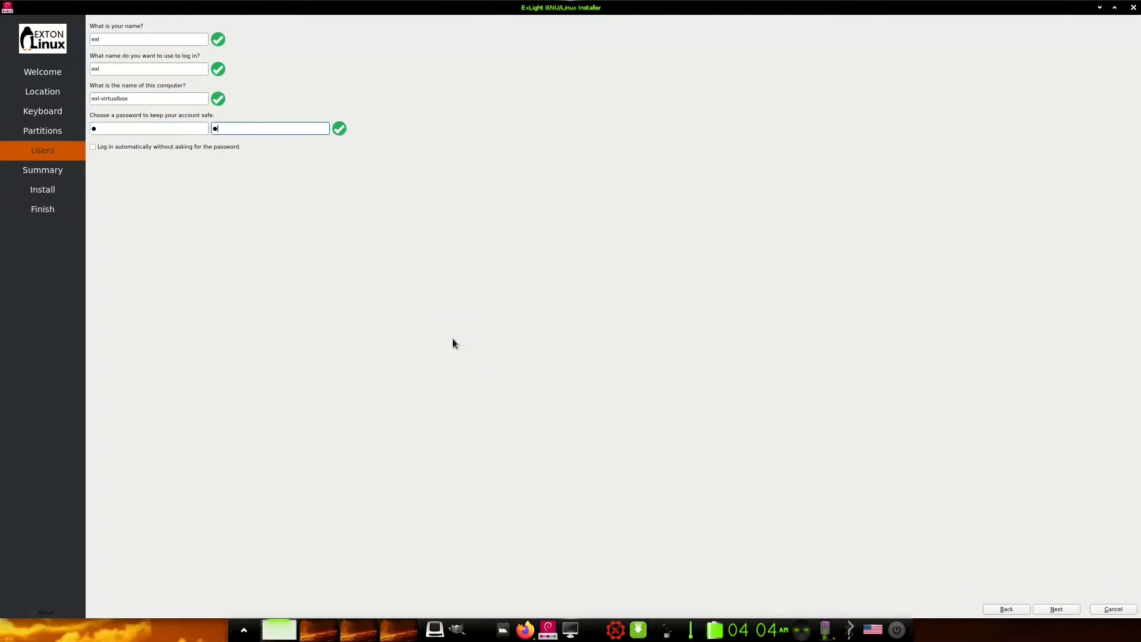
mouse_move(1055, 608)
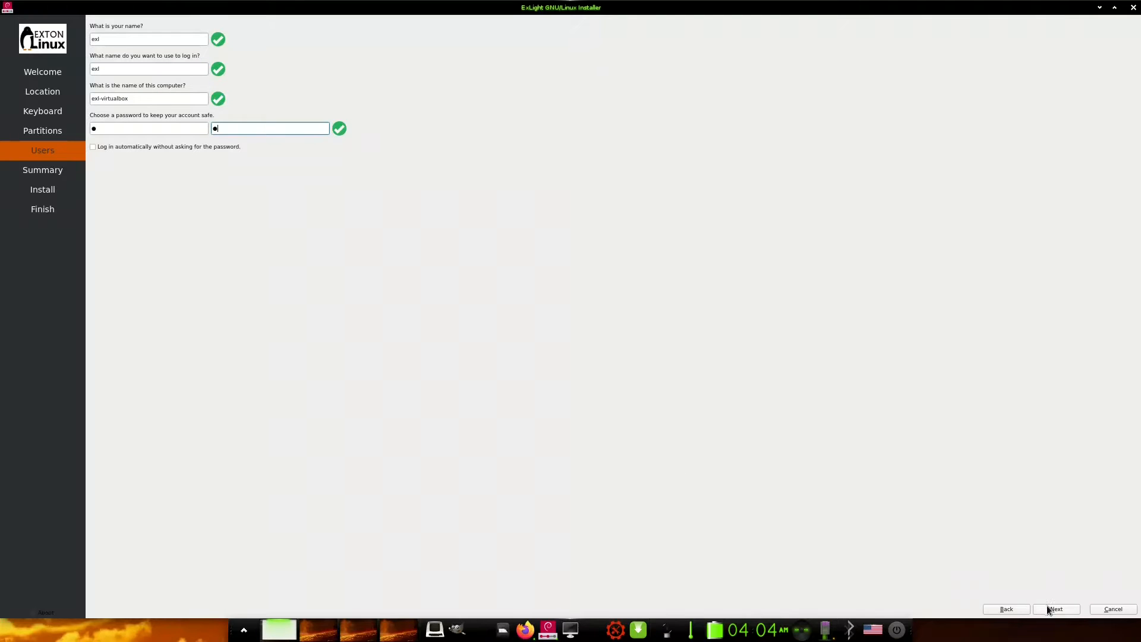
- Reach the installation Summary, then cancel the installer and confirm quitting without changes
left_click(1055, 609)
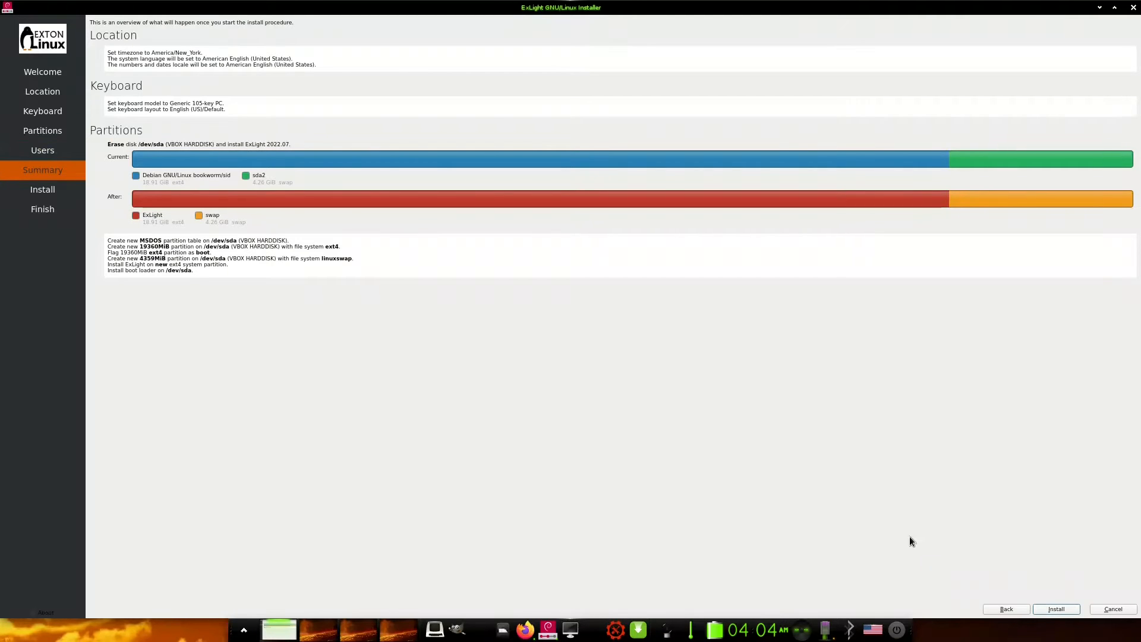
mouse_move(154, 228)
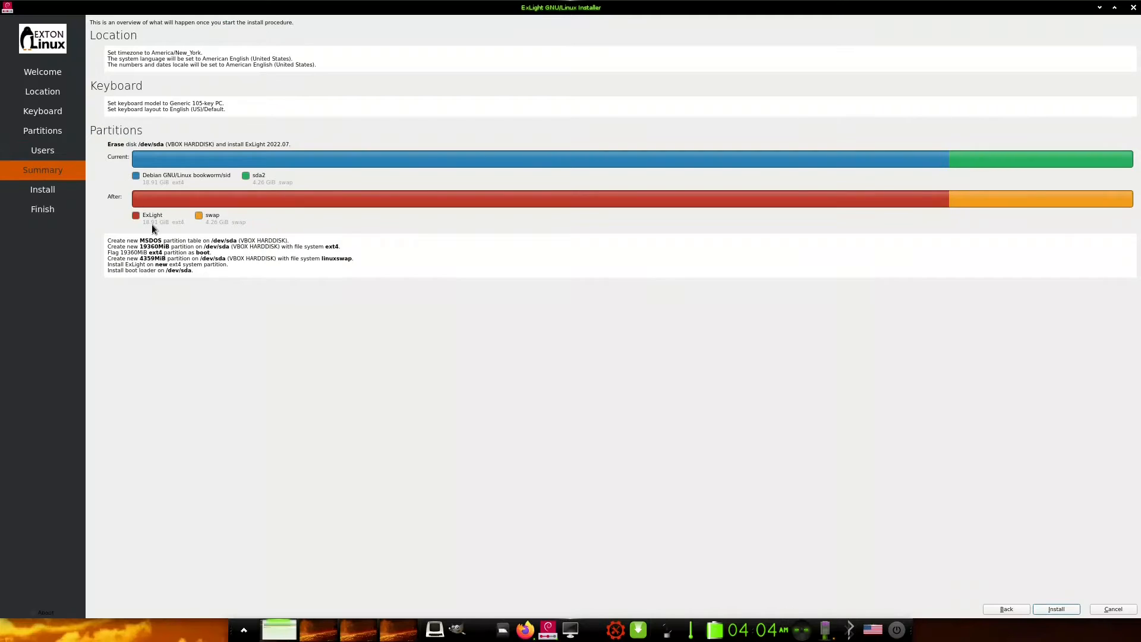
mouse_move(142, 232)
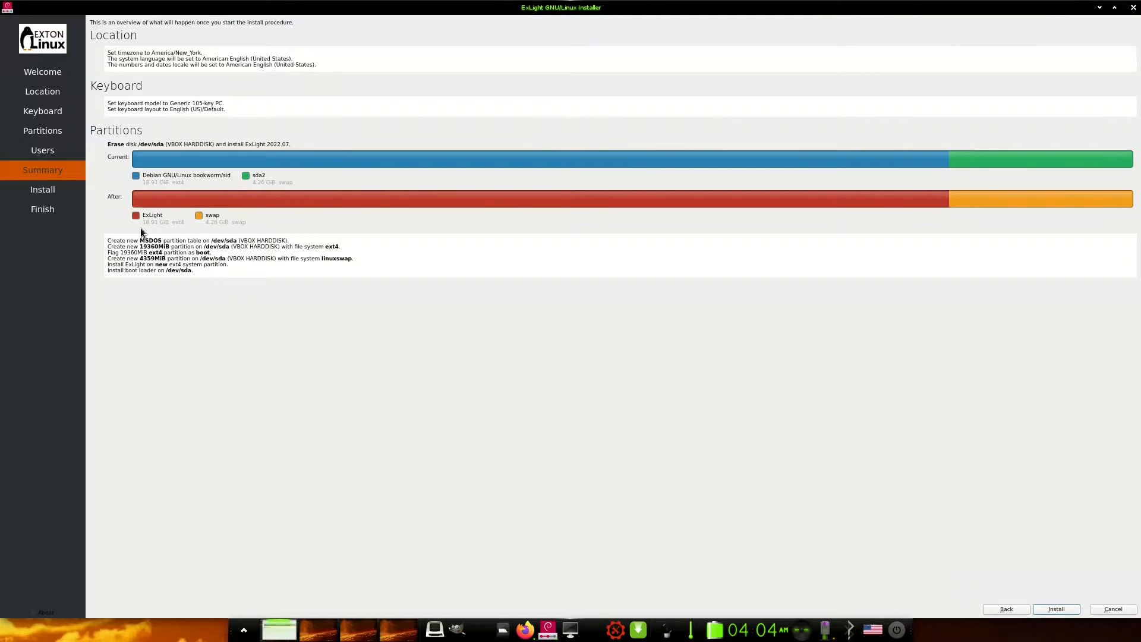
mouse_move(301, 245)
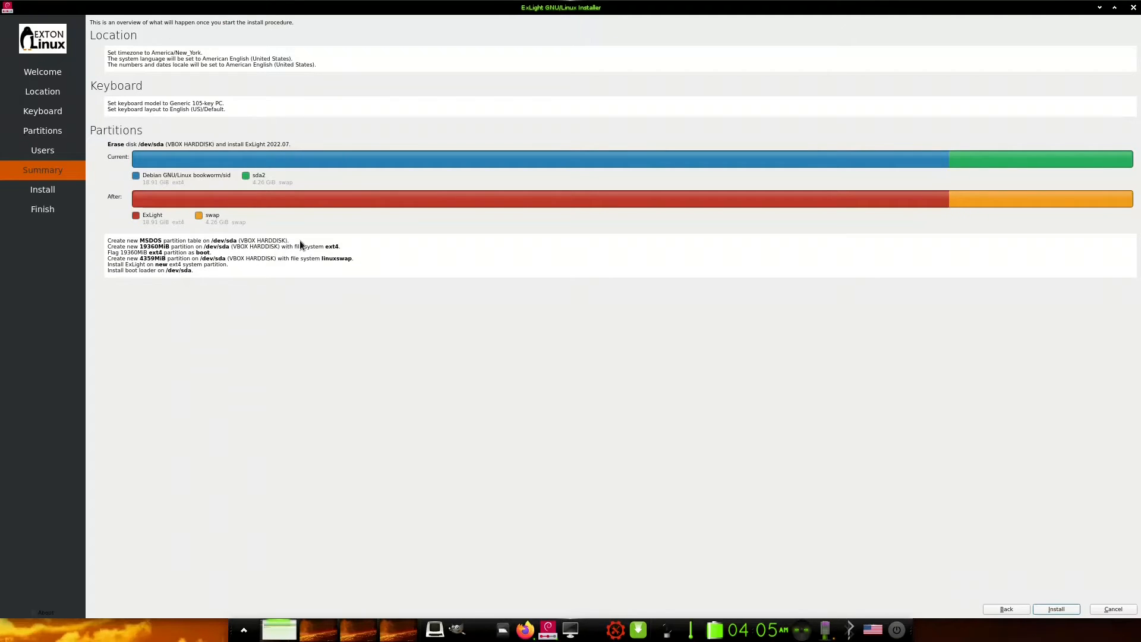
mouse_move(349, 252)
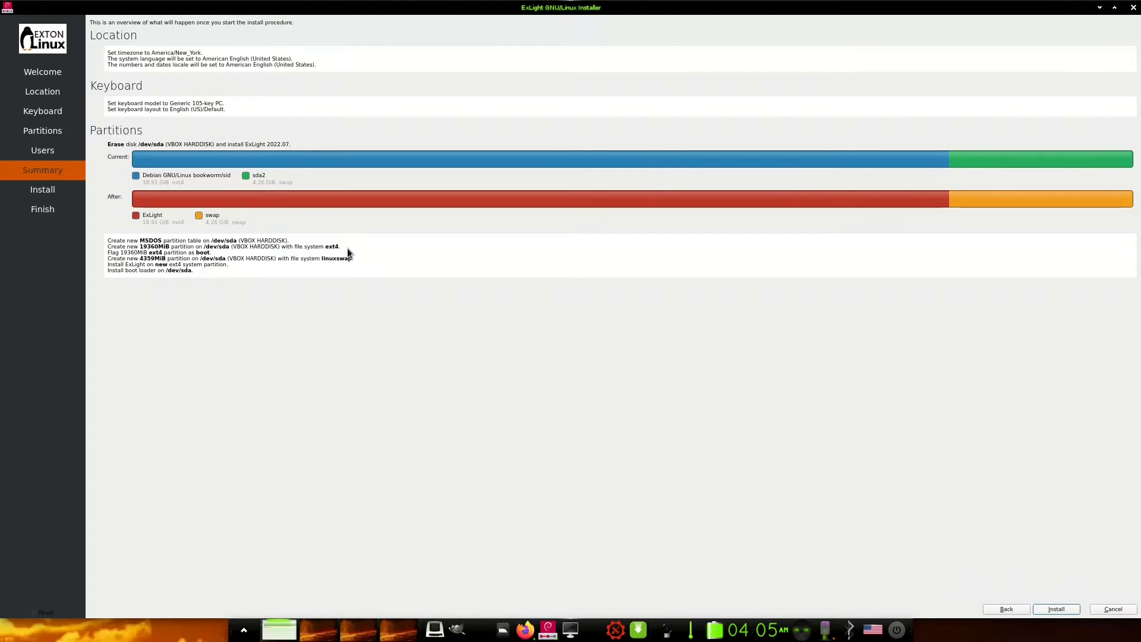
mouse_move(989, 575)
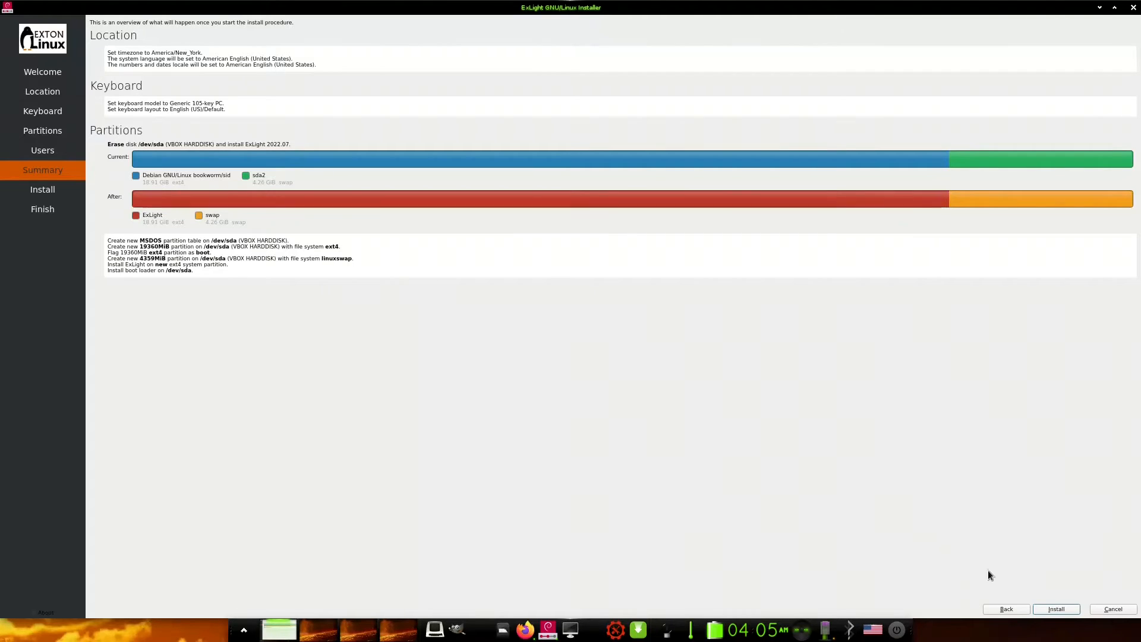
mouse_move(1059, 583)
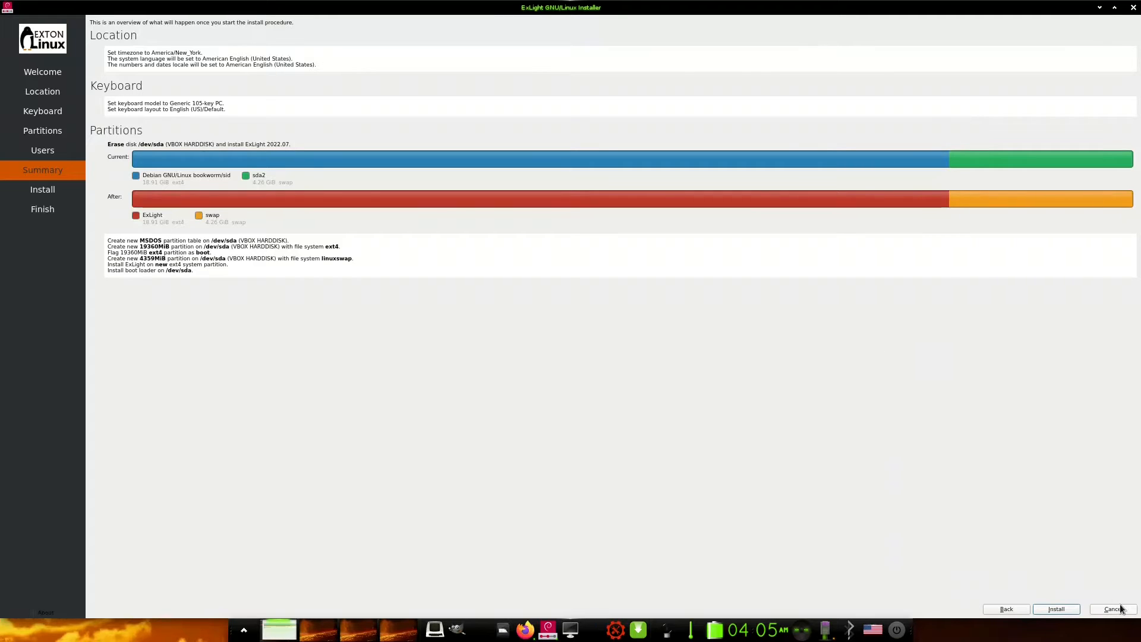
mouse_move(1113, 608)
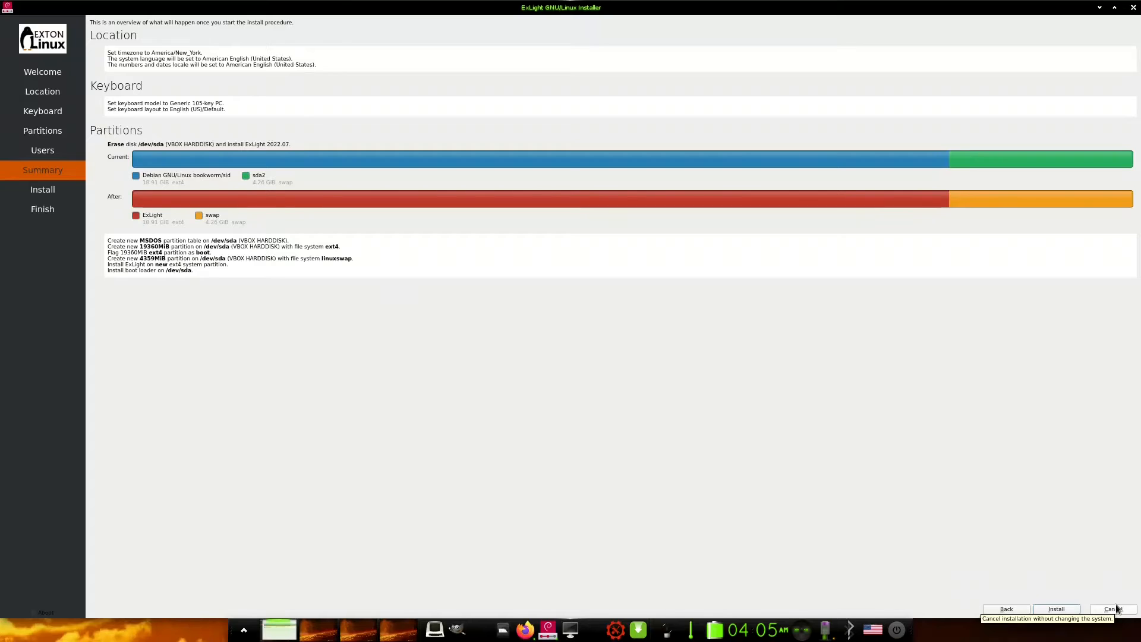
left_click(1112, 608)
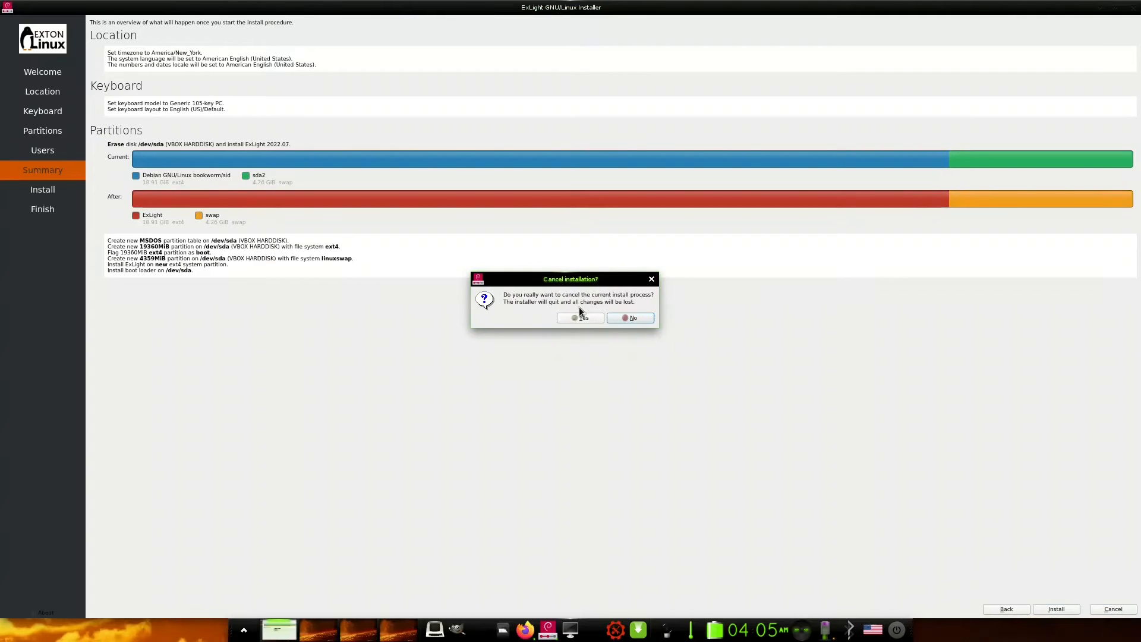
left_click(580, 319)
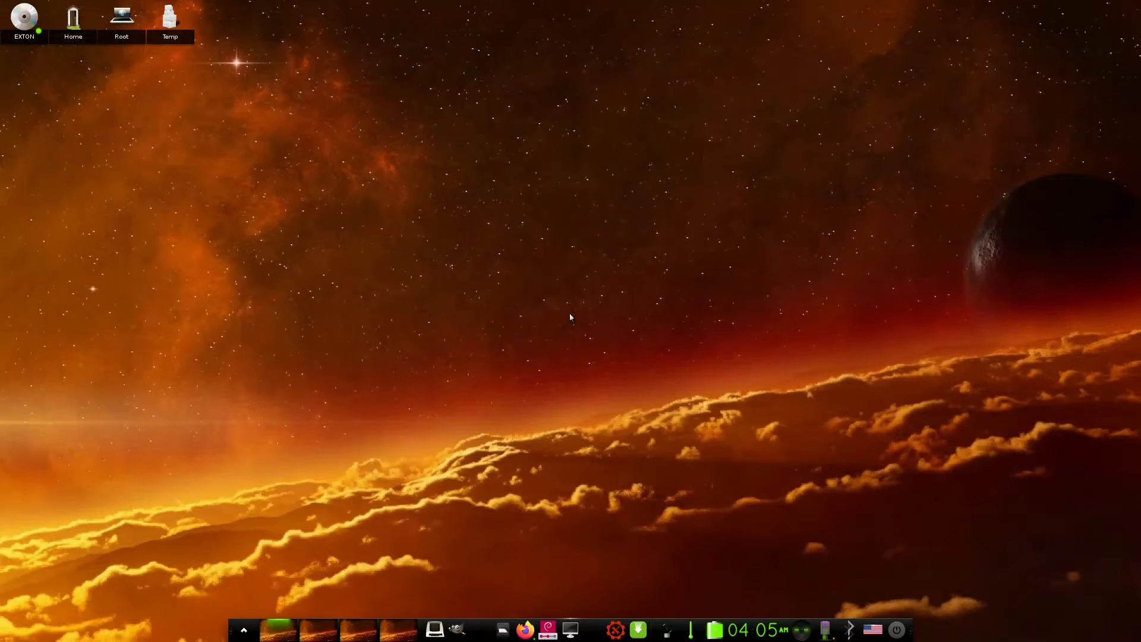
mouse_move(355, 518)
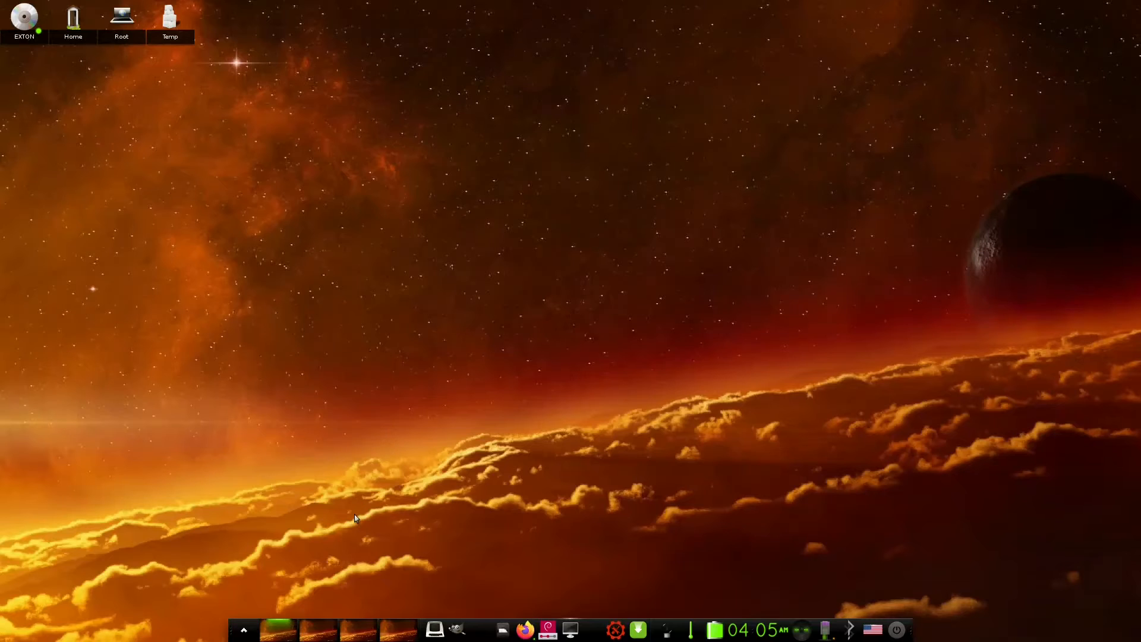
mouse_move(370, 530)
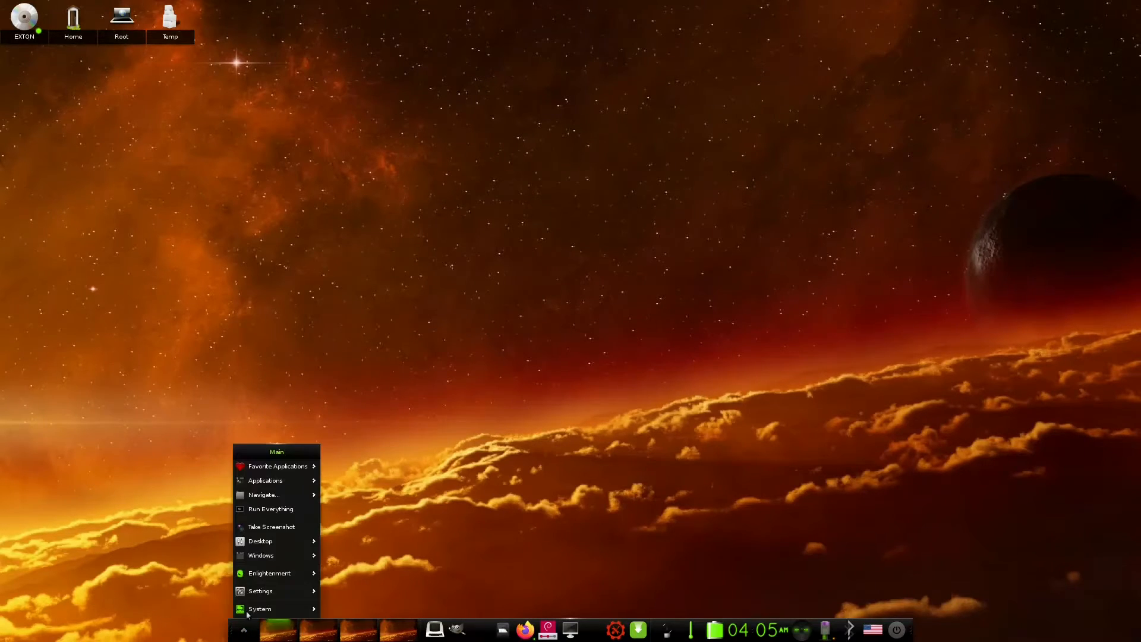
- Open the Enlightenment main menu and show its Favorite Applications submenu
left_click(260, 590)
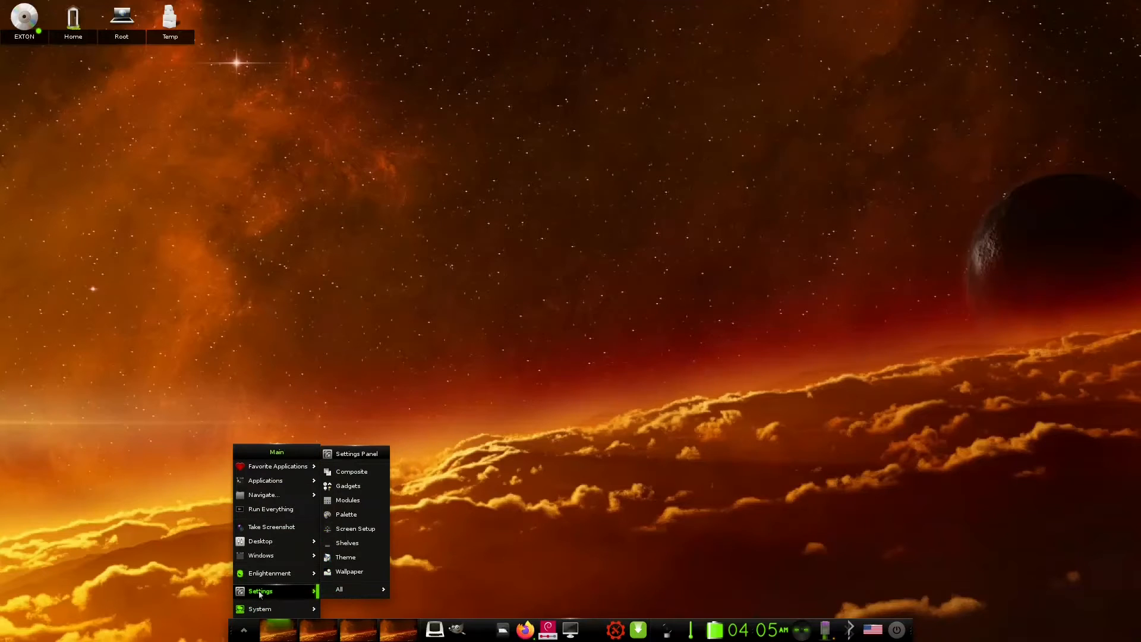
mouse_move(357, 453)
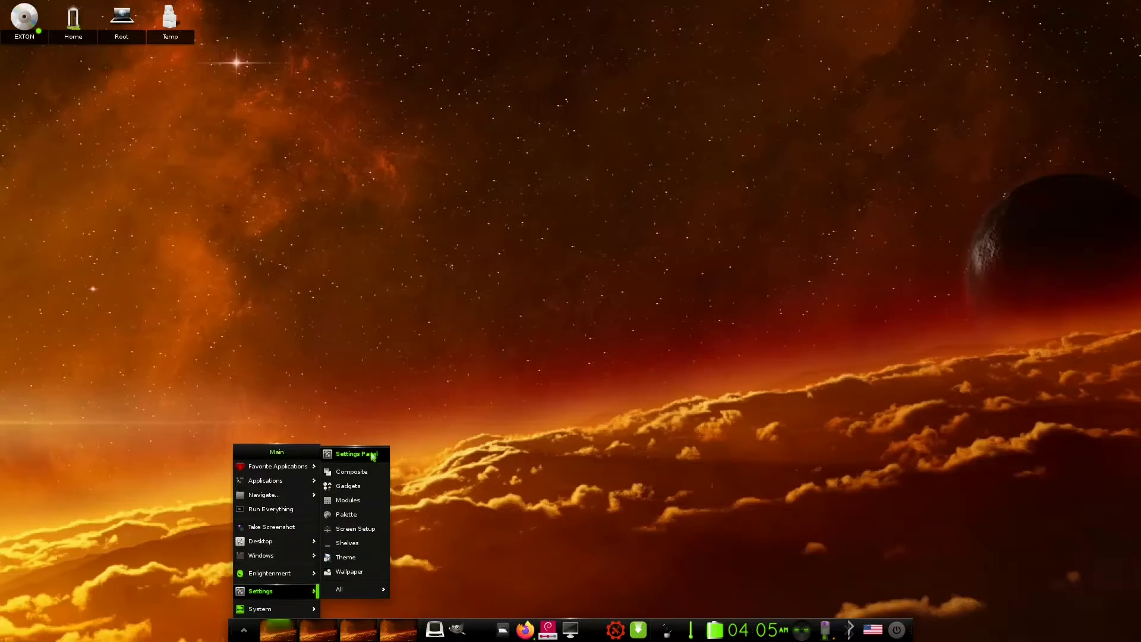
left_click(356, 453)
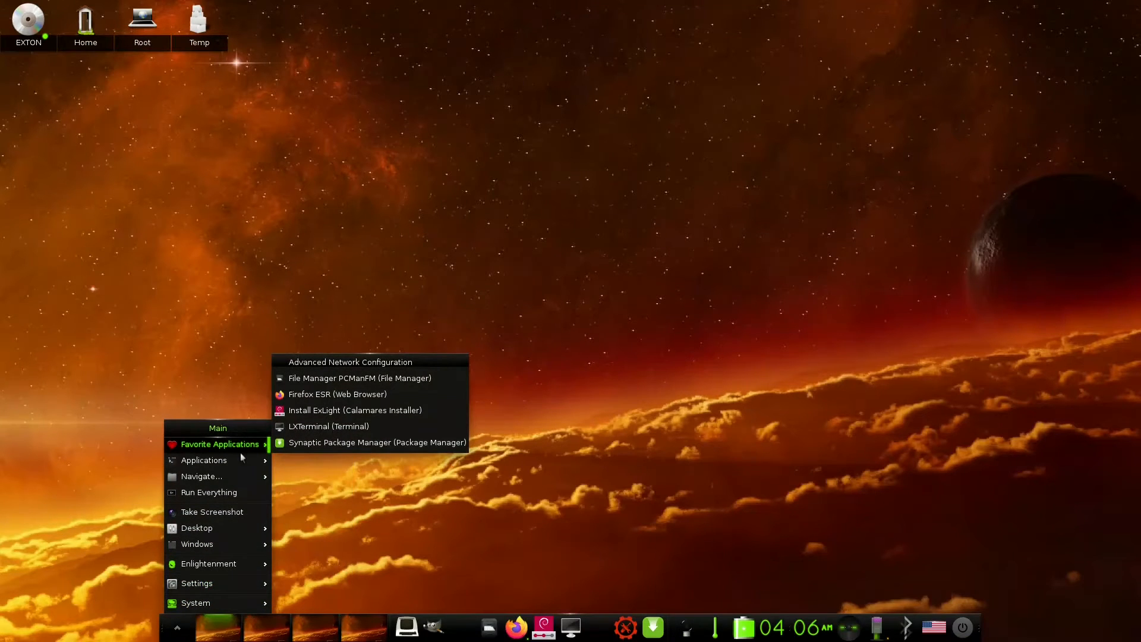
mouse_move(337, 394)
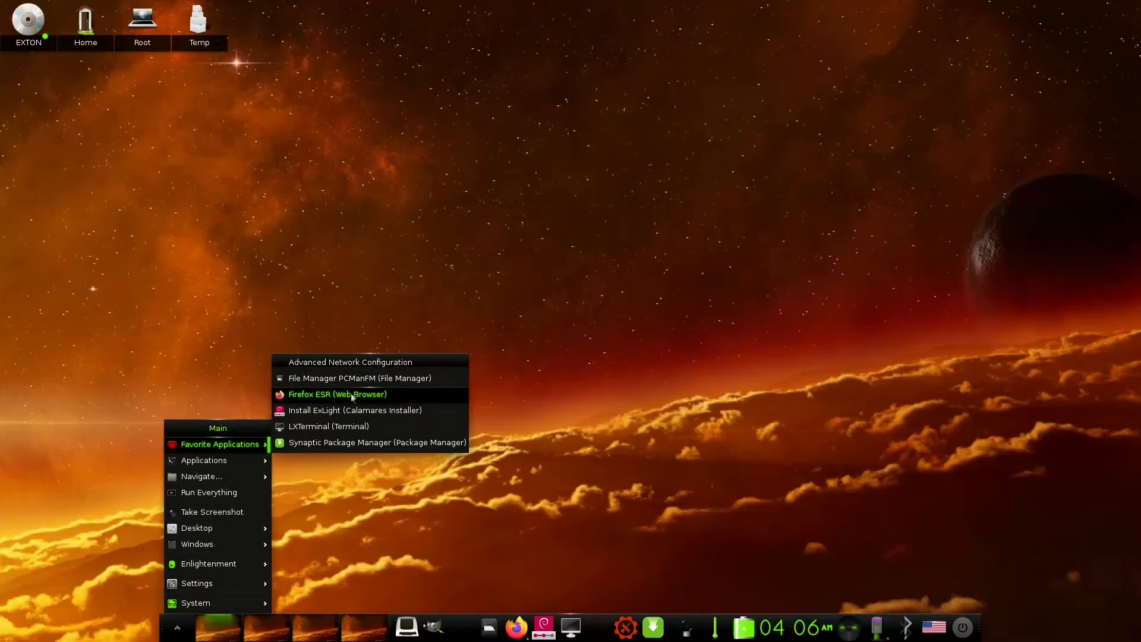
mouse_move(359, 378)
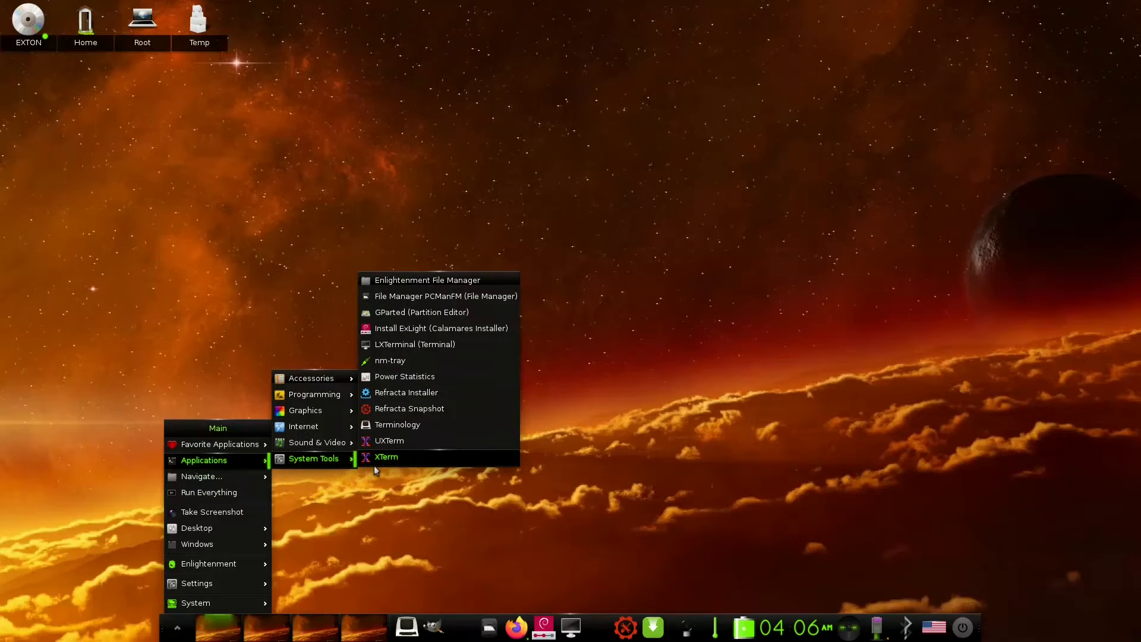
mouse_move(446, 295)
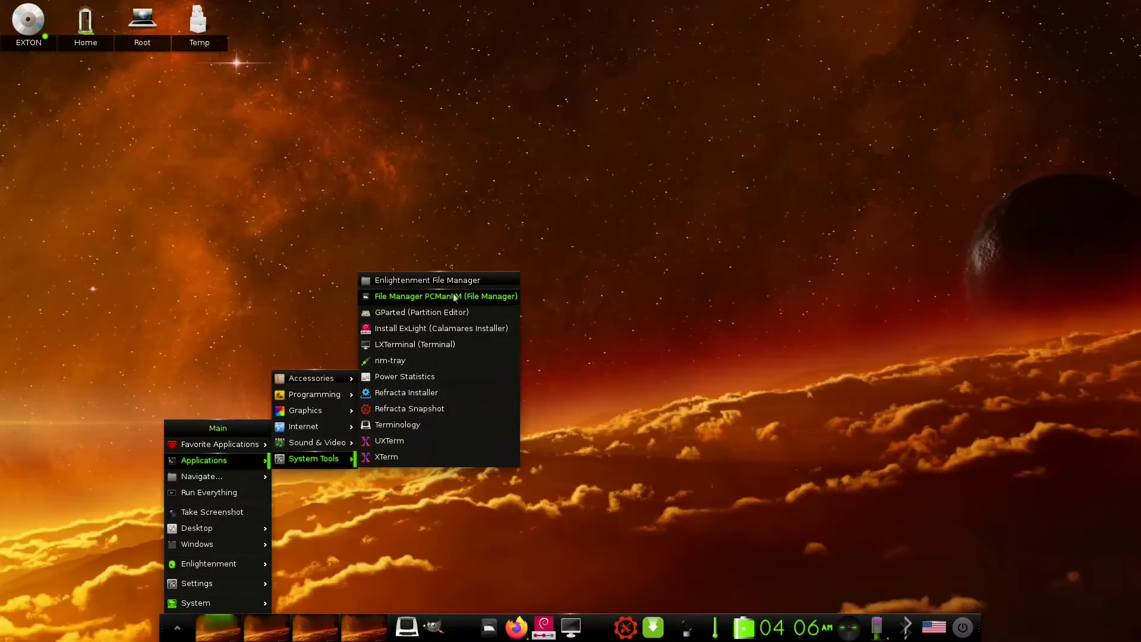
mouse_move(438, 328)
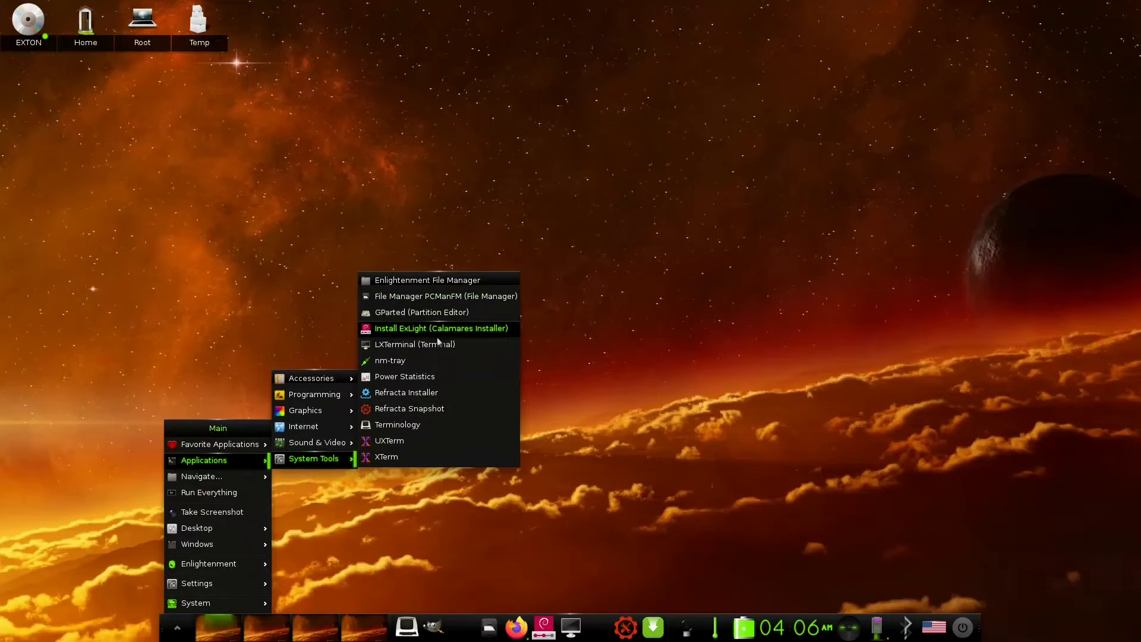
mouse_move(407, 392)
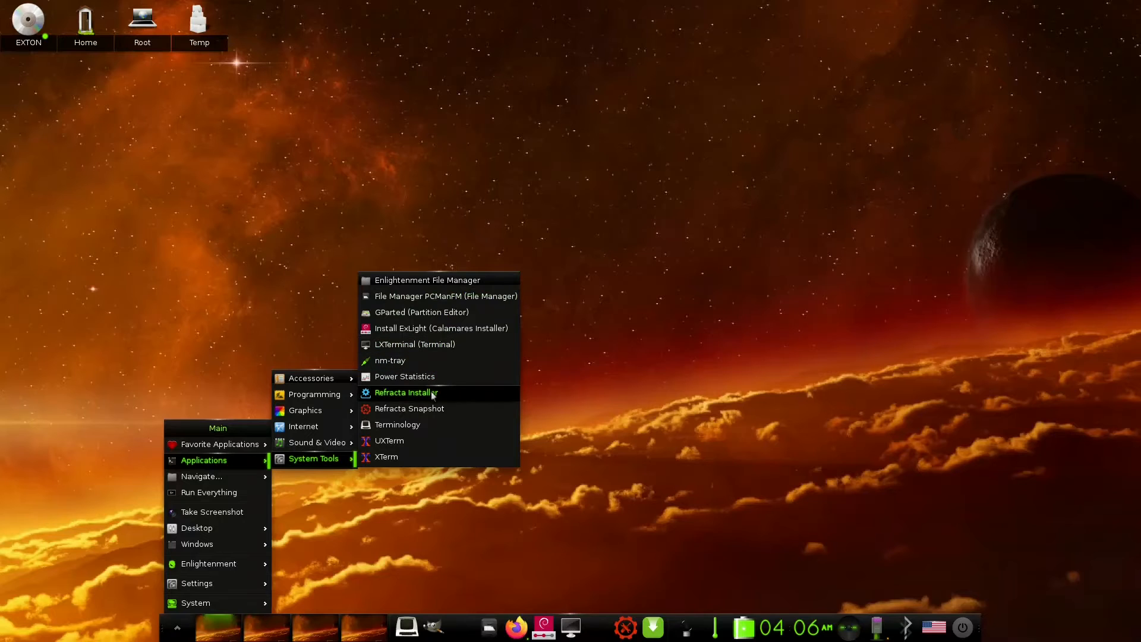
mouse_move(445, 296)
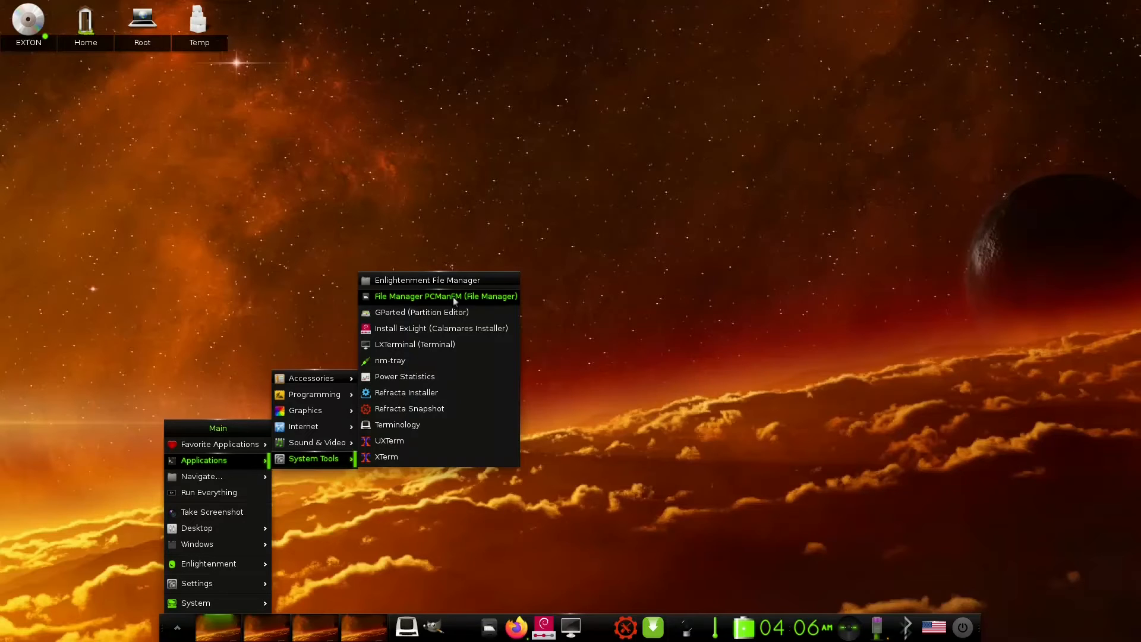
mouse_move(424, 361)
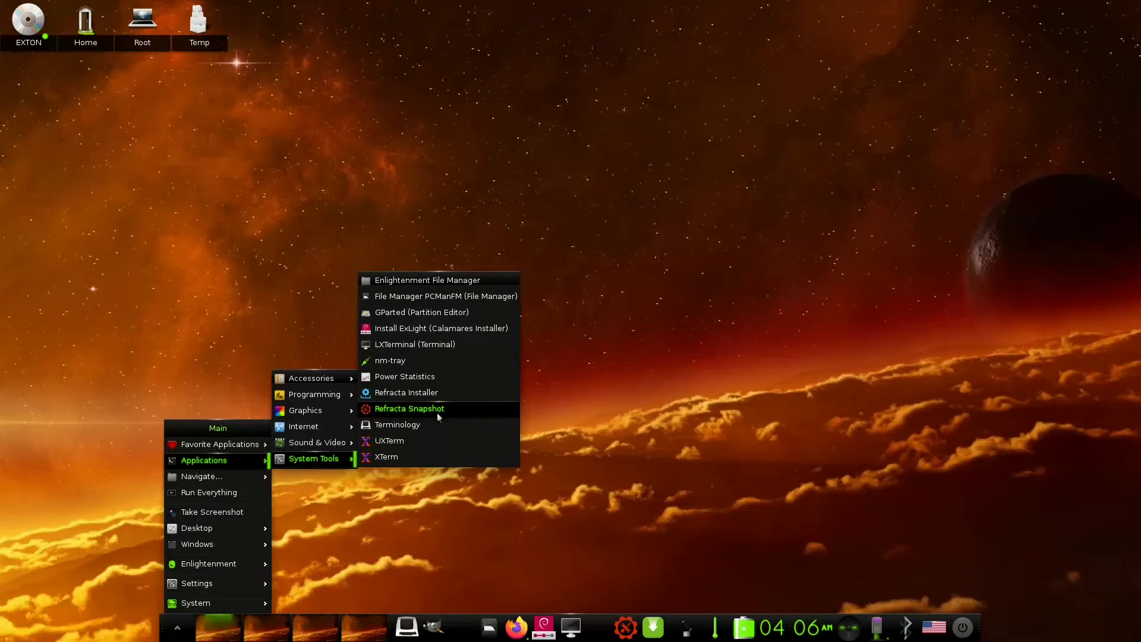
mouse_move(406, 392)
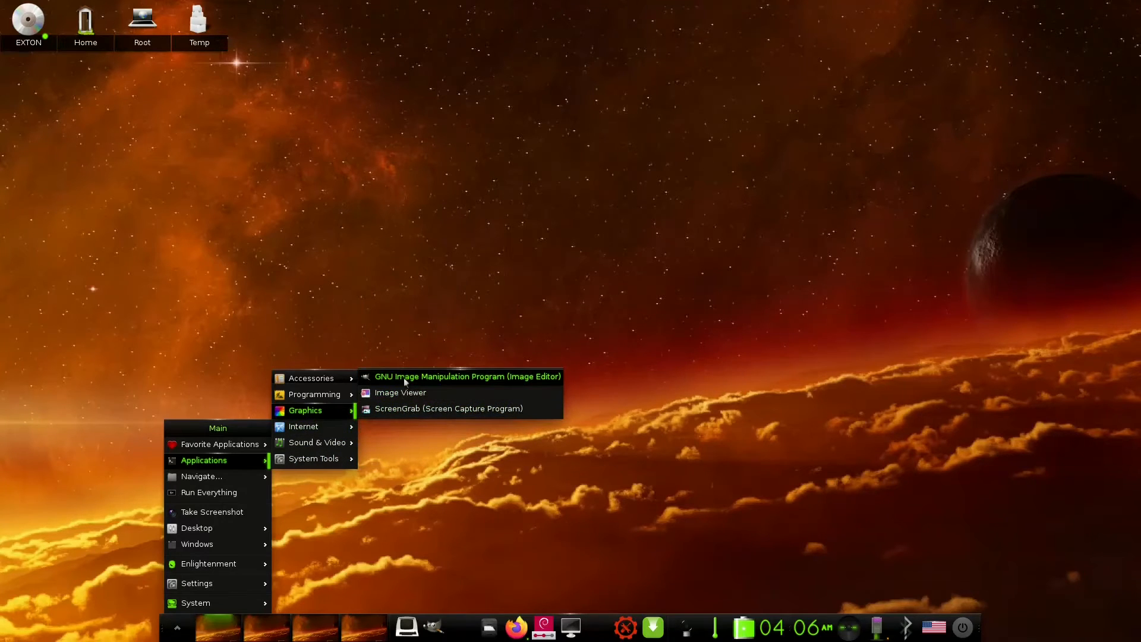
mouse_move(314, 393)
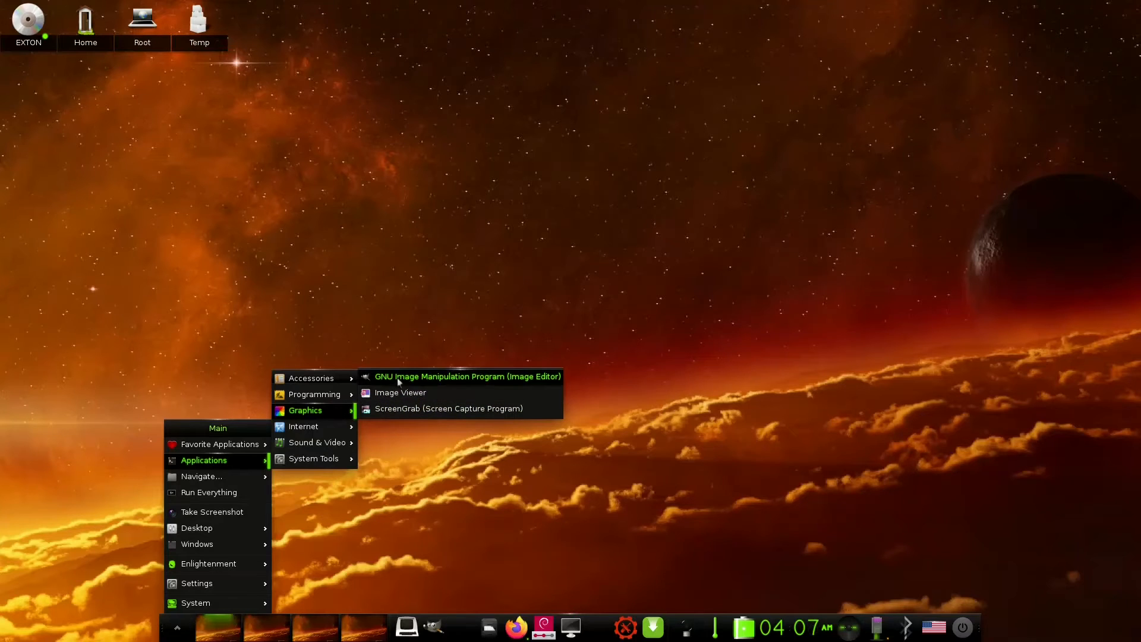
mouse_move(305, 414)
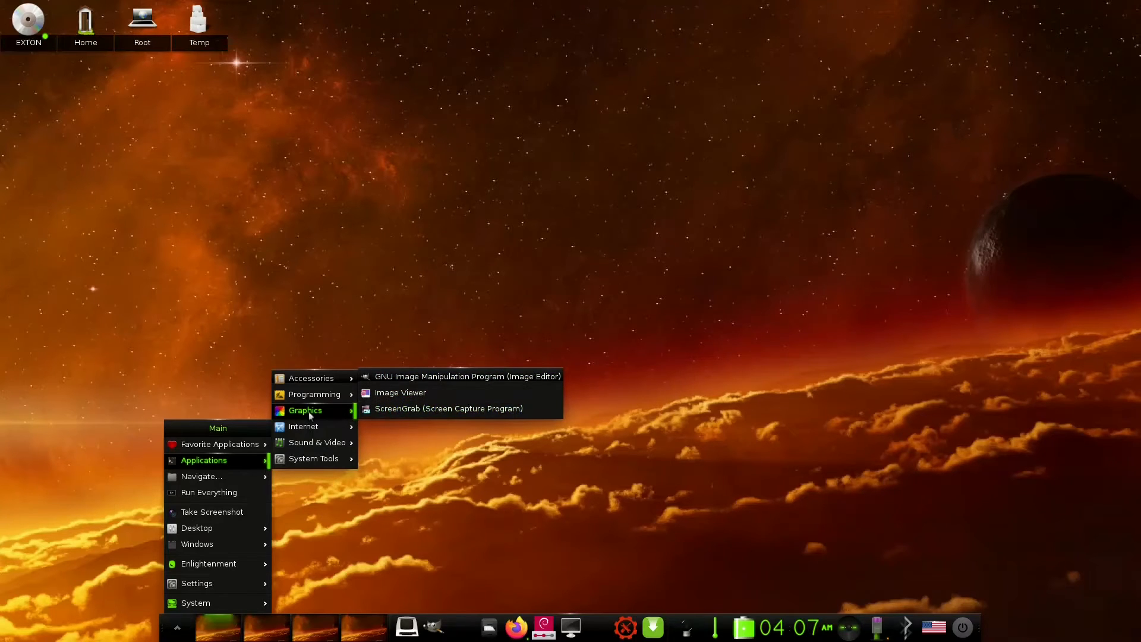
mouse_move(310, 378)
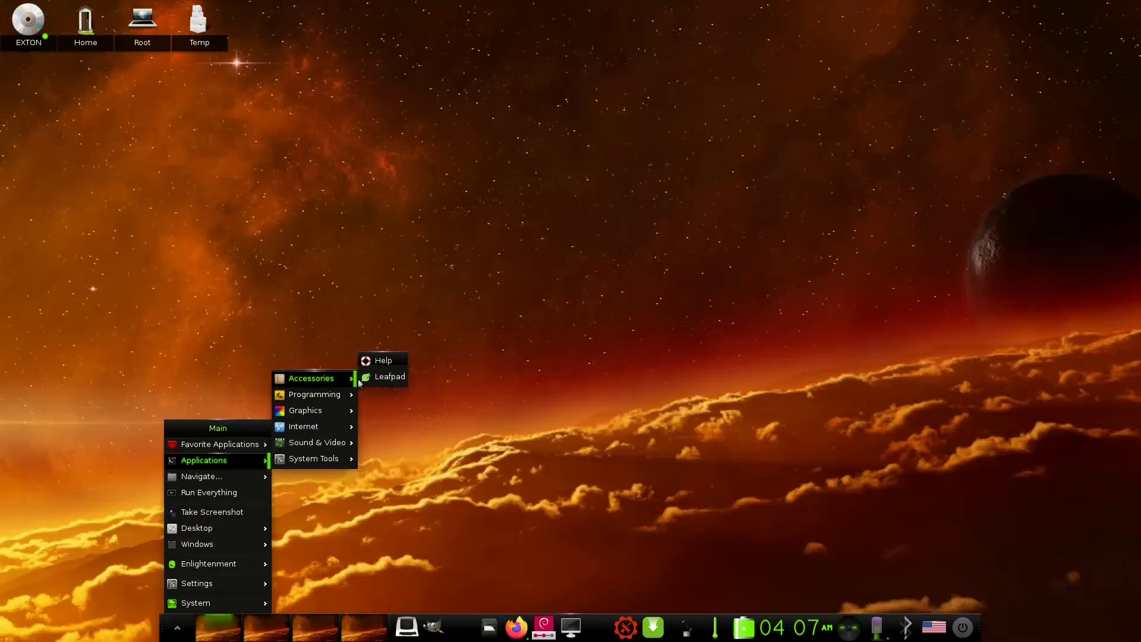
mouse_move(385, 377)
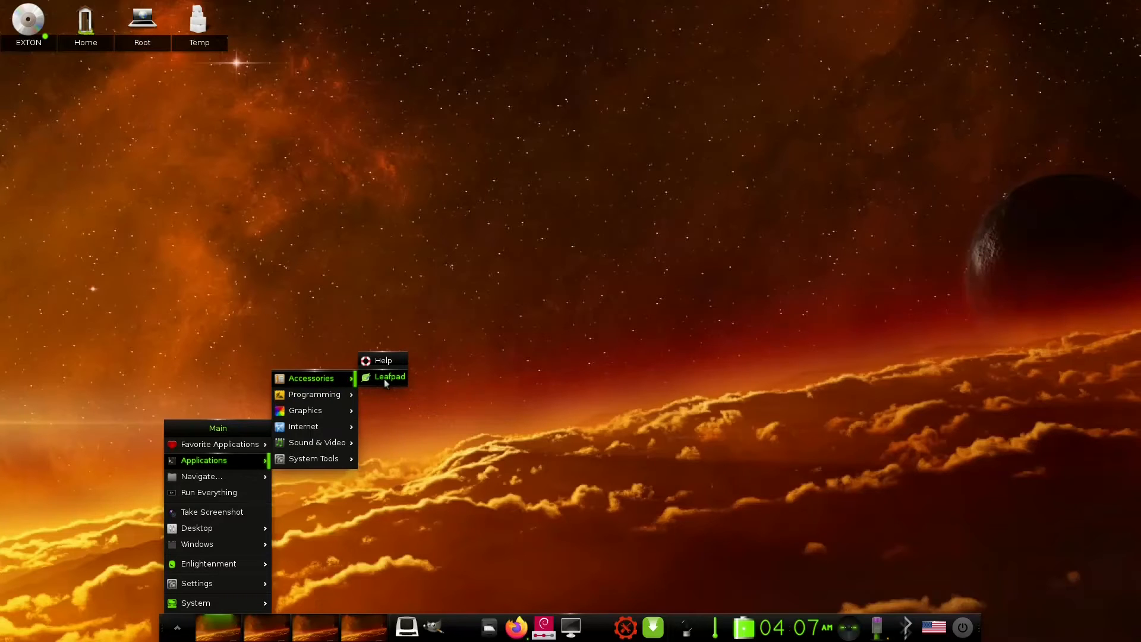
mouse_move(673, 475)
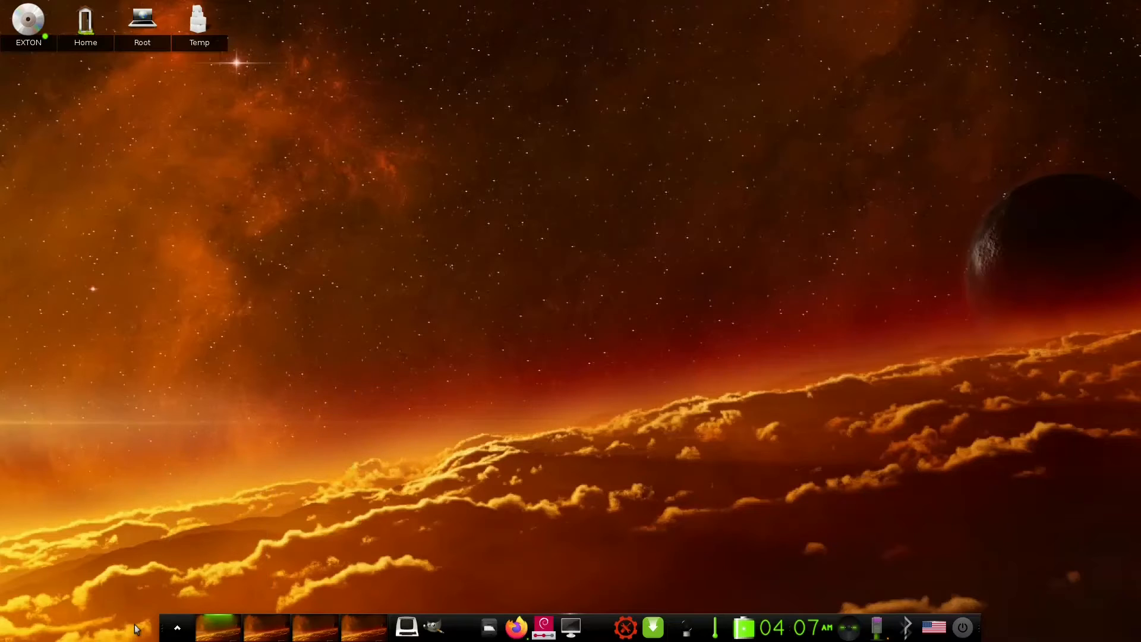
mouse_move(709, 633)
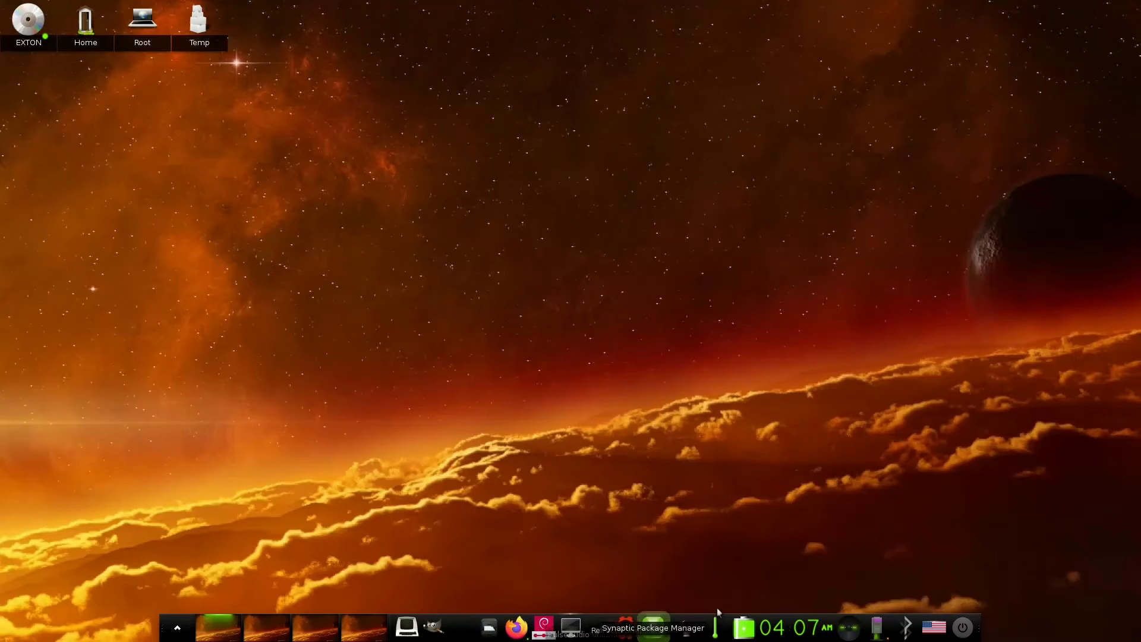
right_click(741, 627)
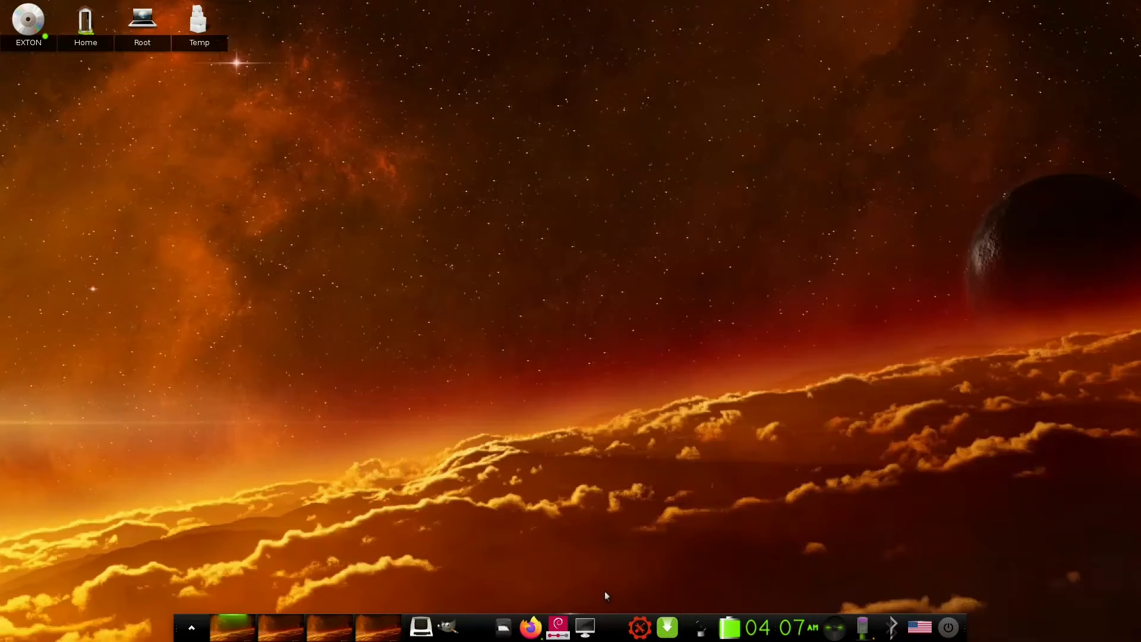
mouse_move(465, 589)
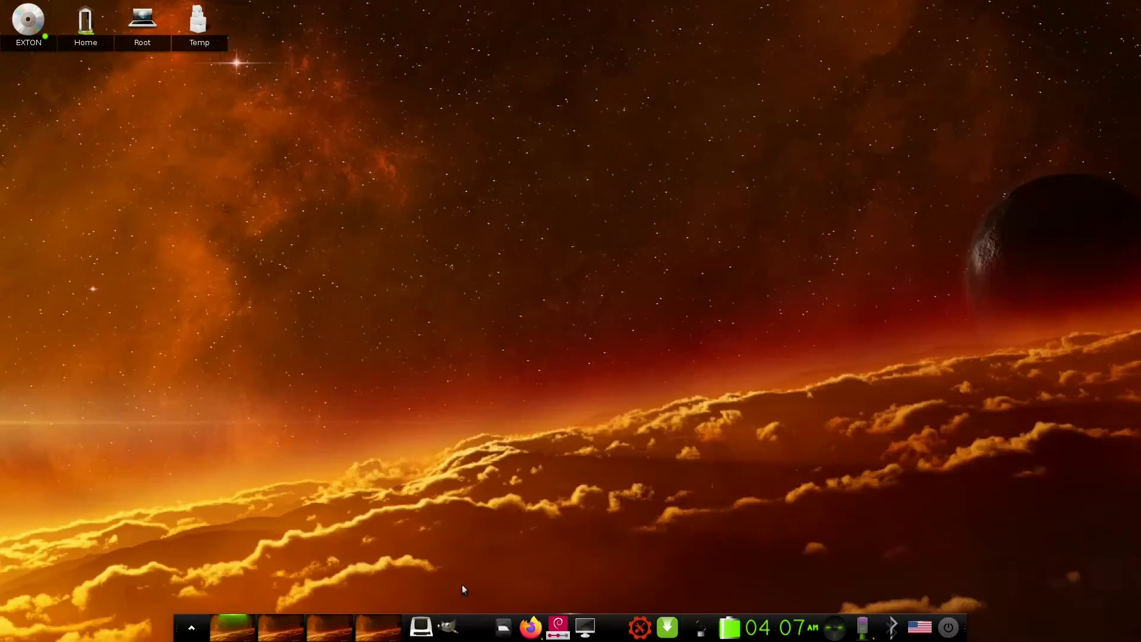
mouse_move(579, 618)
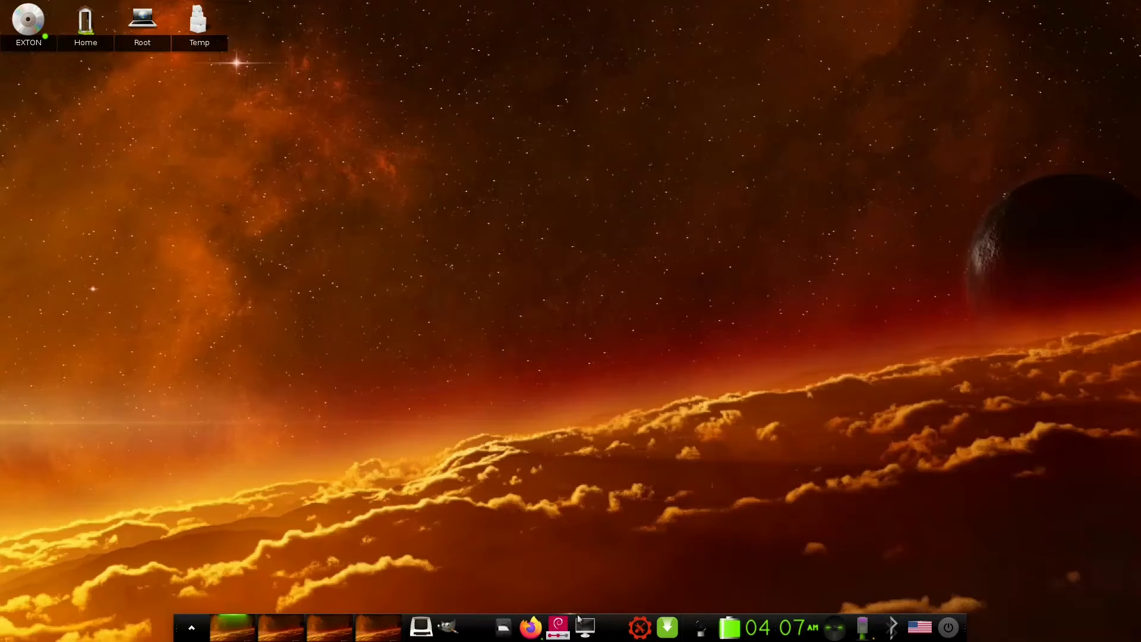
mouse_move(577, 581)
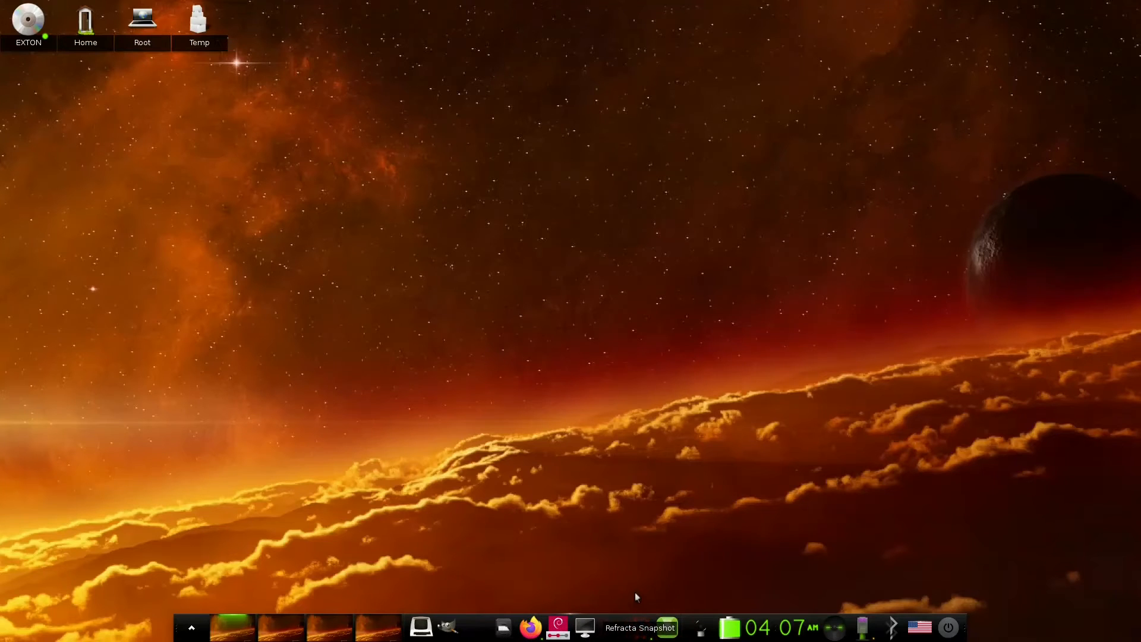
- Launch Refracta Snapshot, choose '05 Setup snapshot' and edit the custom excludes file in Leafpad
left_click(639, 627)
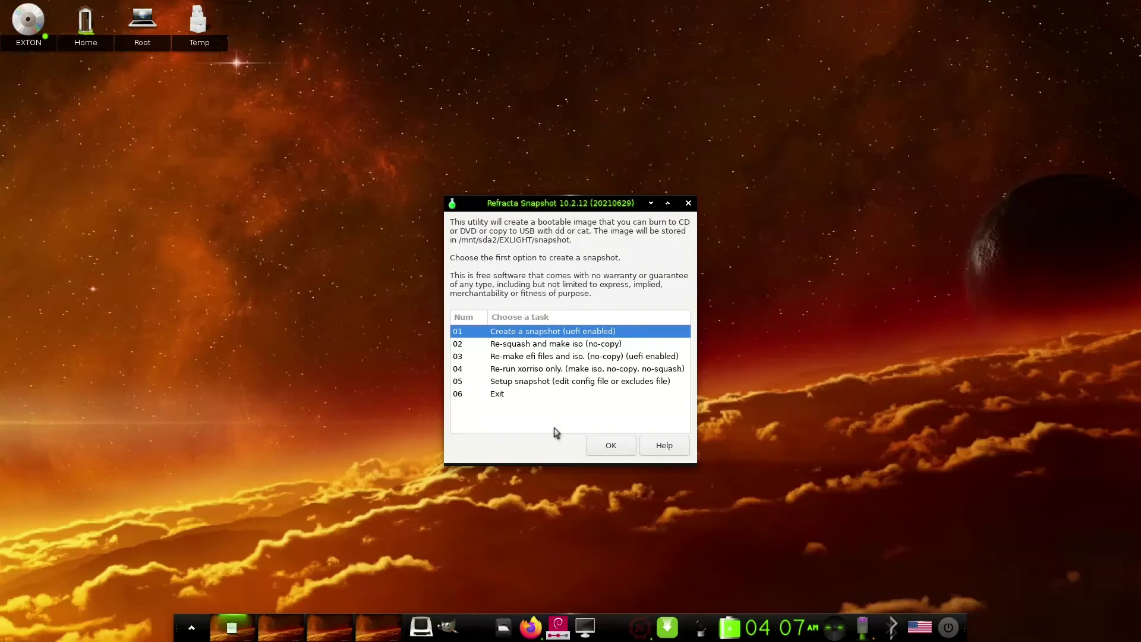
mouse_move(563, 391)
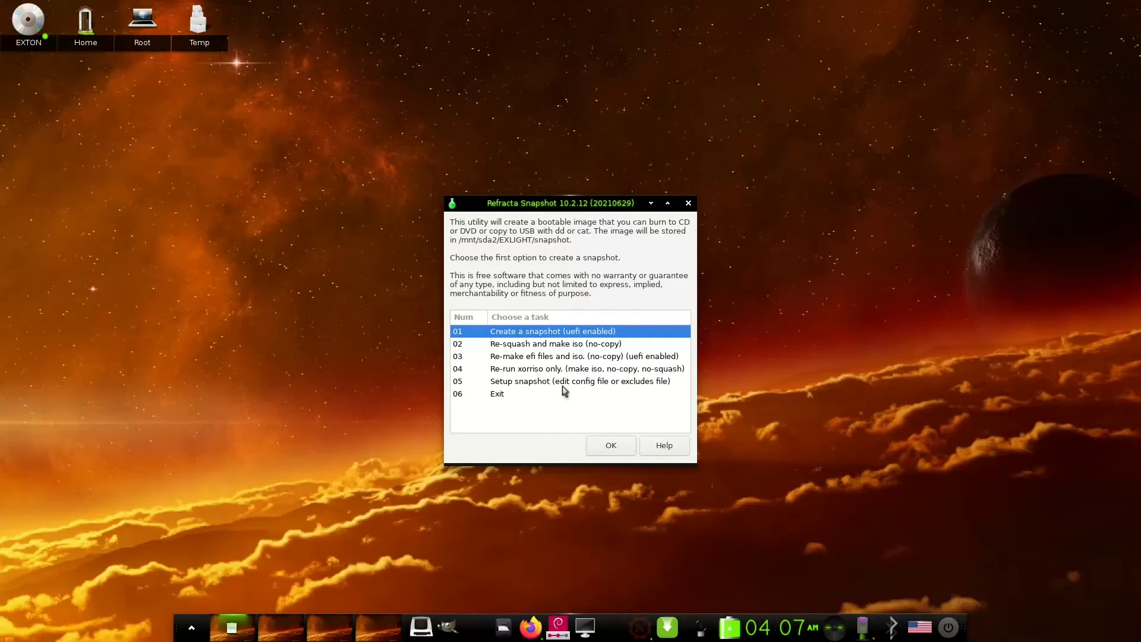
mouse_move(559, 384)
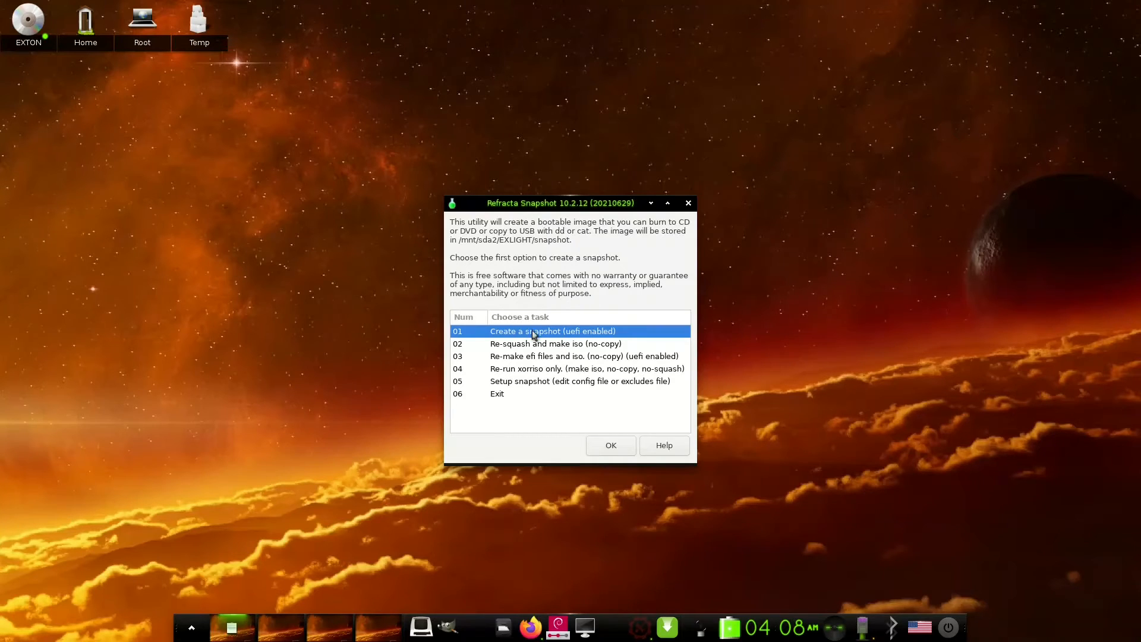
mouse_move(487, 205)
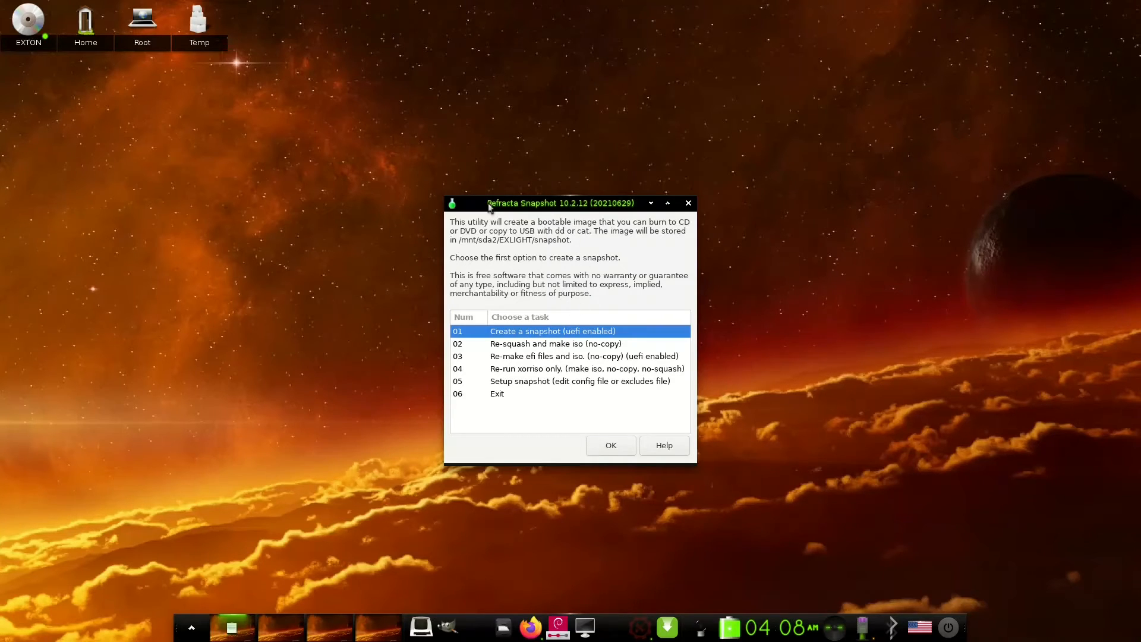
mouse_move(551, 306)
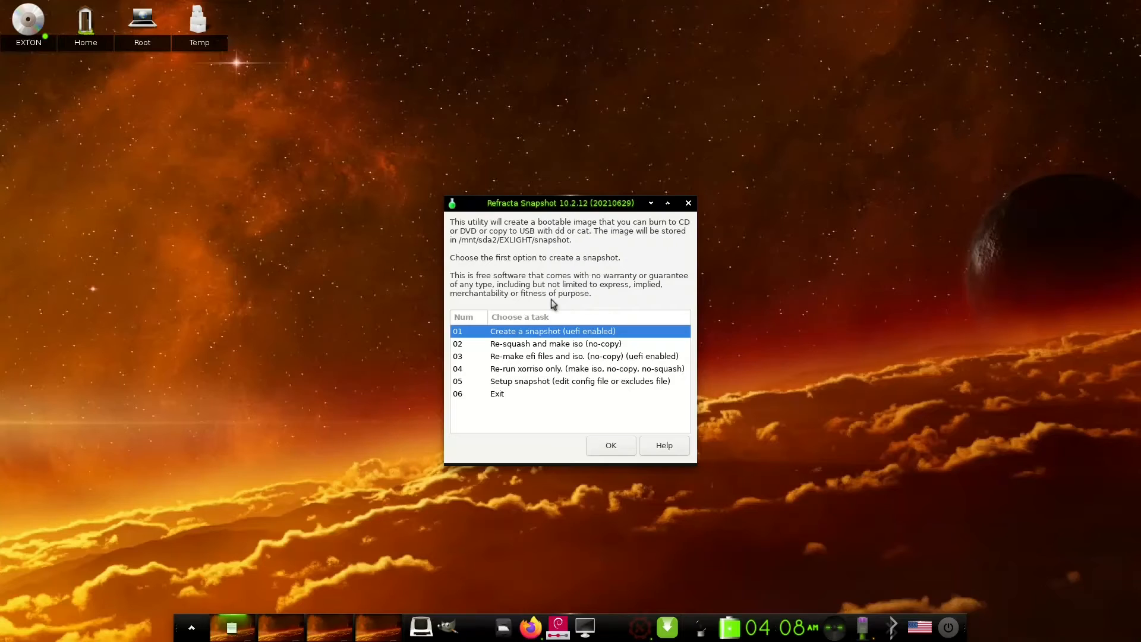
mouse_move(532, 344)
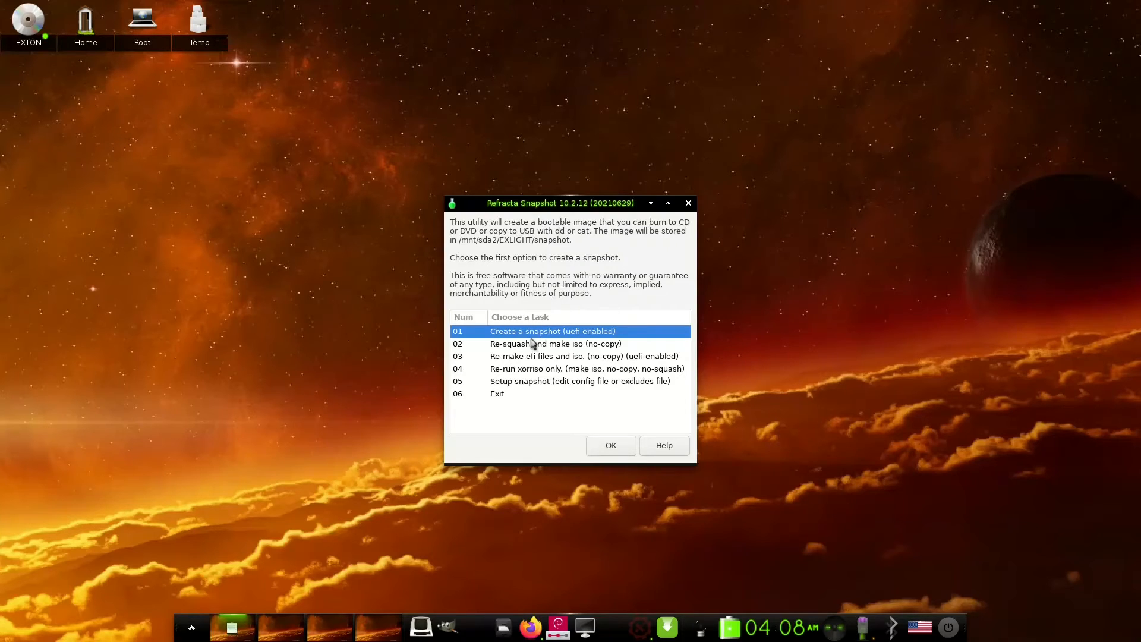
mouse_move(512, 381)
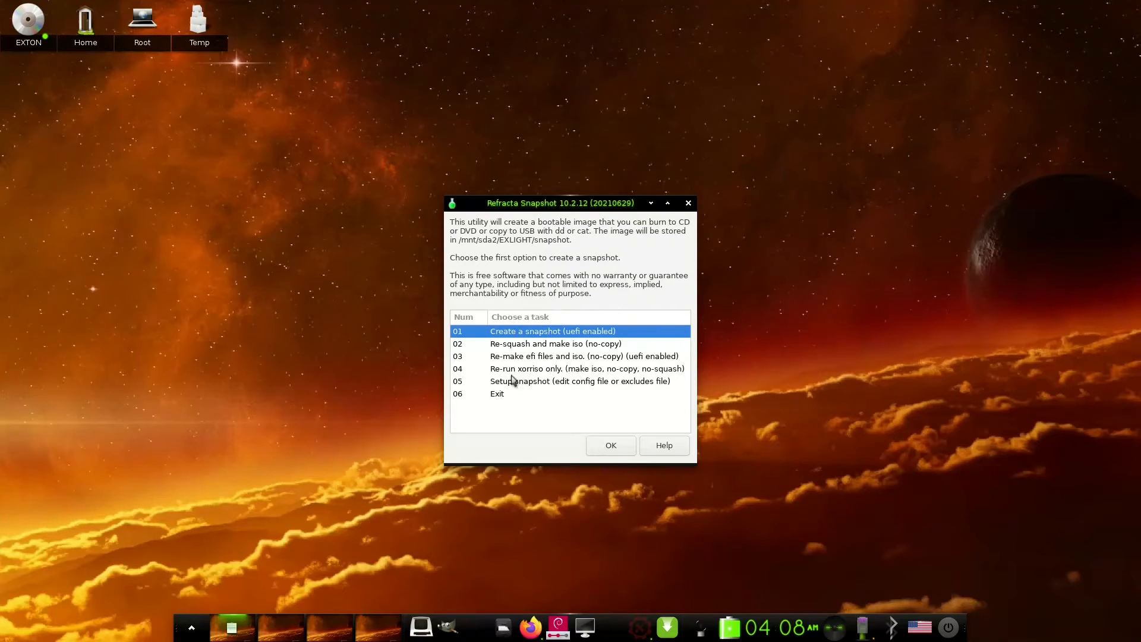
left_click(579, 380)
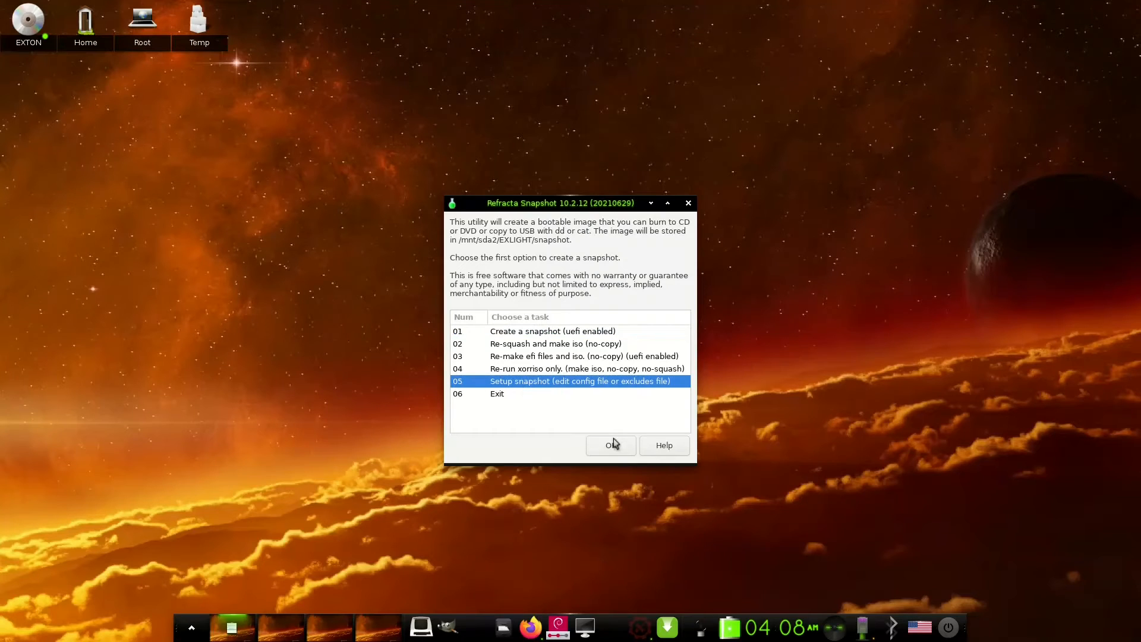
left_click(610, 444)
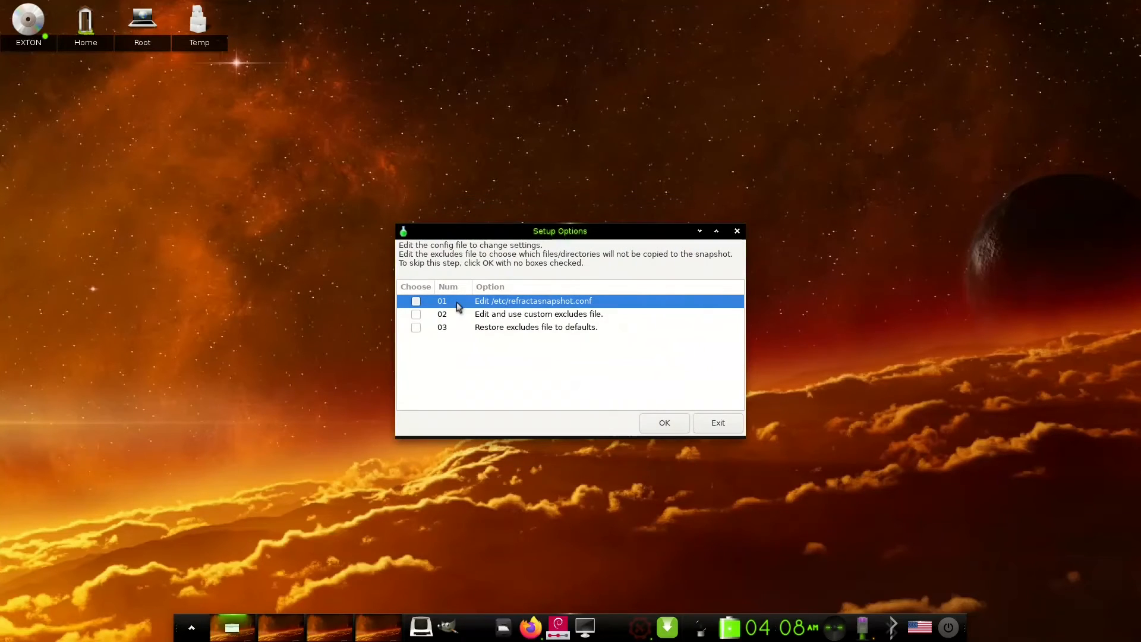
mouse_move(528, 309)
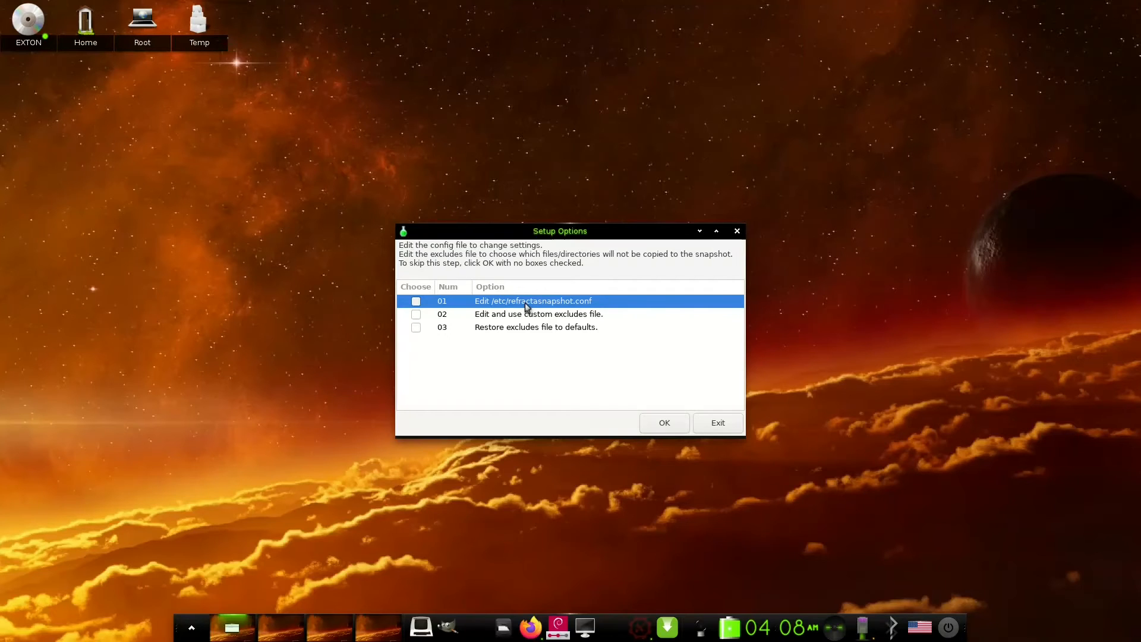
mouse_move(436, 320)
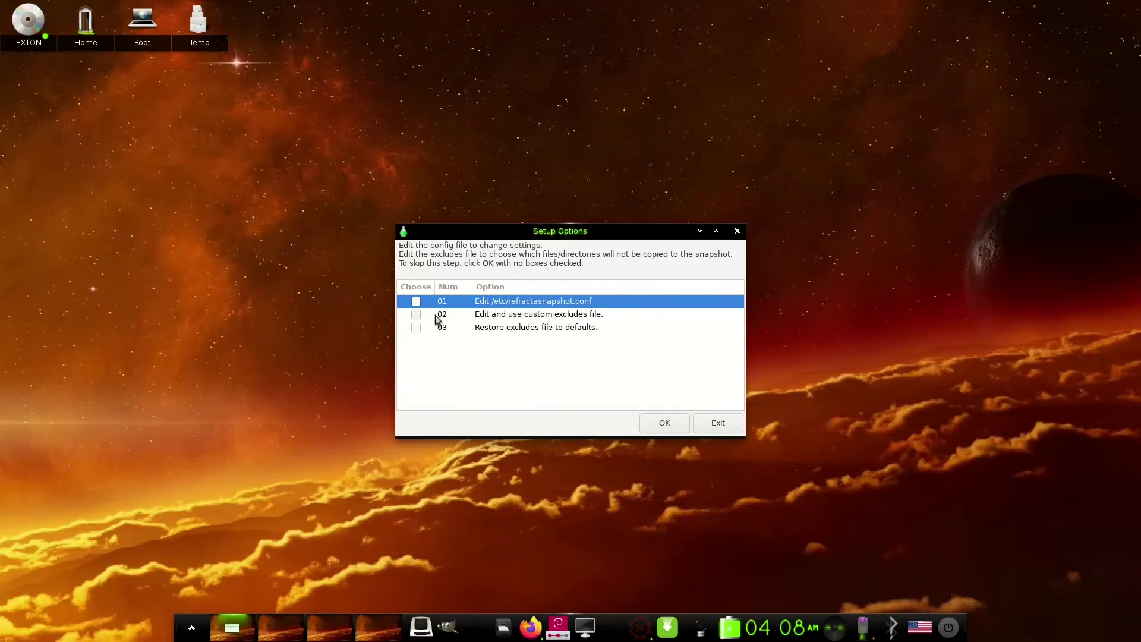
left_click(416, 314)
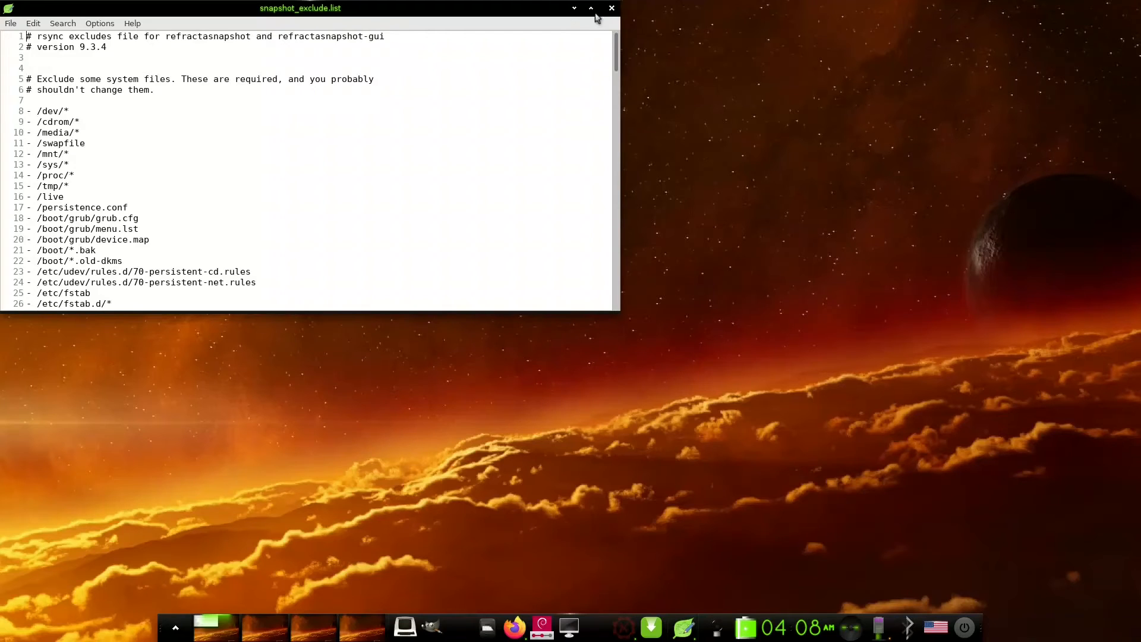
- Maximize snapshot_exclude.list in Leafpad and scroll to its end past the SSH host key exclusions
left_click(590, 8)
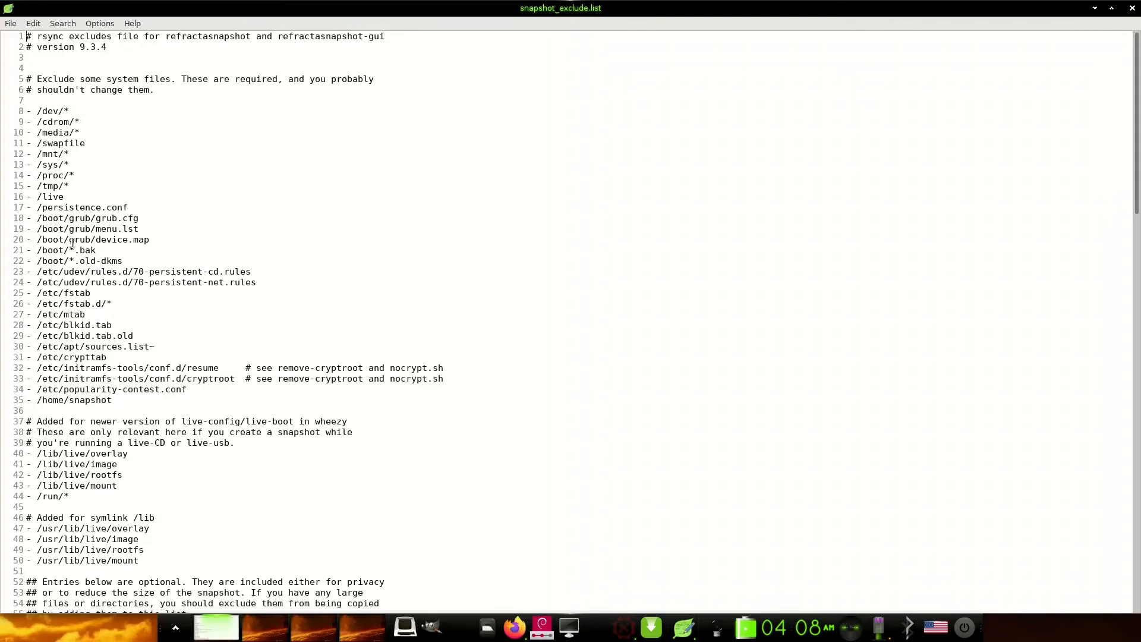
scroll("down", 3)
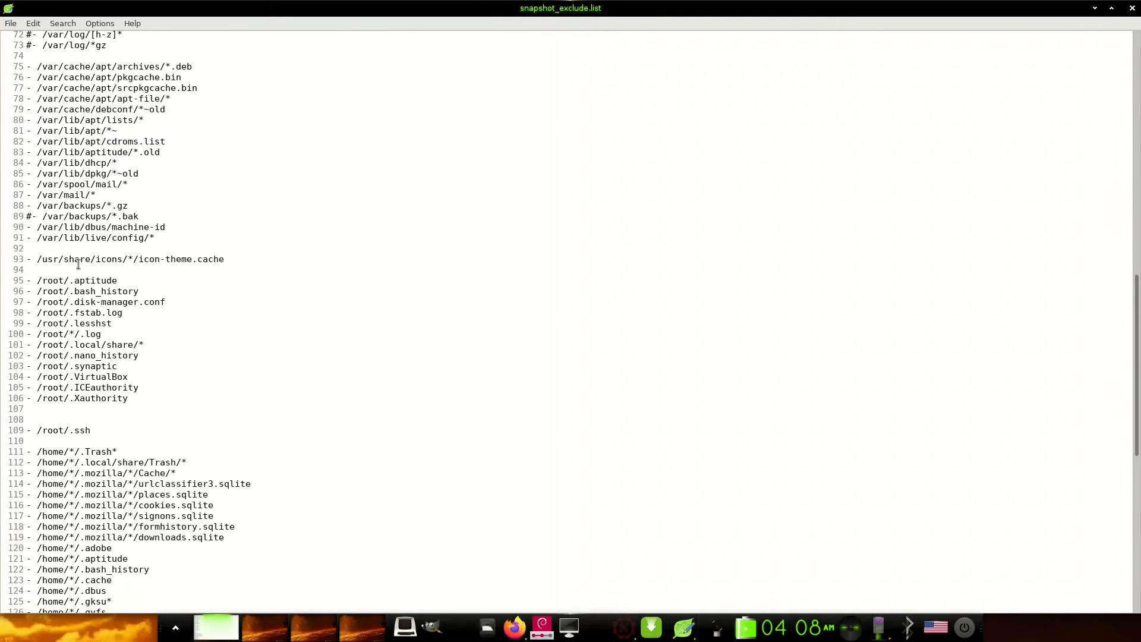
scroll("down", 3)
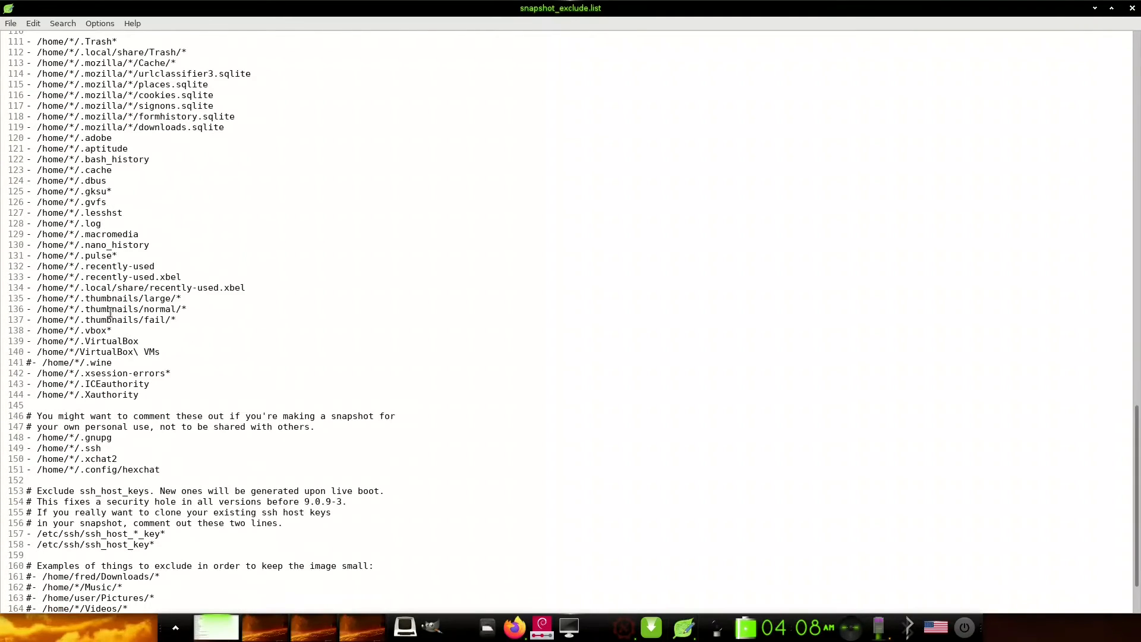
scroll("down", 3)
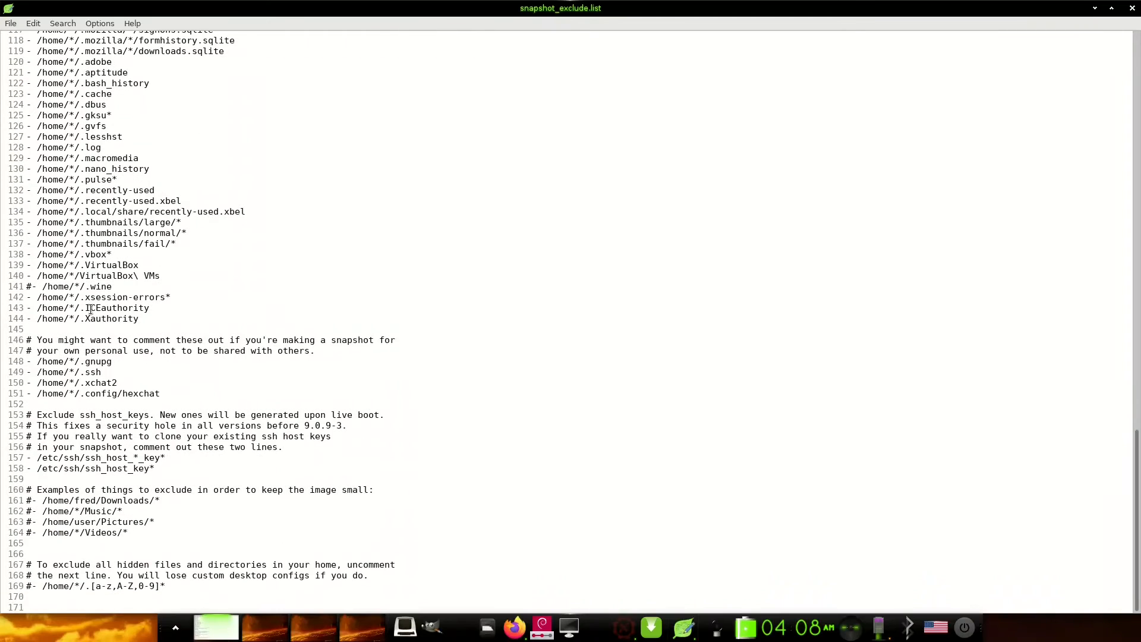
left_click(28, 287)
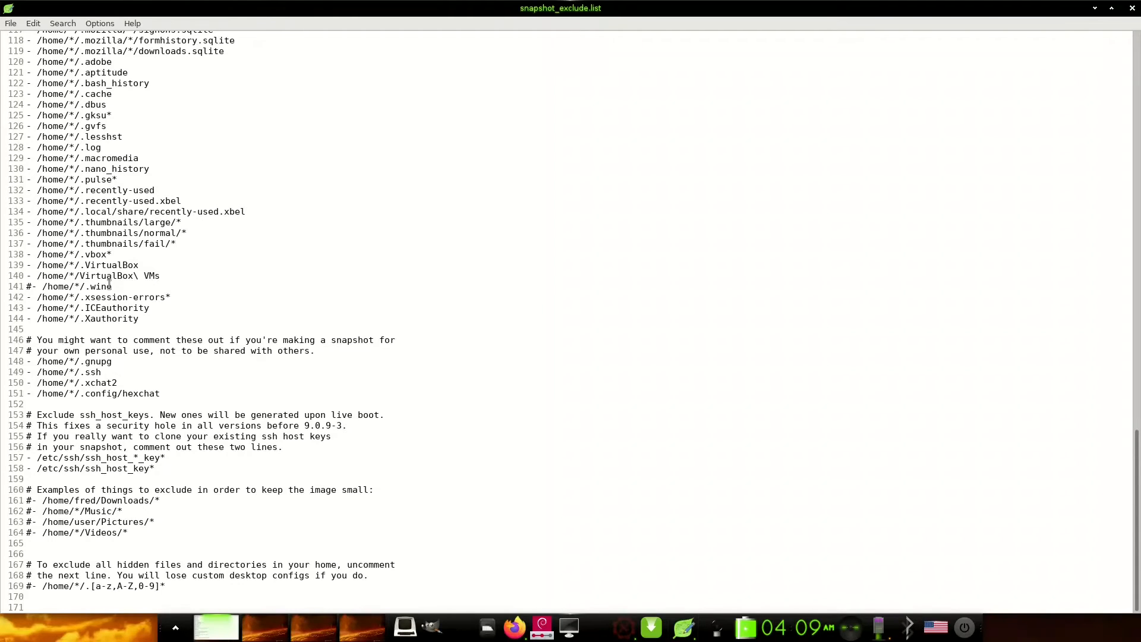
mouse_move(34, 284)
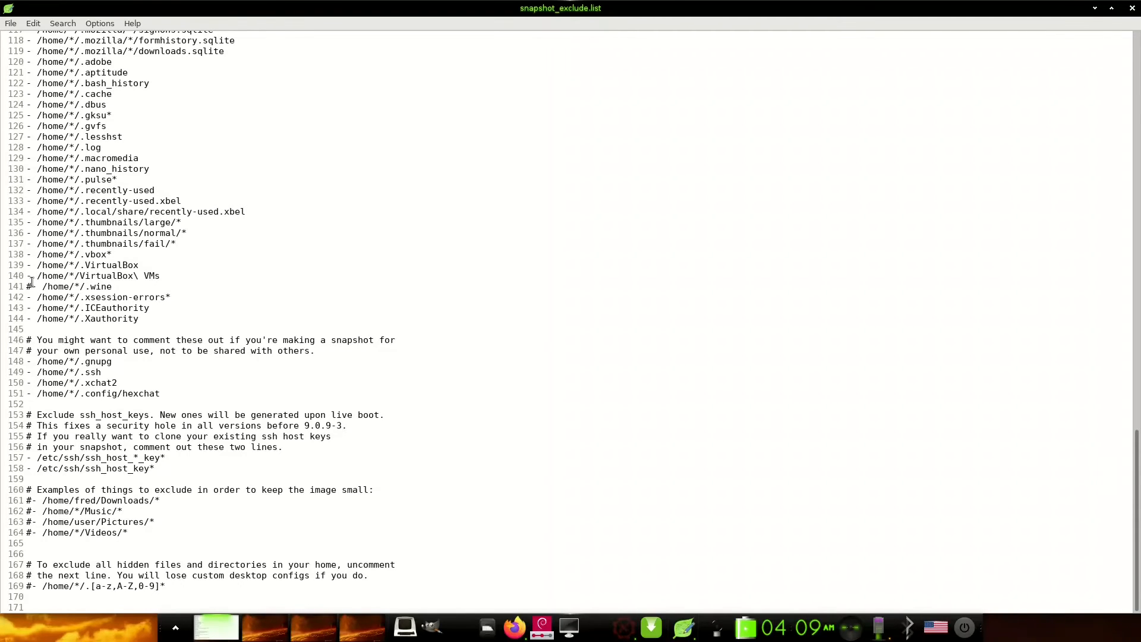
mouse_move(29, 283)
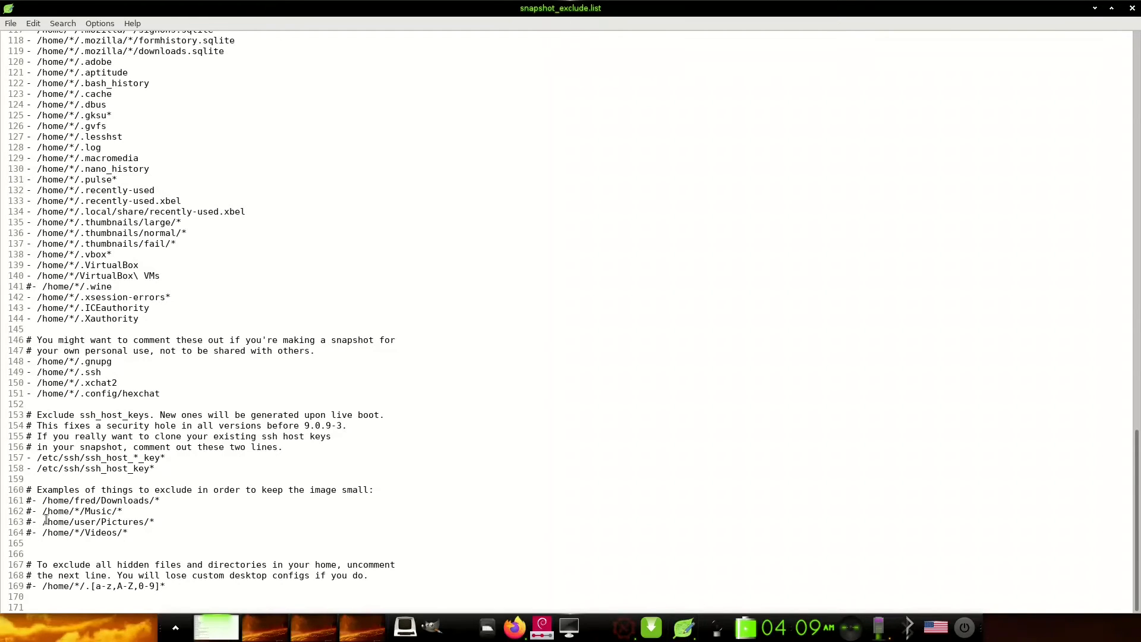
mouse_move(142, 501)
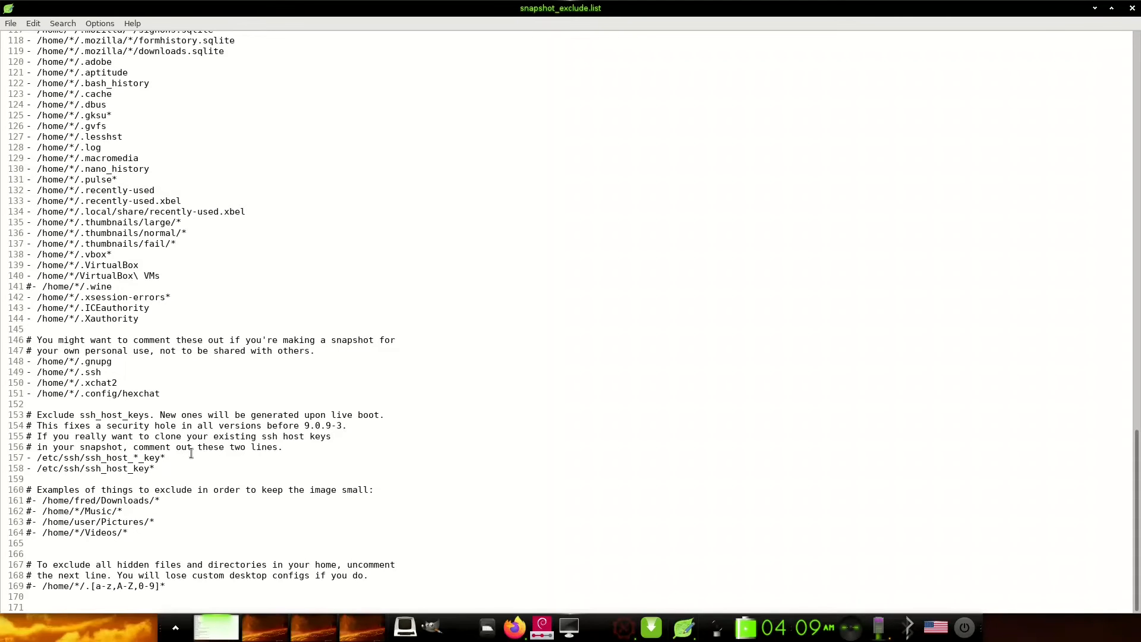
scroll("up", 3)
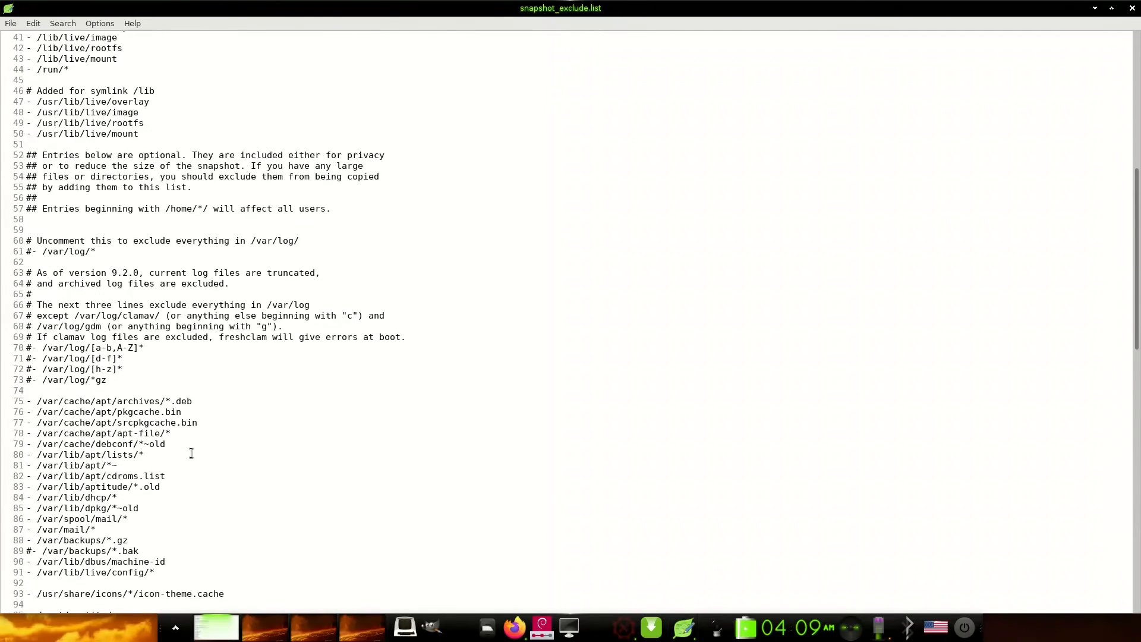
scroll("up", 3)
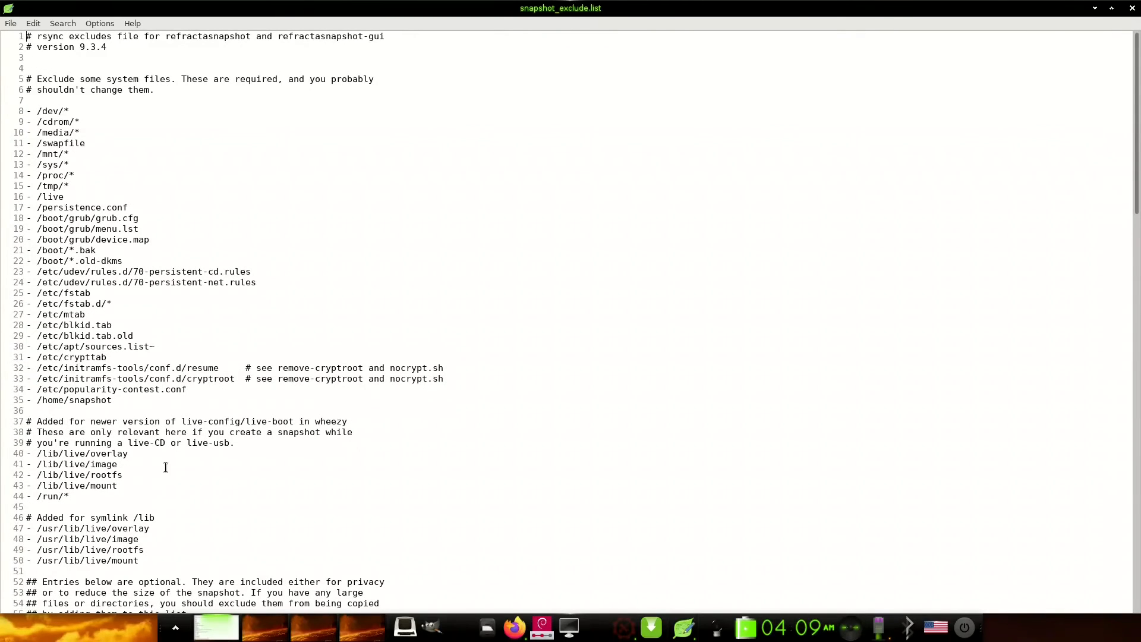
scroll("down", 3)
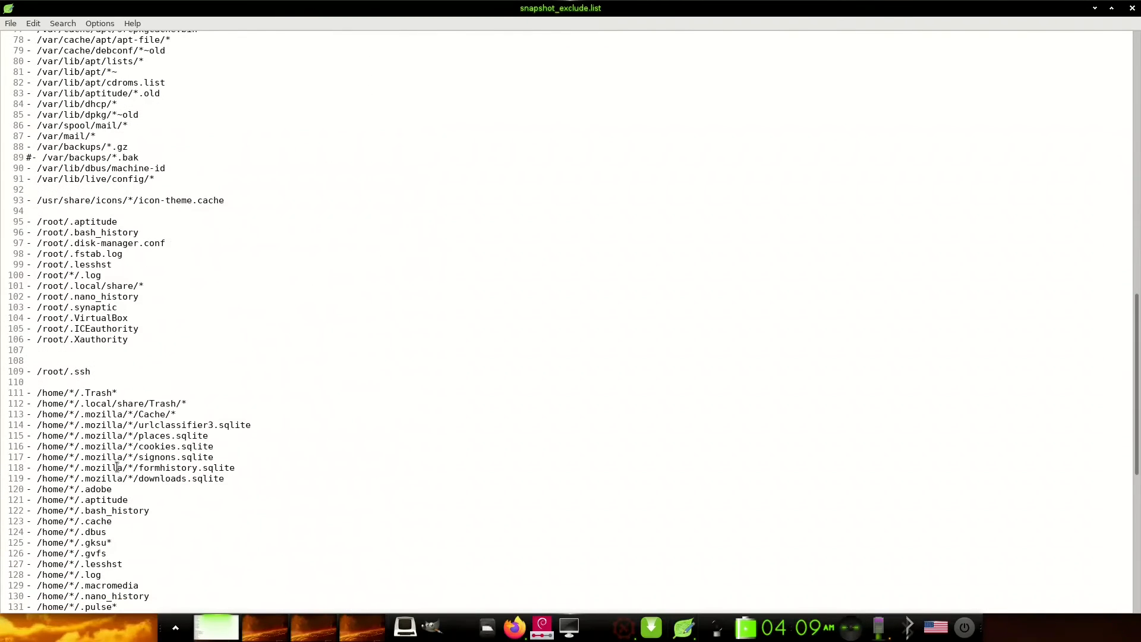
scroll("down", 3)
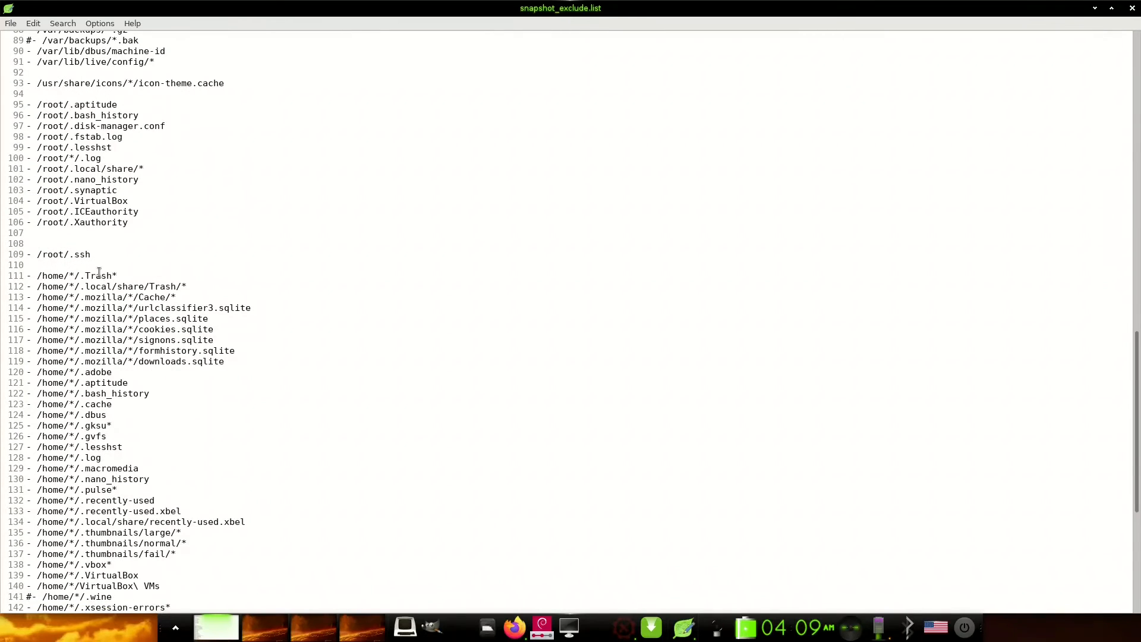
mouse_move(111, 562)
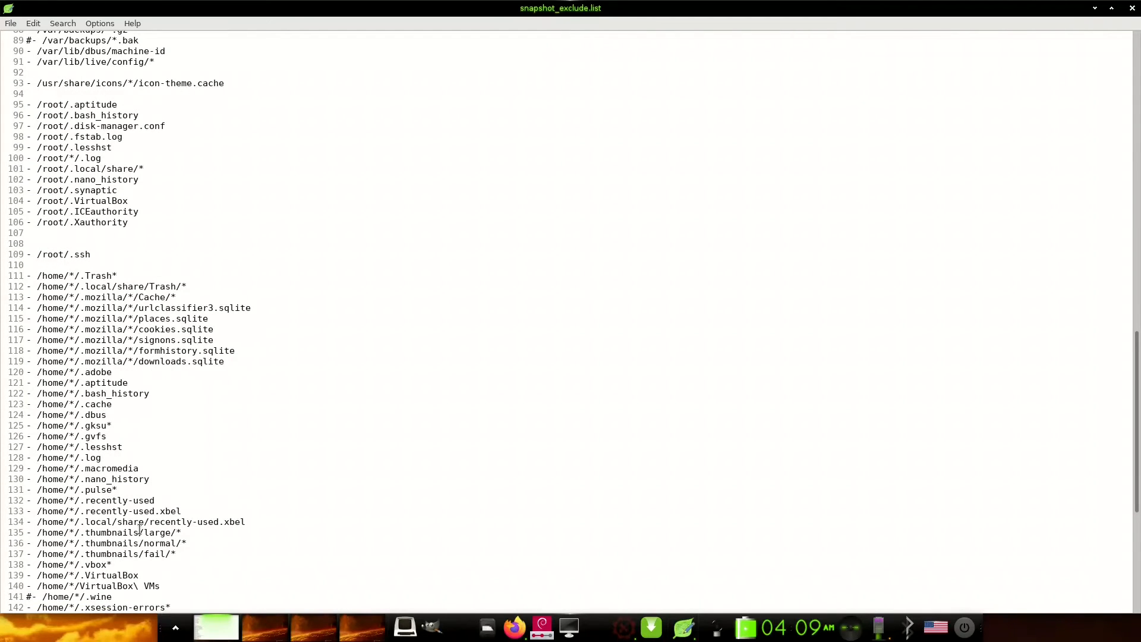
mouse_move(102, 349)
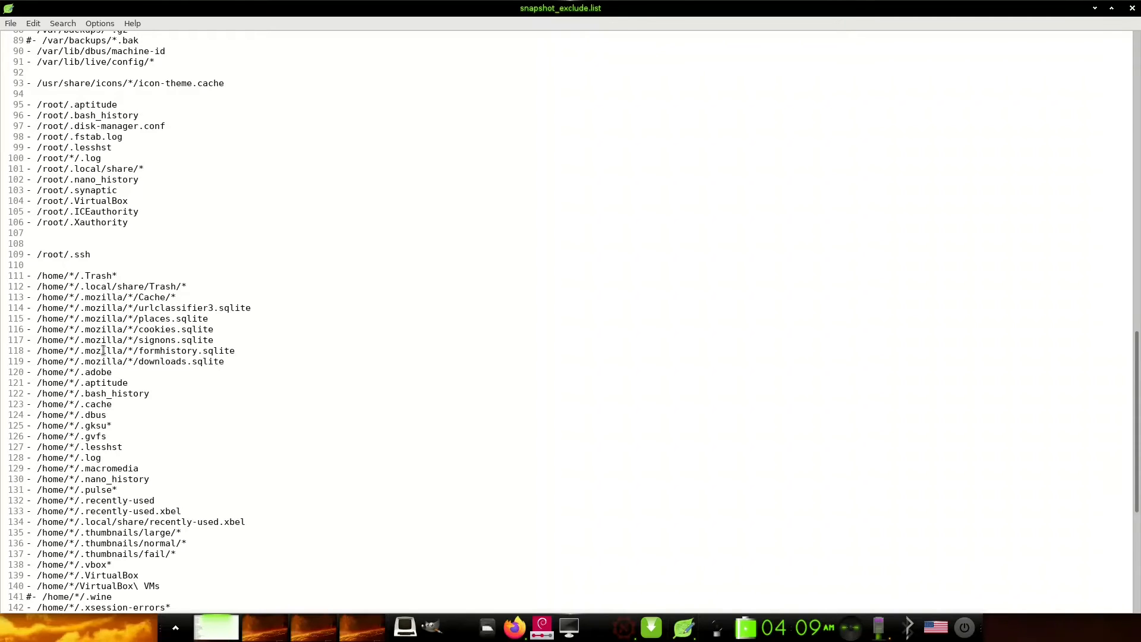
mouse_move(112, 404)
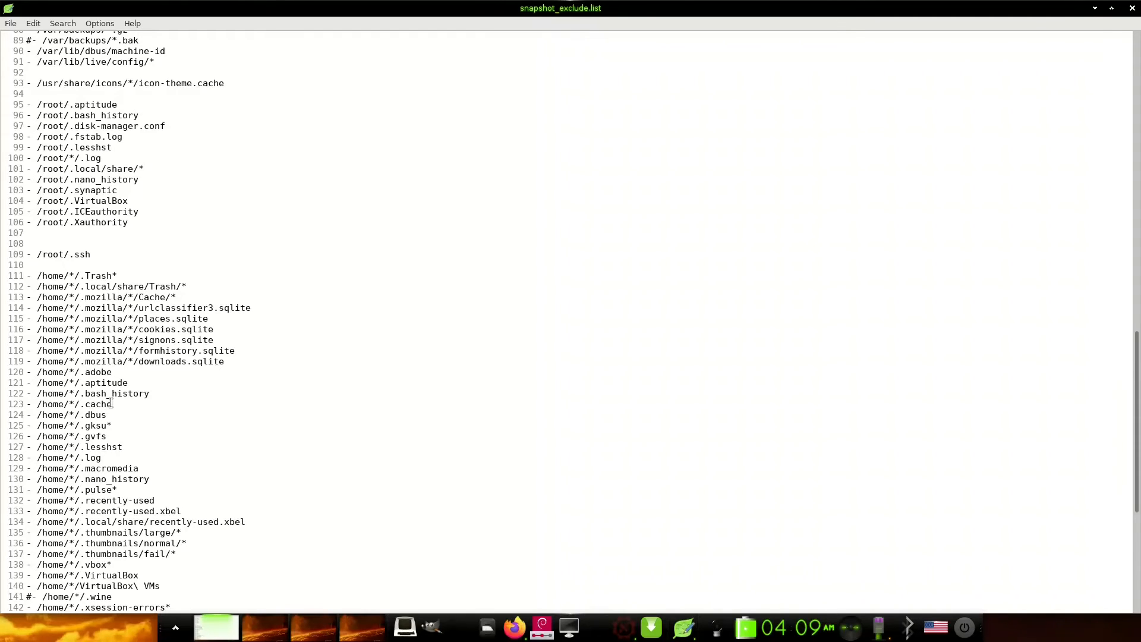
double_click(95, 405)
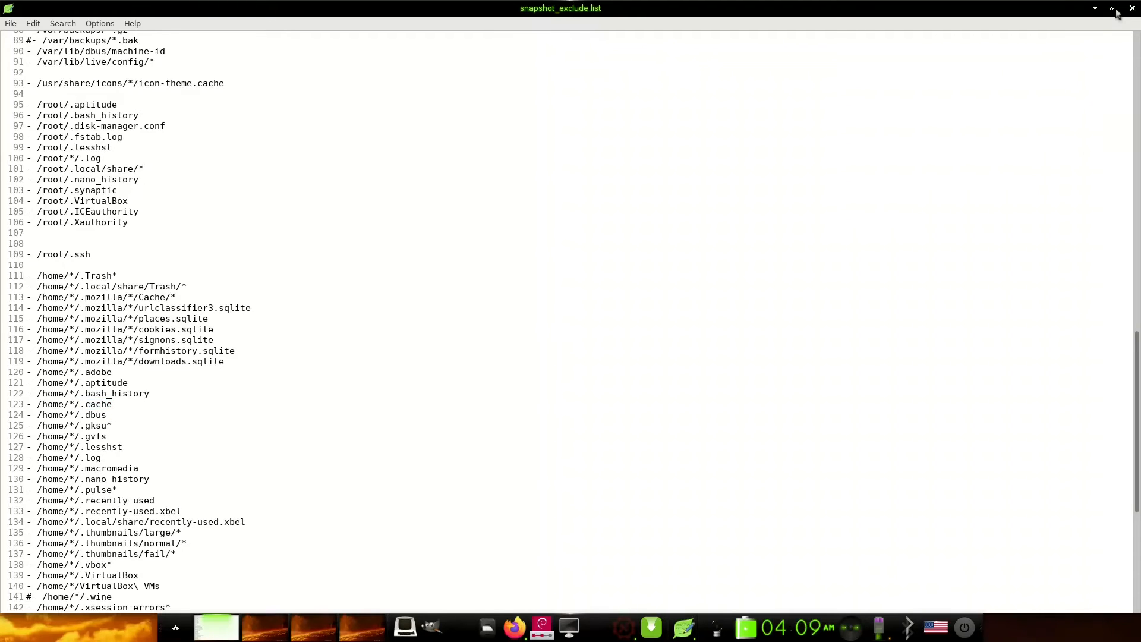
- Close the excludes file and open refractasnapshot.conf through the '05 Setup snapshot' task
left_click(1130, 10)
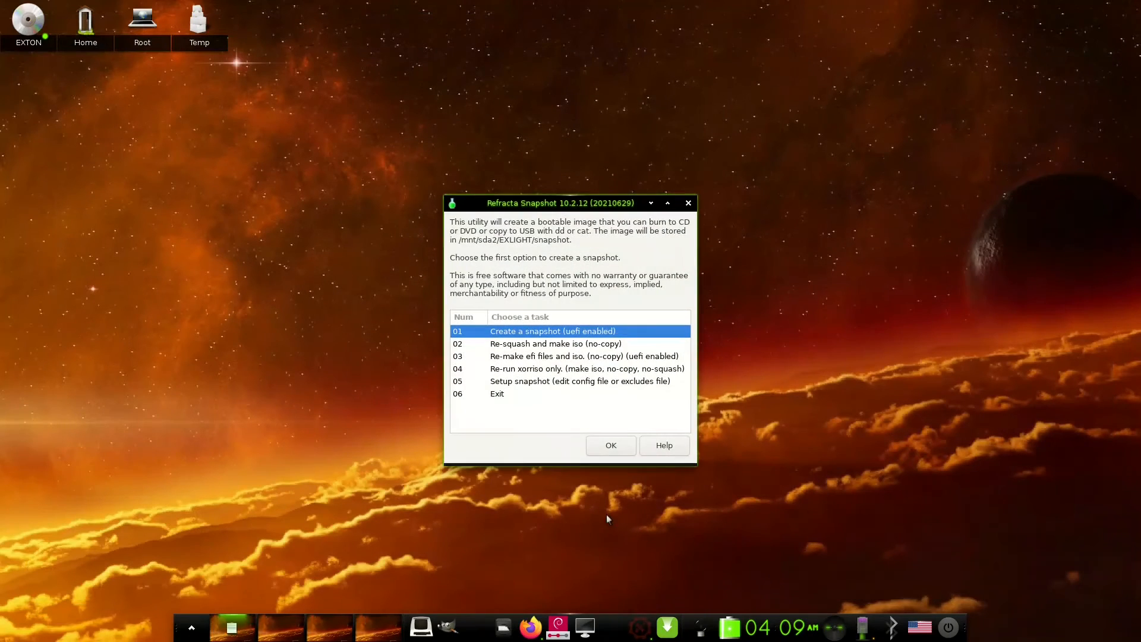
left_click(576, 381)
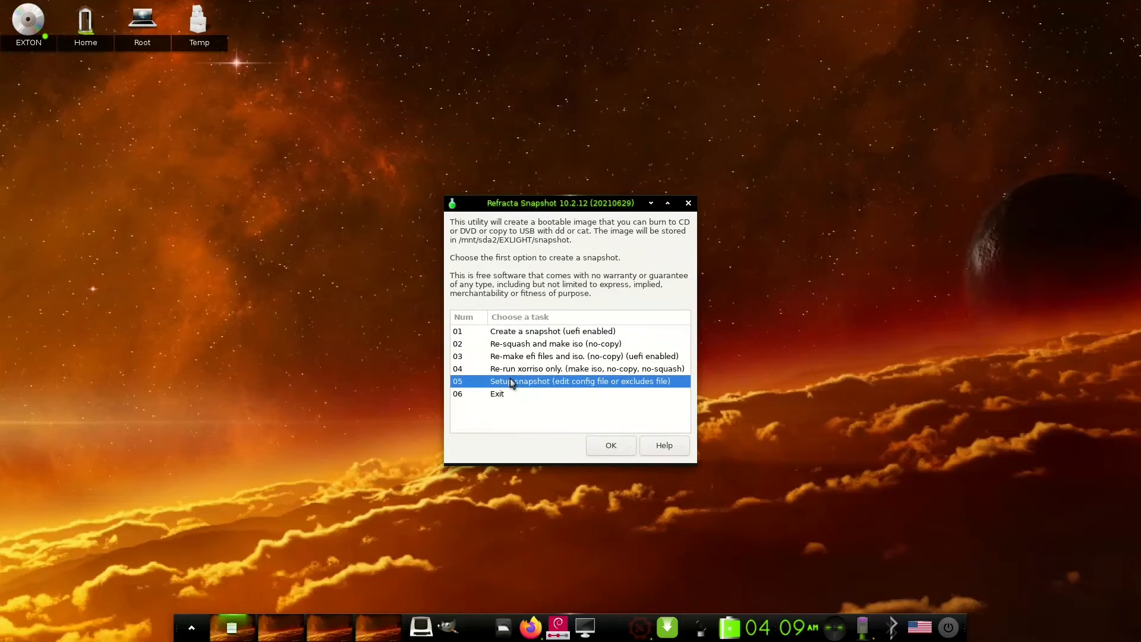
left_click(610, 445)
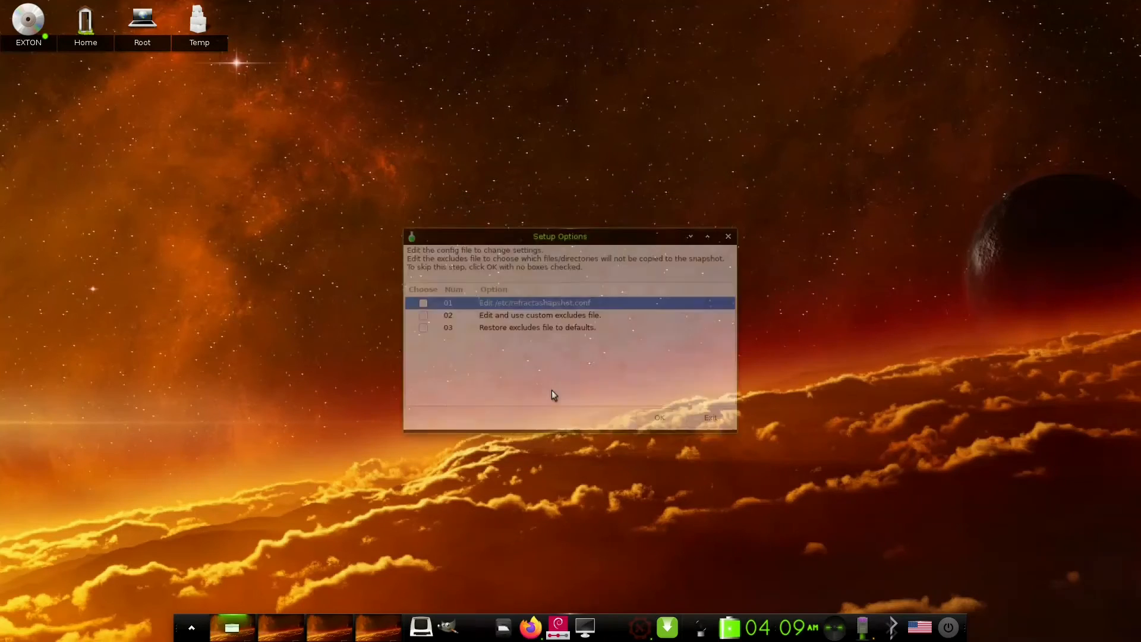
left_click(423, 303)
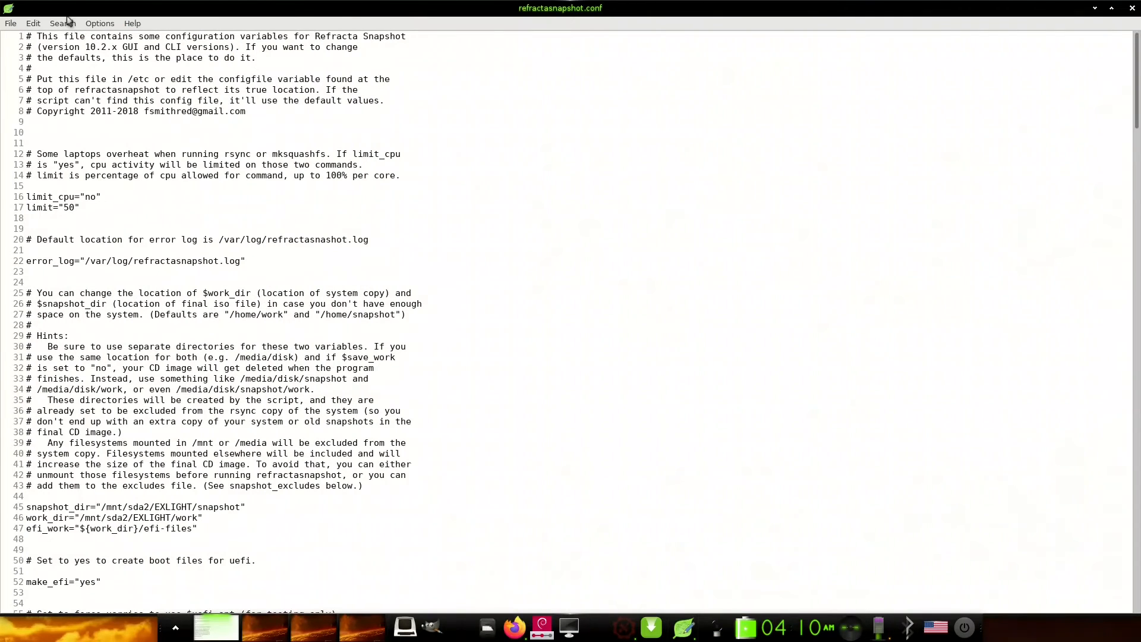
- Scroll to the snapshot_dir and work_dir lines and highlight their /mnt/sda2/EXLIGHT path
scroll("down", 3)
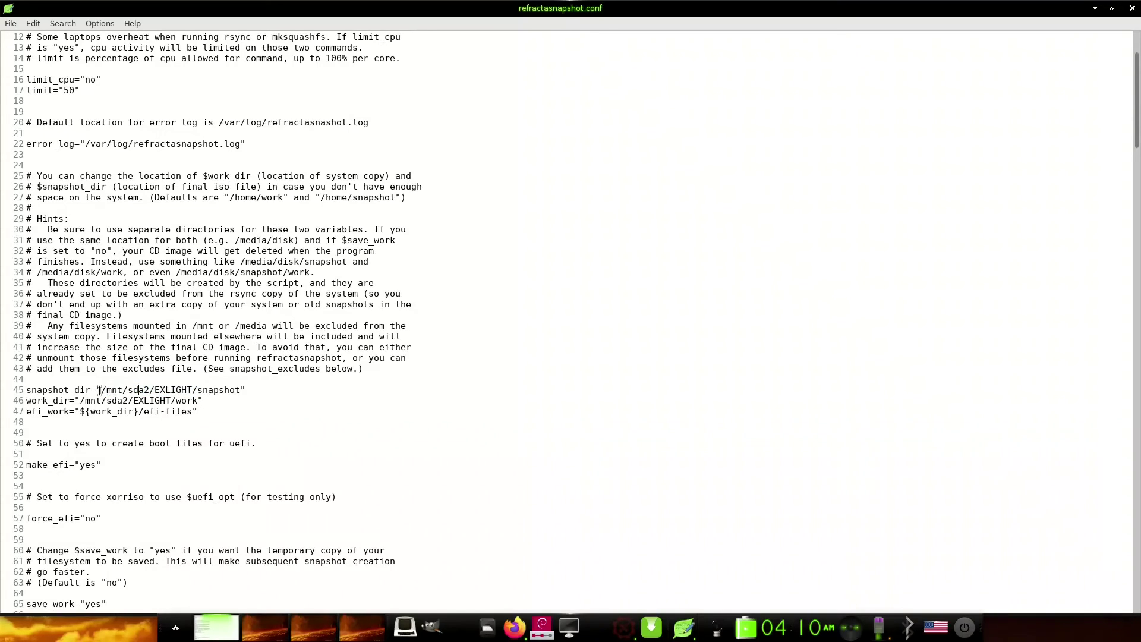
double_click(123, 390)
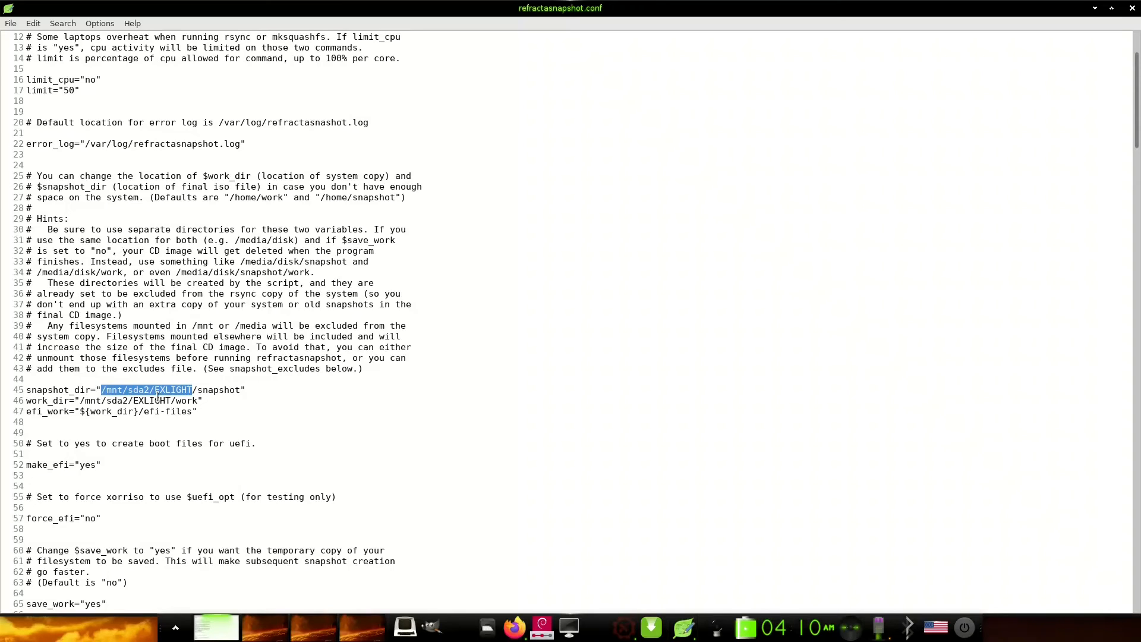
double_click(129, 400)
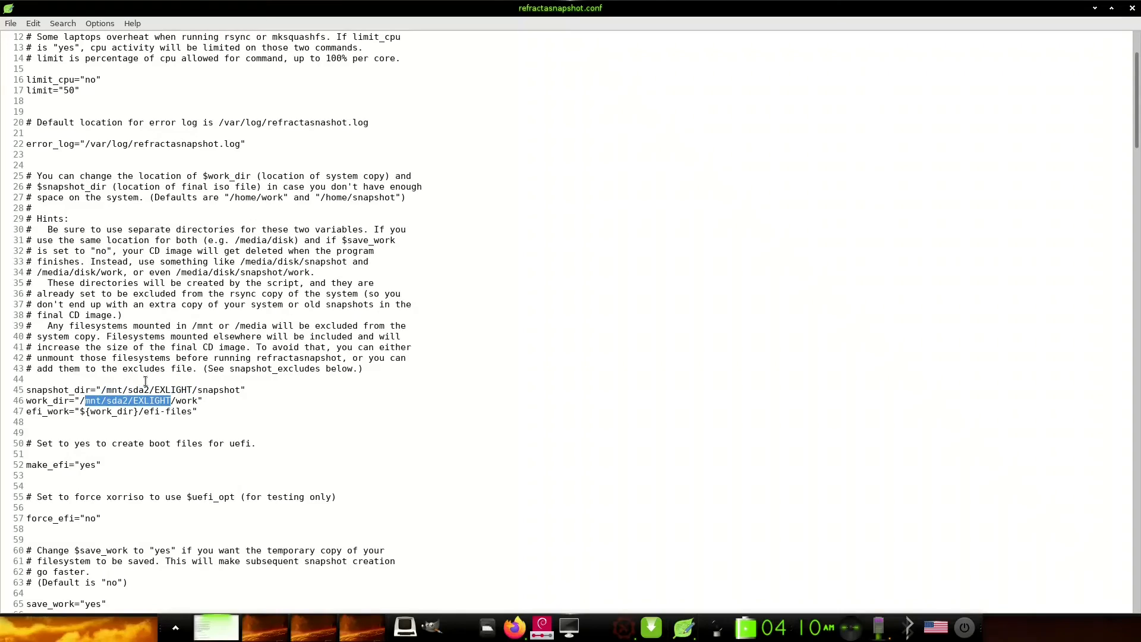
scroll("down", 3)
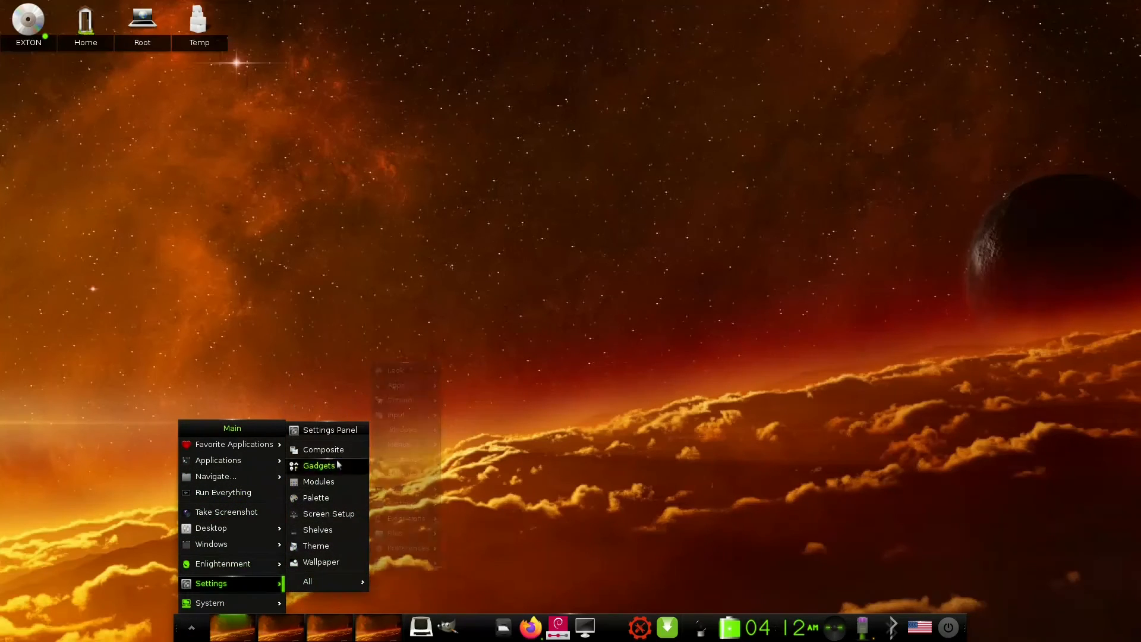
mouse_move(329, 429)
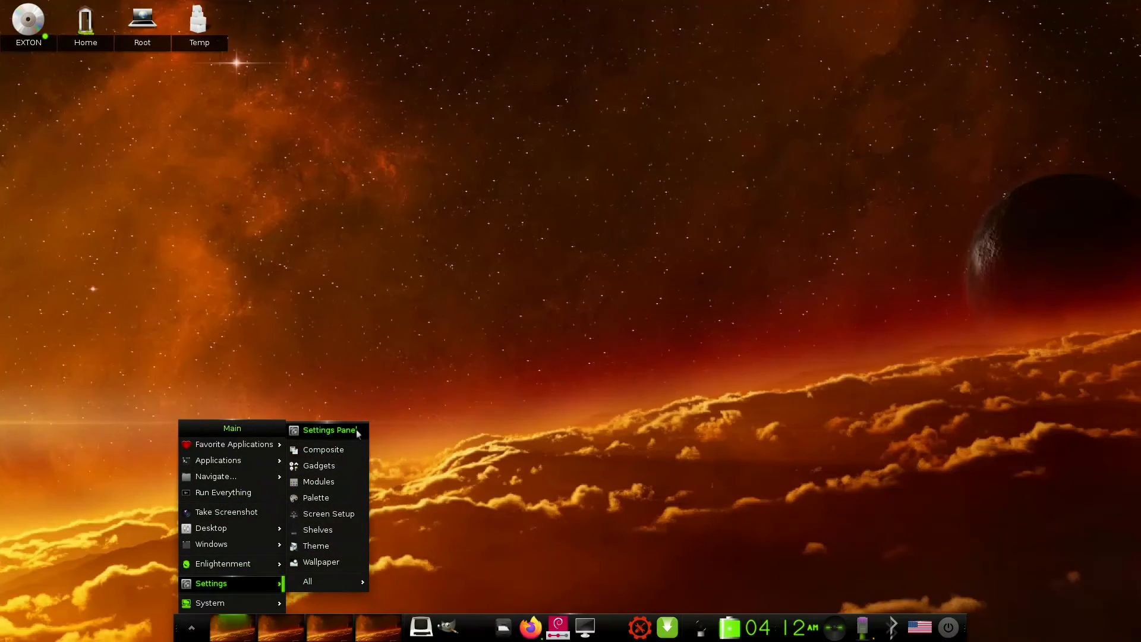
mouse_move(248, 586)
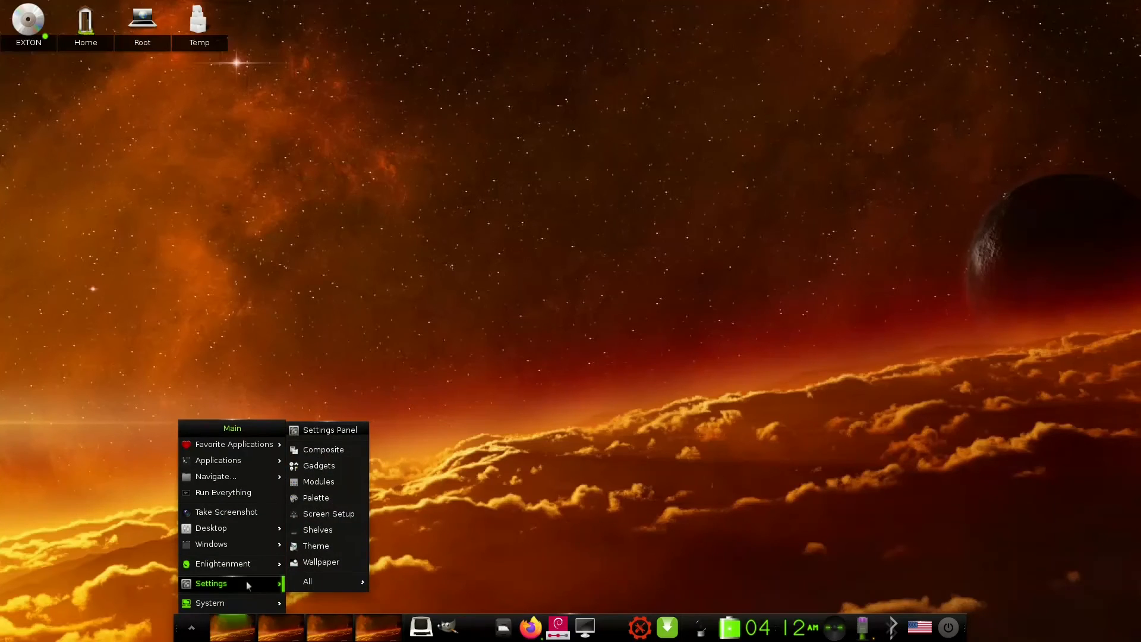
mouse_move(222, 492)
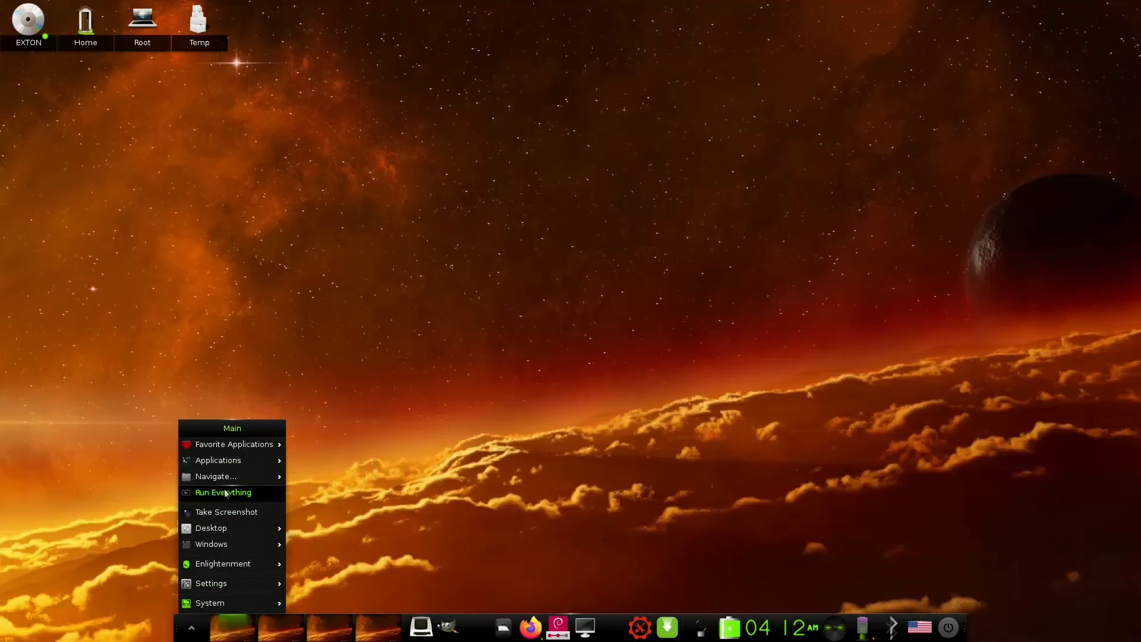
- Launch the Run Everything application launcher from the main menu
left_click(217, 460)
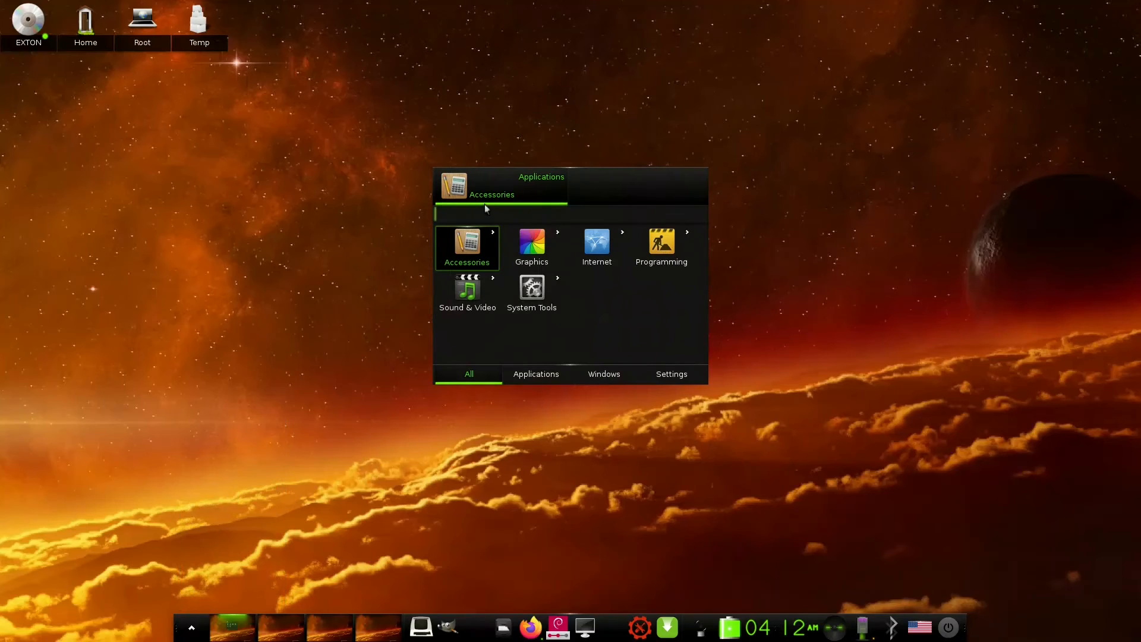
mouse_move(466, 227)
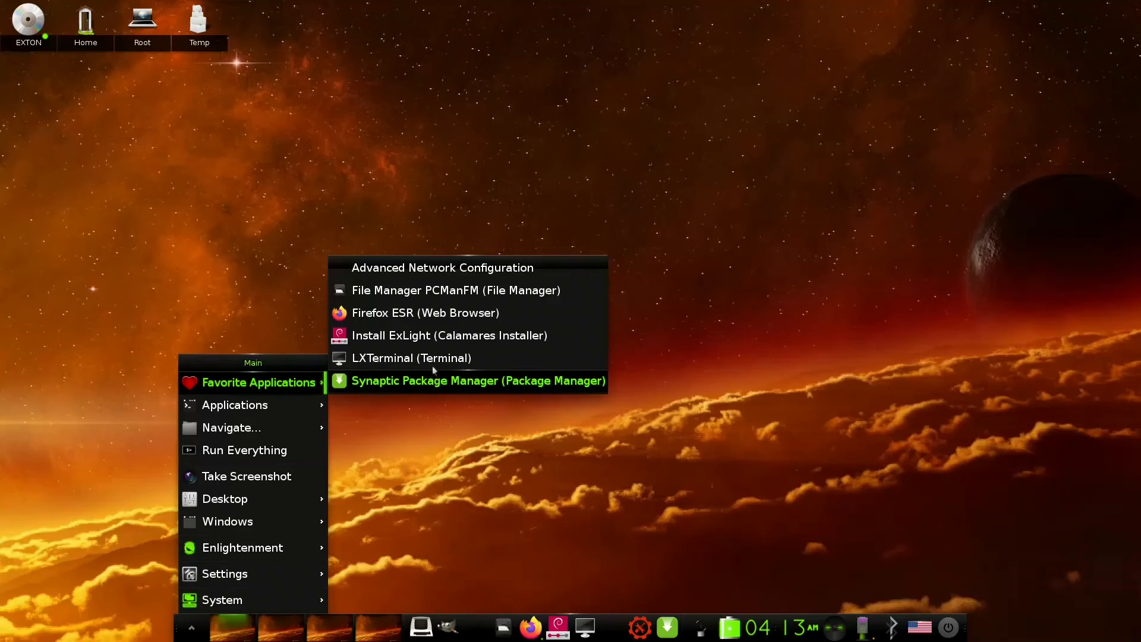
- Check the current favorite applications list, then bring up the desktop main menu
left_click(490, 176)
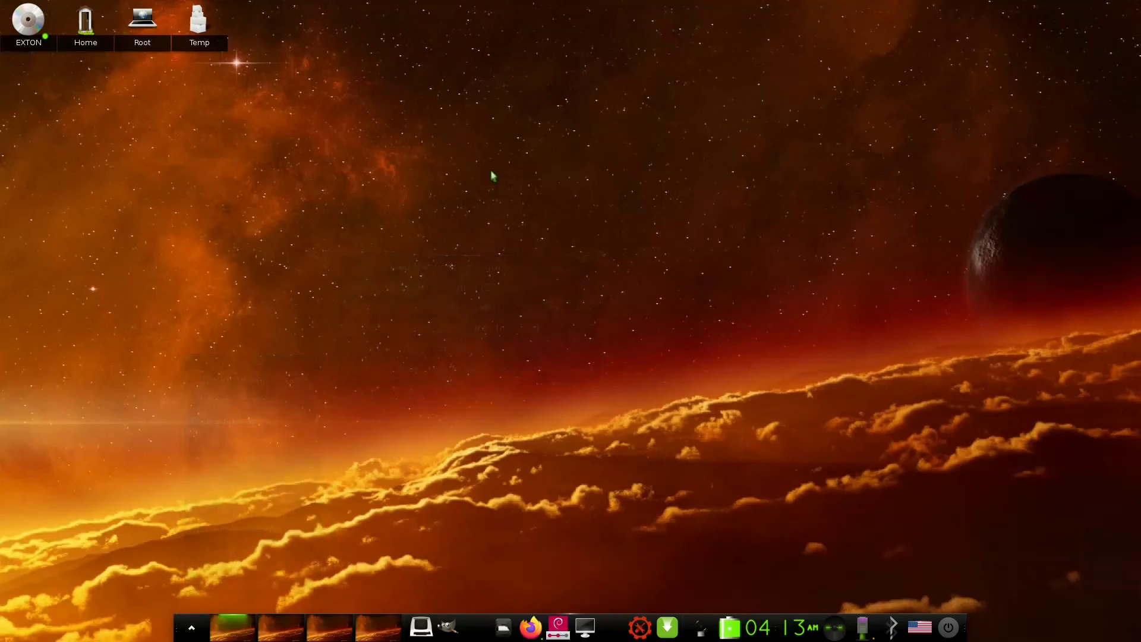
right_click(491, 177)
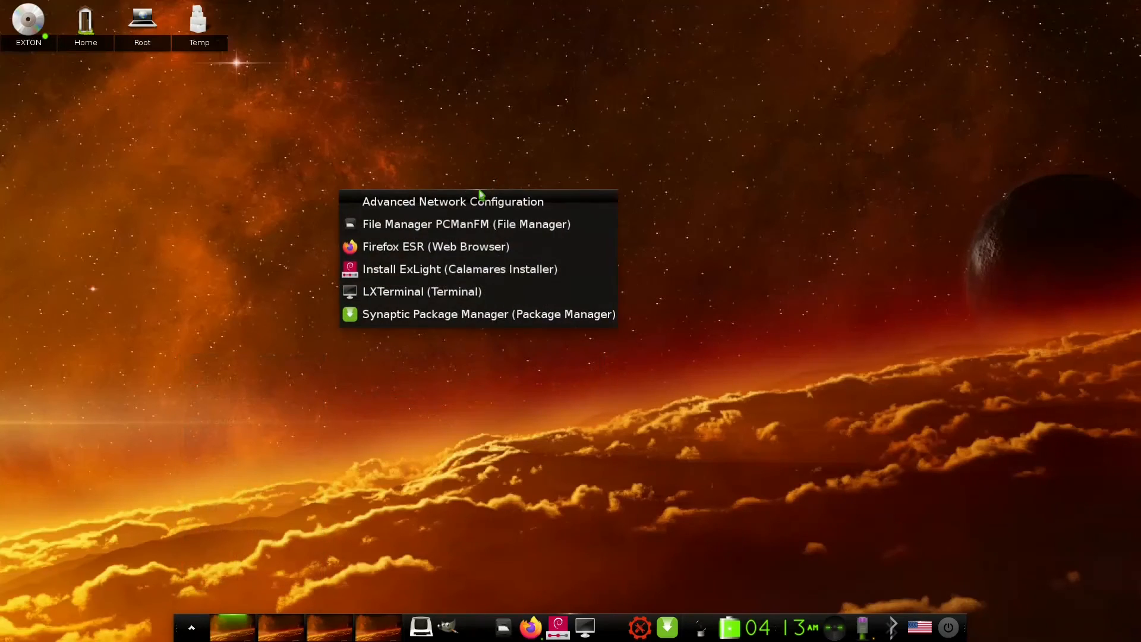
mouse_move(465, 224)
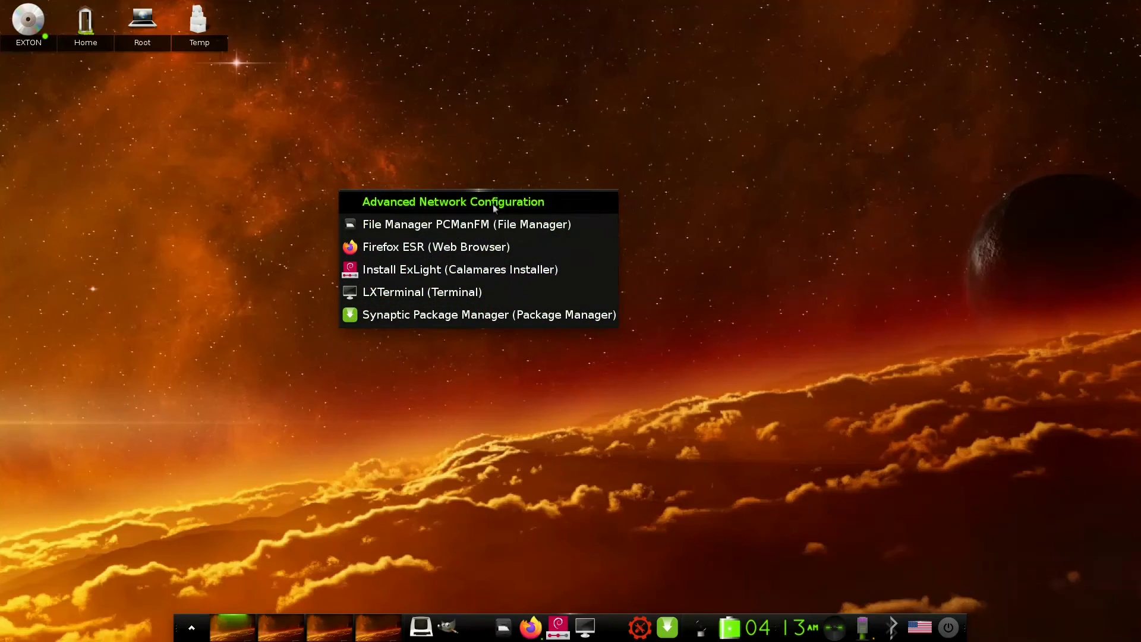
left_click(371, 196)
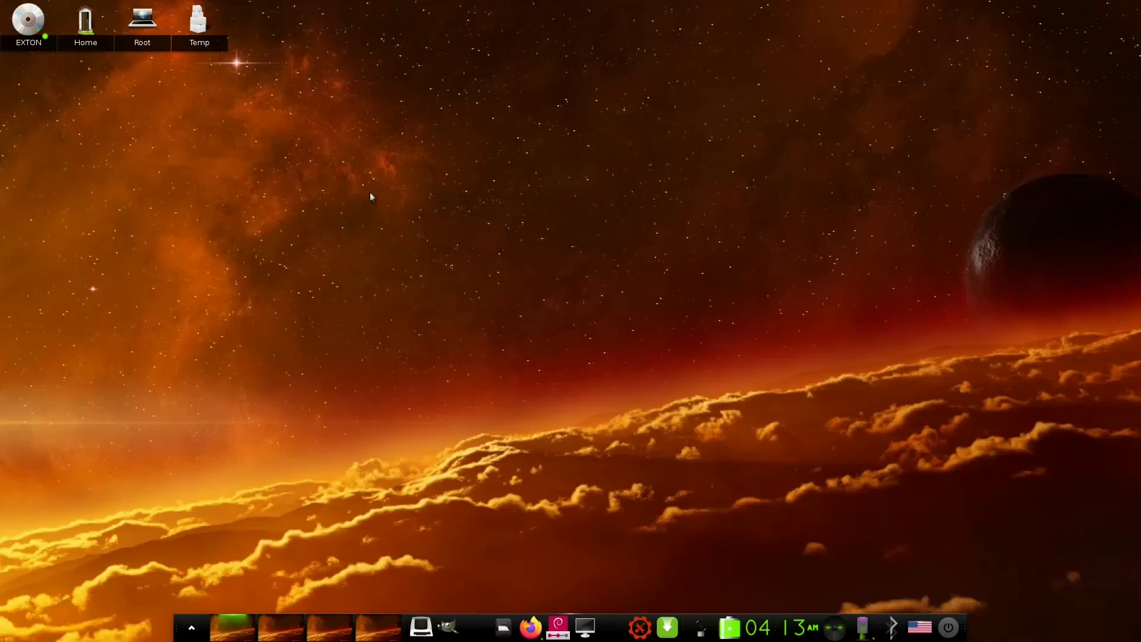
right_click(370, 196)
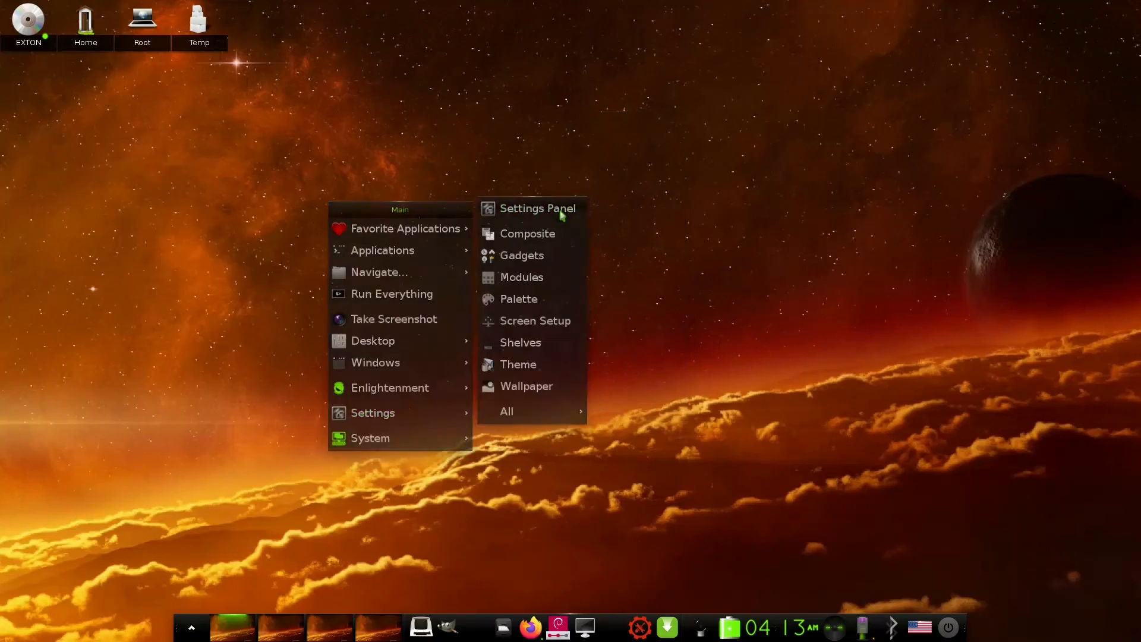
- In Settings Panel > Apps > Favorite Applications, tick GParted and confirm with OK
left_click(537, 209)
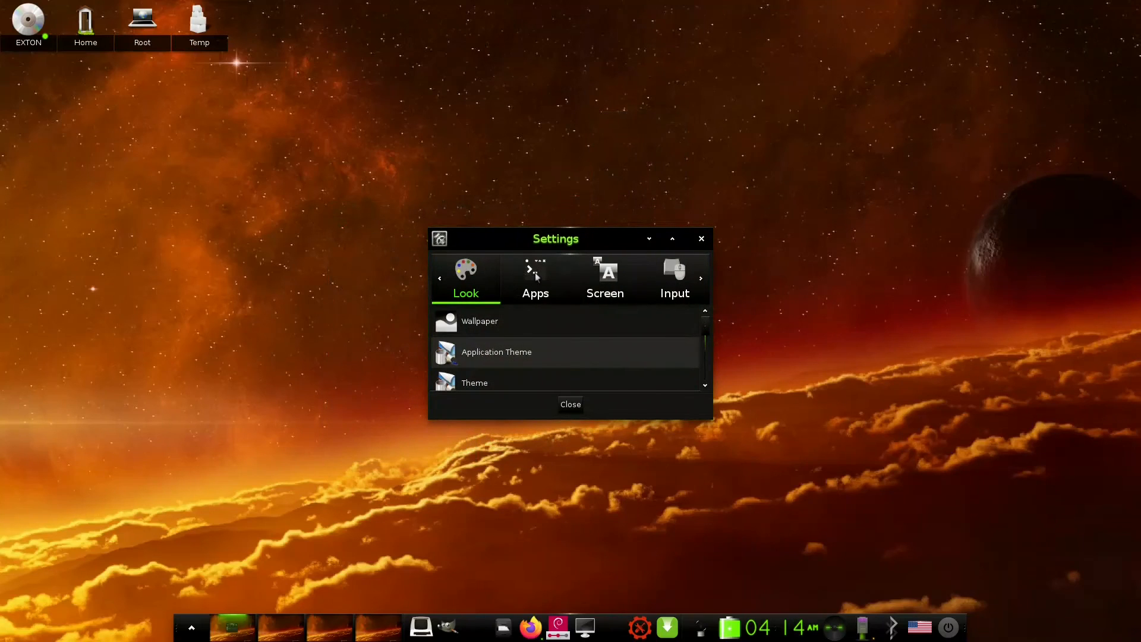
left_click(534, 278)
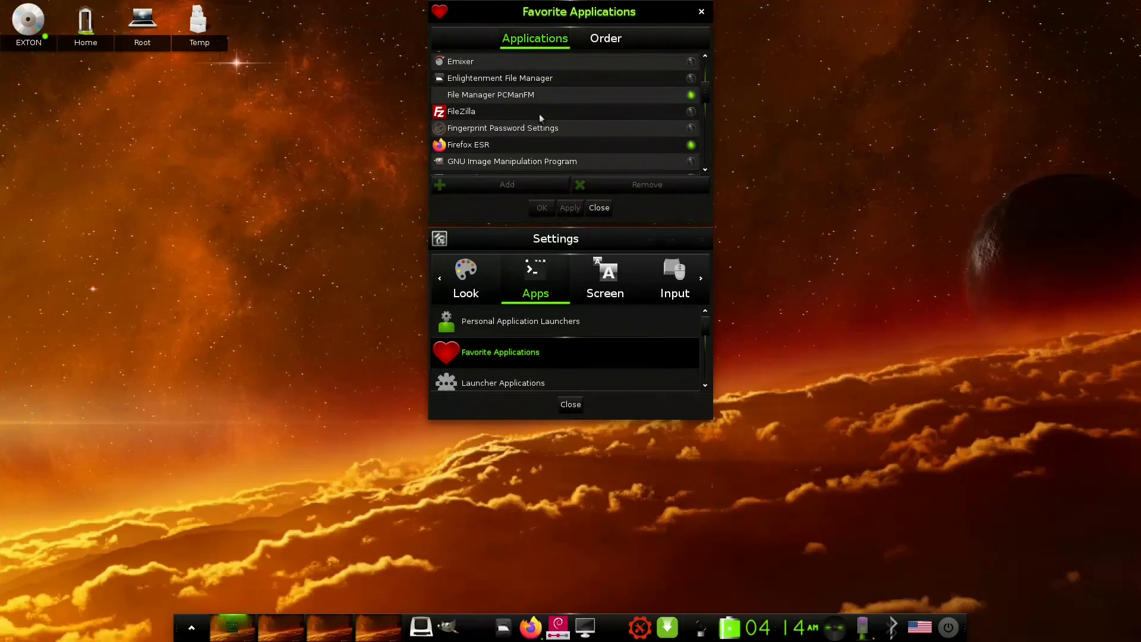
scroll("down", 3)
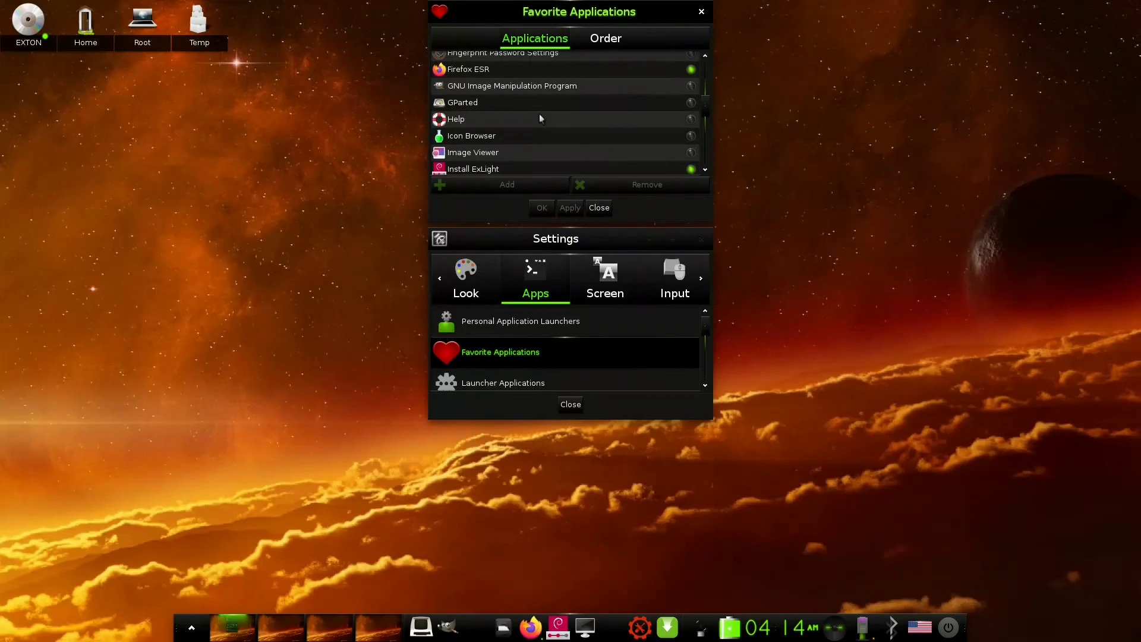
left_click(462, 103)
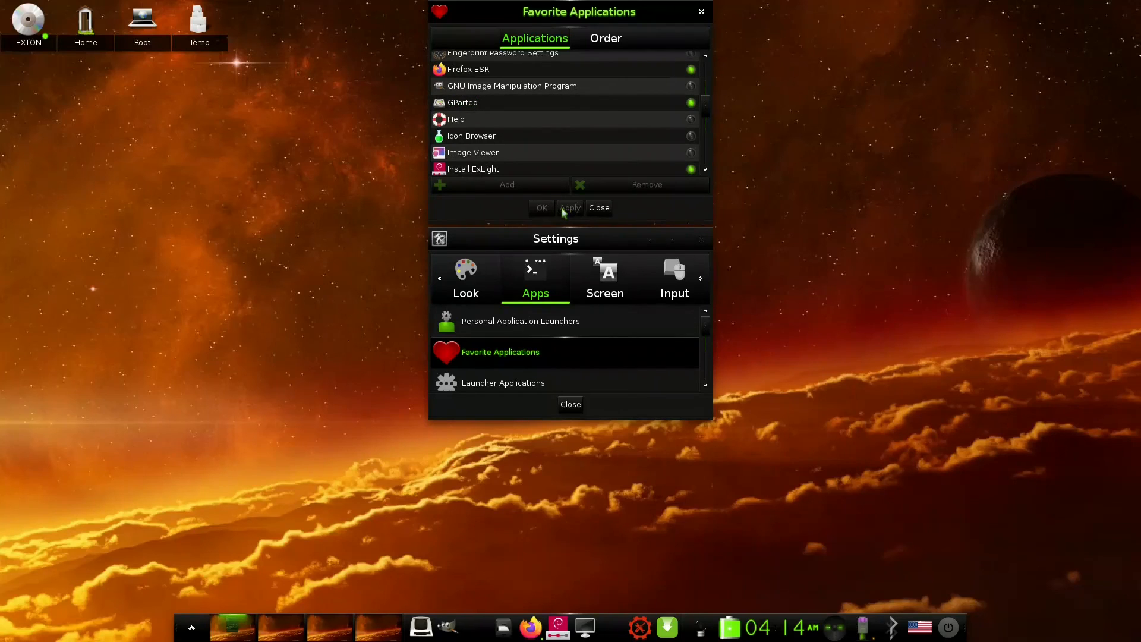
left_click(598, 207)
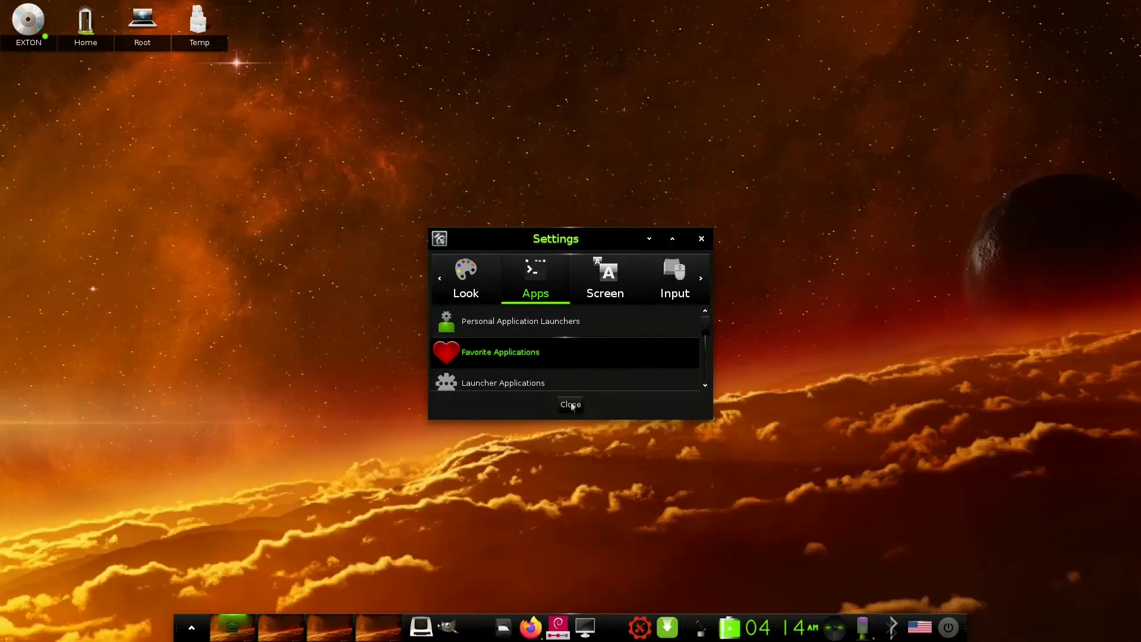
- Close Settings and verify the favorites menu now lists GParted
left_click(570, 405)
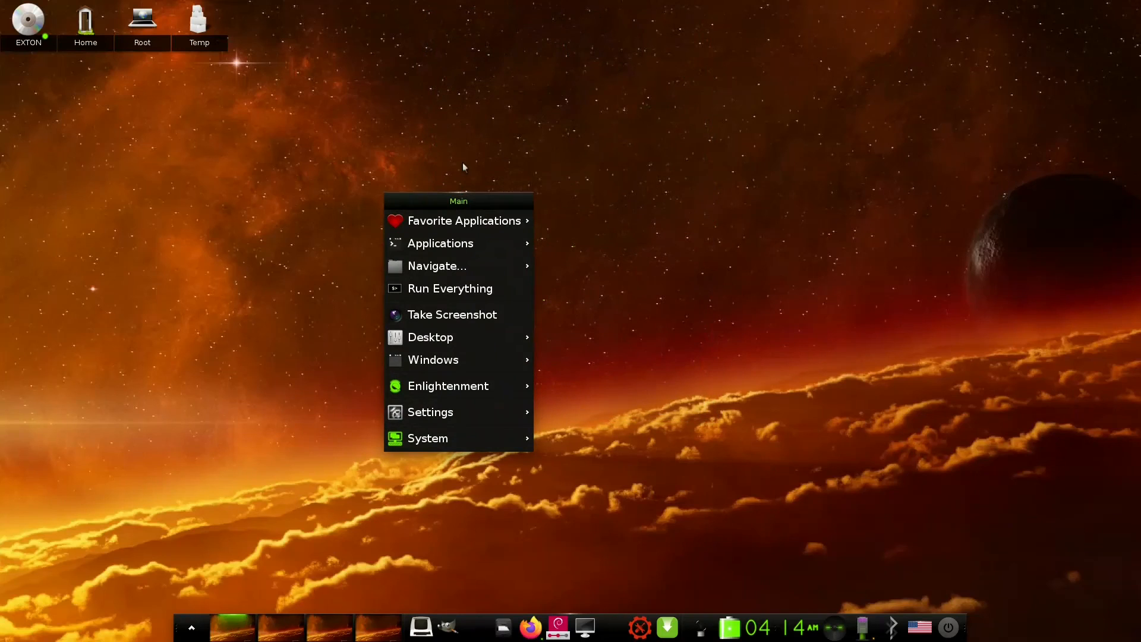
left_click(463, 221)
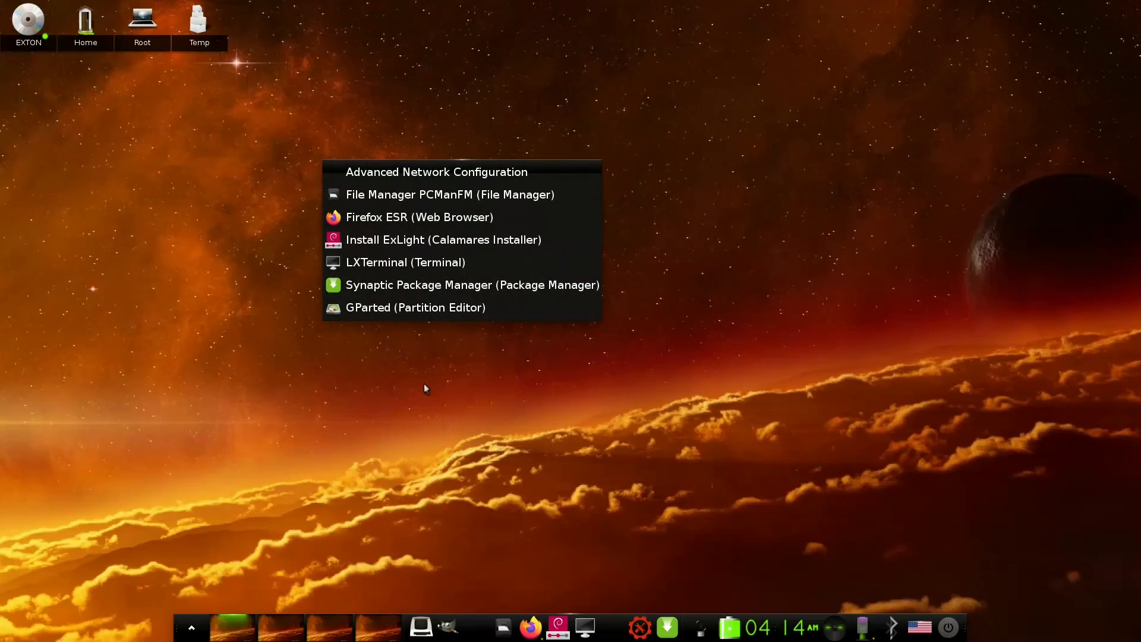
left_click(287, 535)
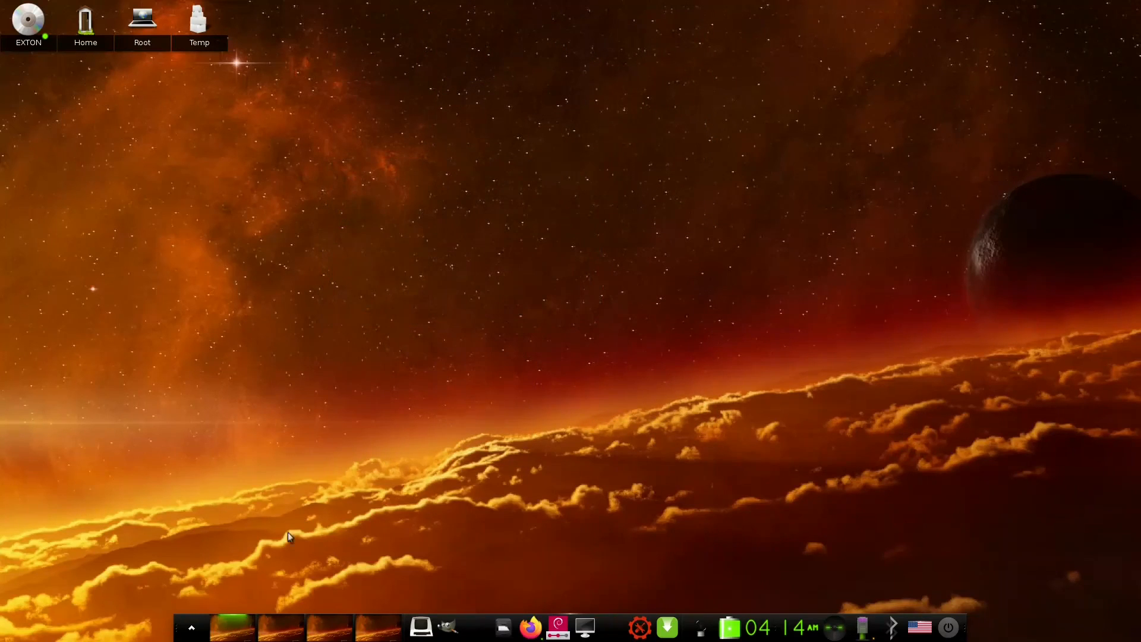
mouse_move(190, 627)
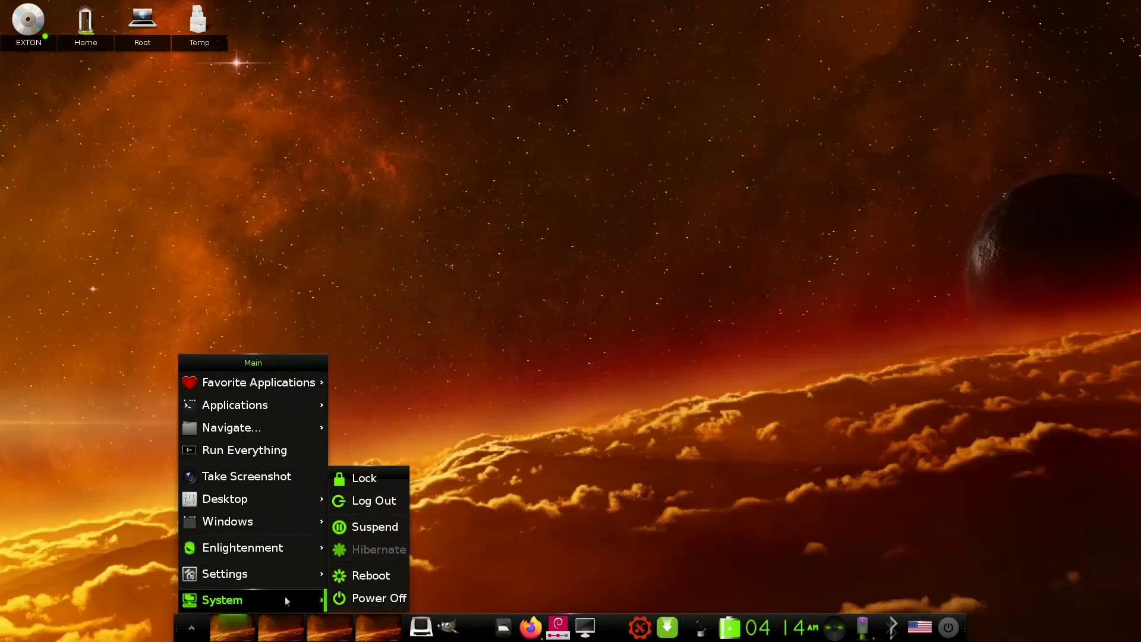
mouse_move(225, 573)
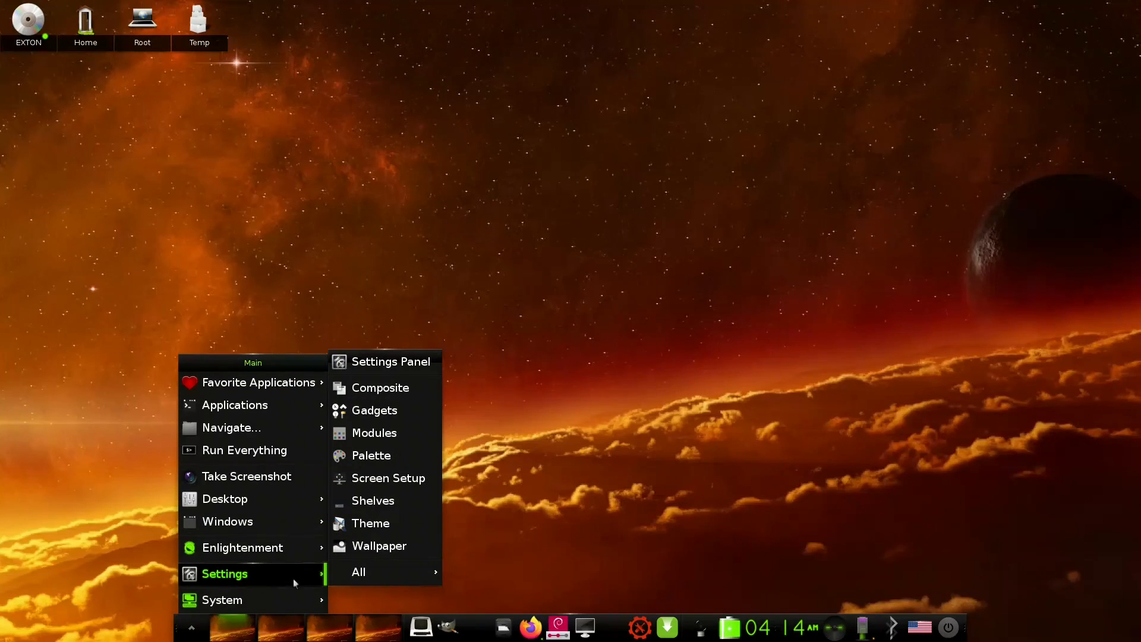
mouse_move(300, 581)
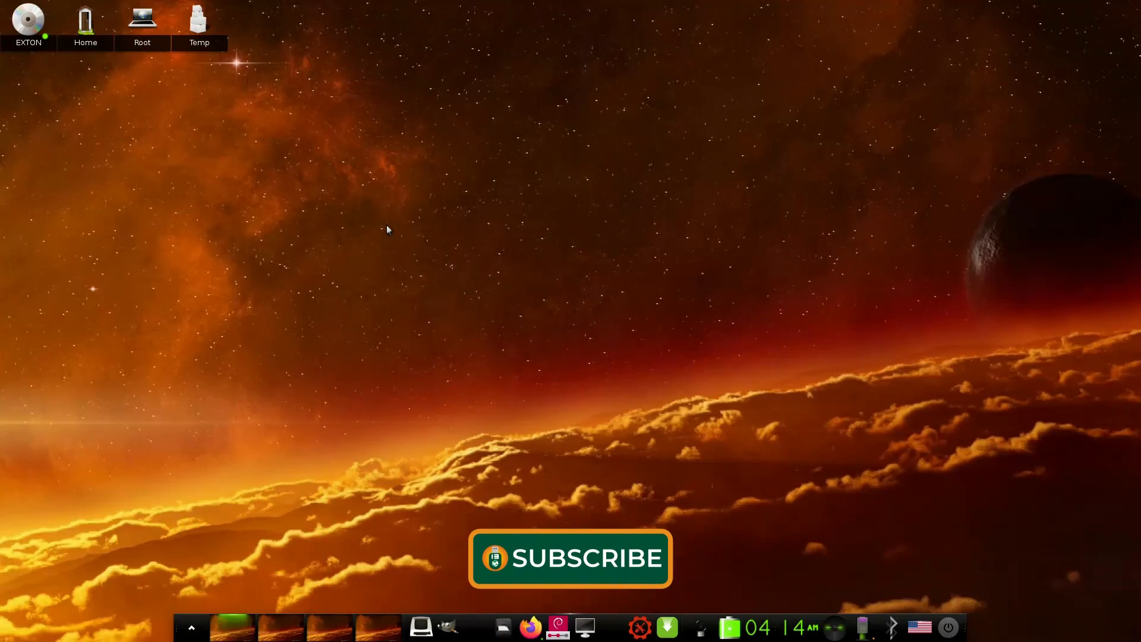
mouse_move(364, 400)
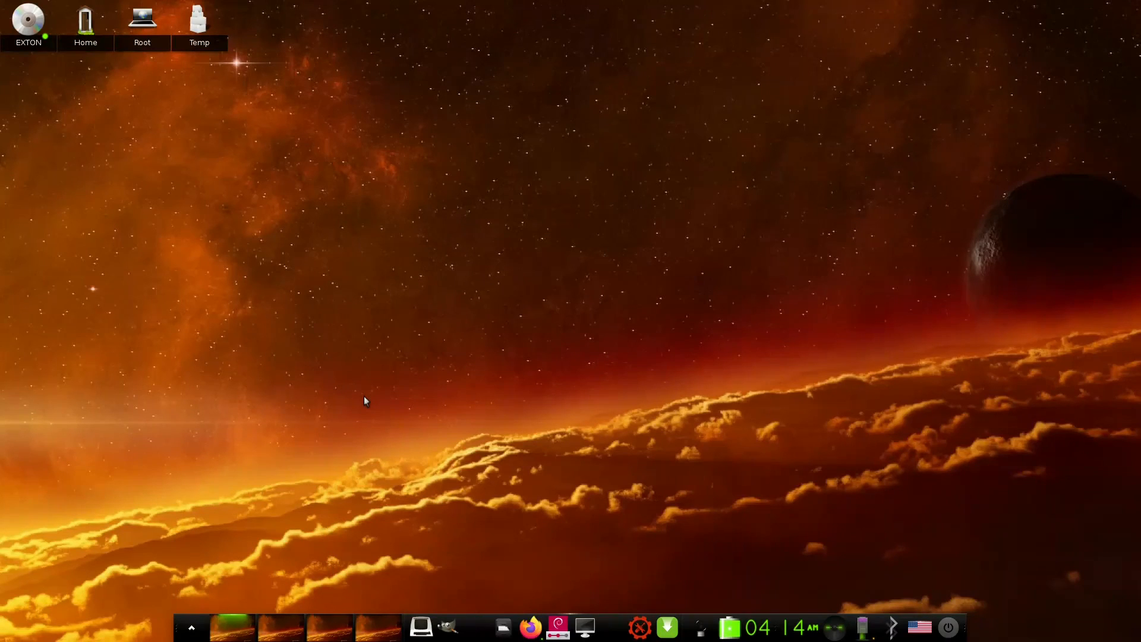
mouse_move(421, 626)
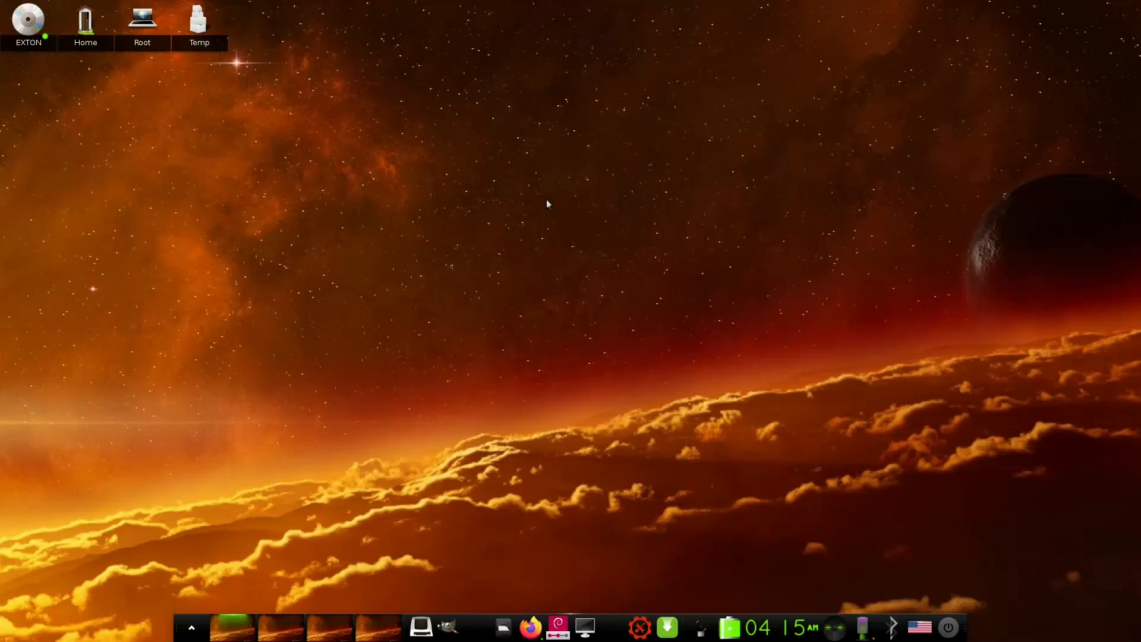
mouse_move(542, 215)
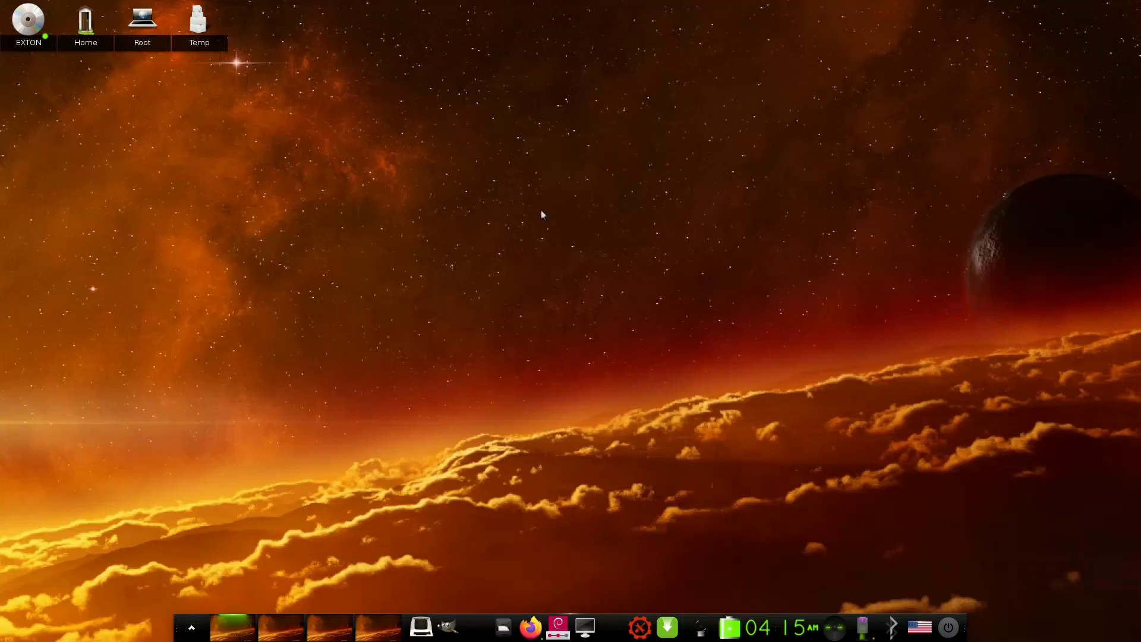
mouse_move(478, 451)
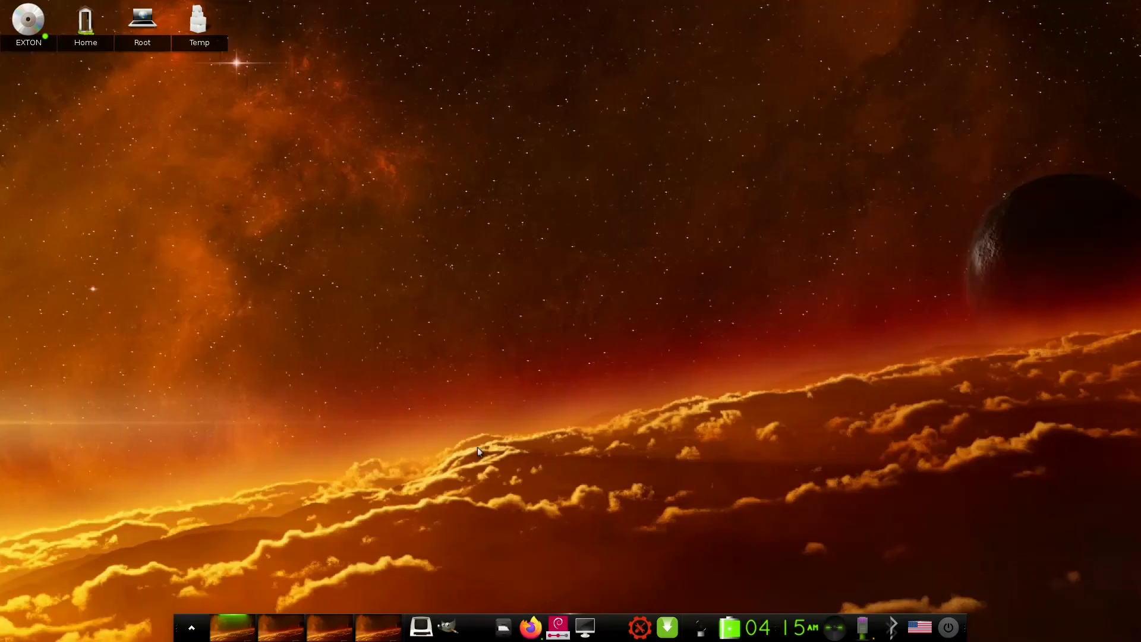
mouse_move(493, 441)
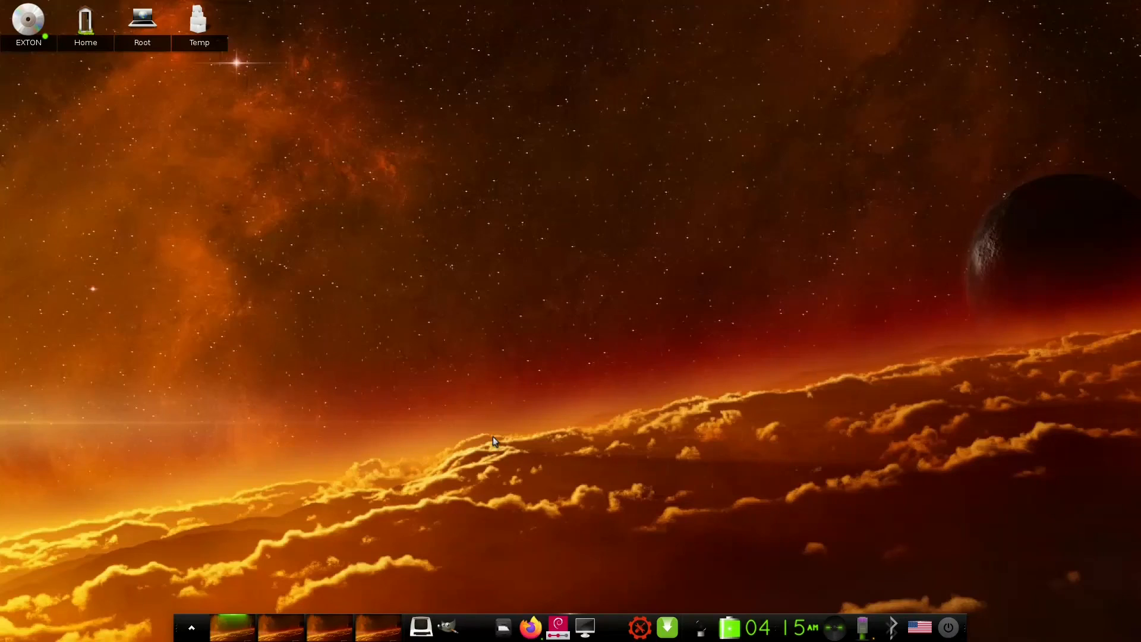
mouse_move(531, 443)
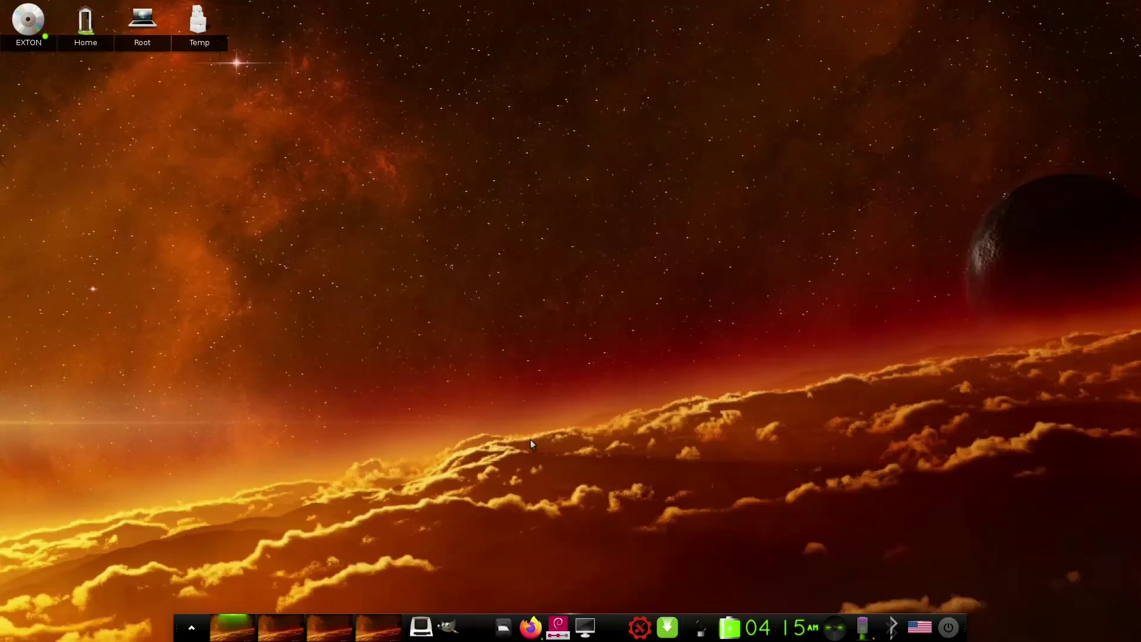